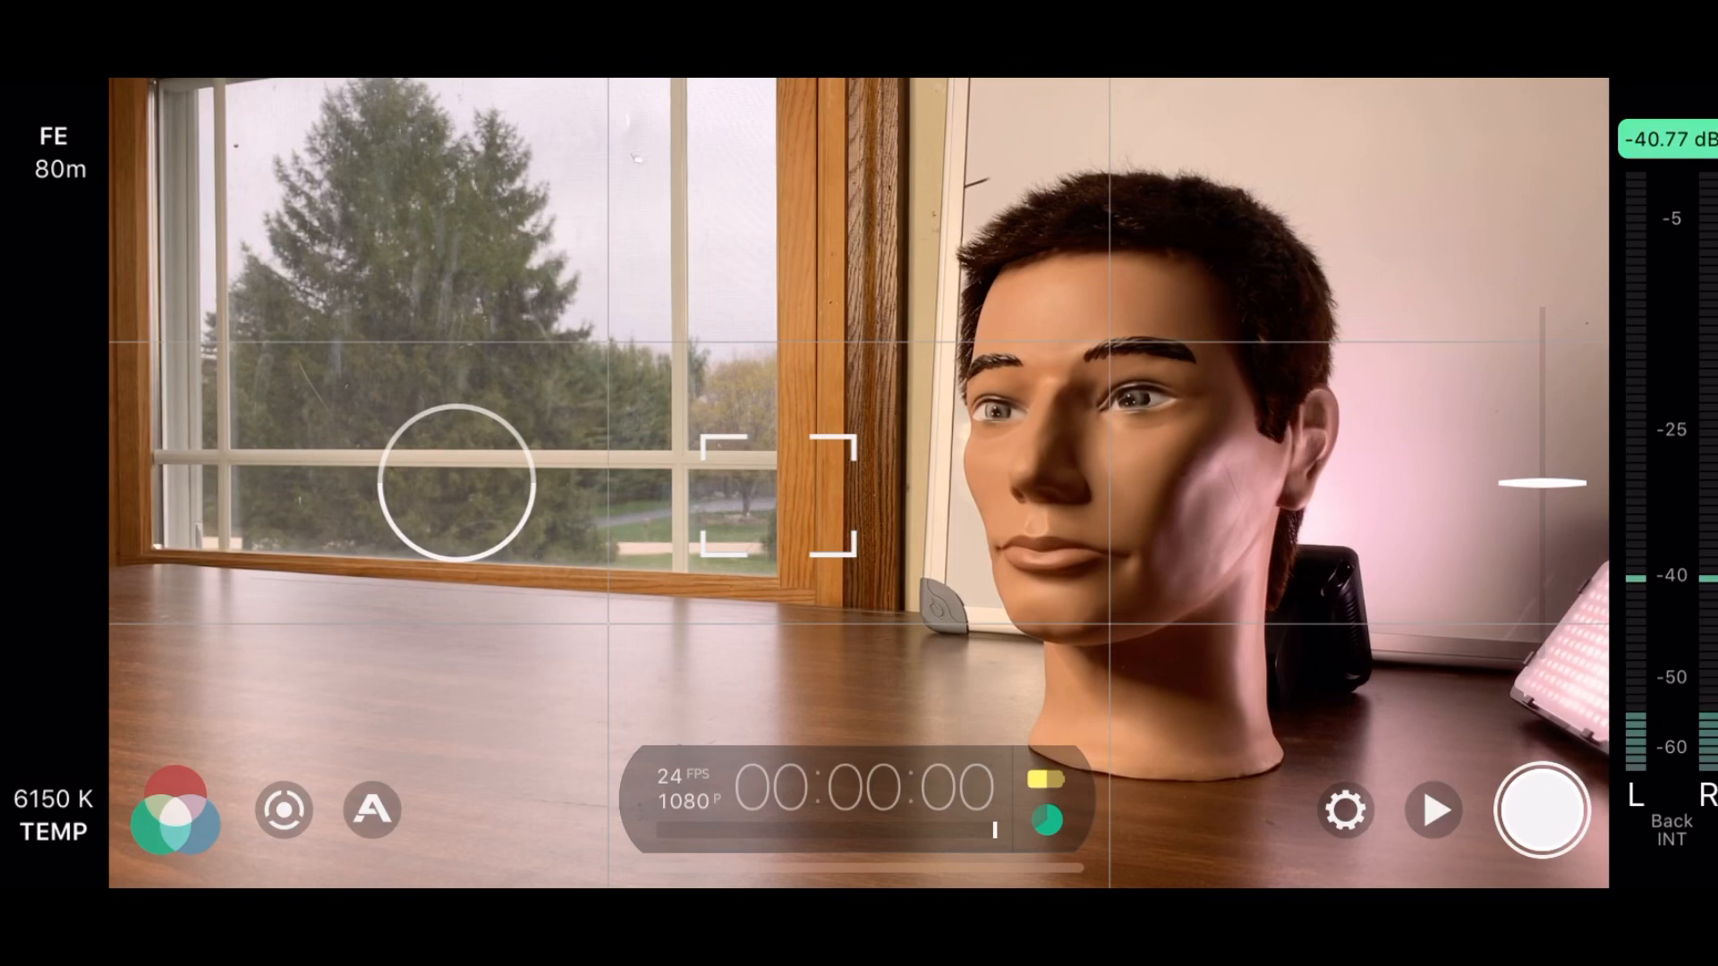
Place the focus reticle on the mannequin's face and meter exposure from the desk.
click(1105, 377)
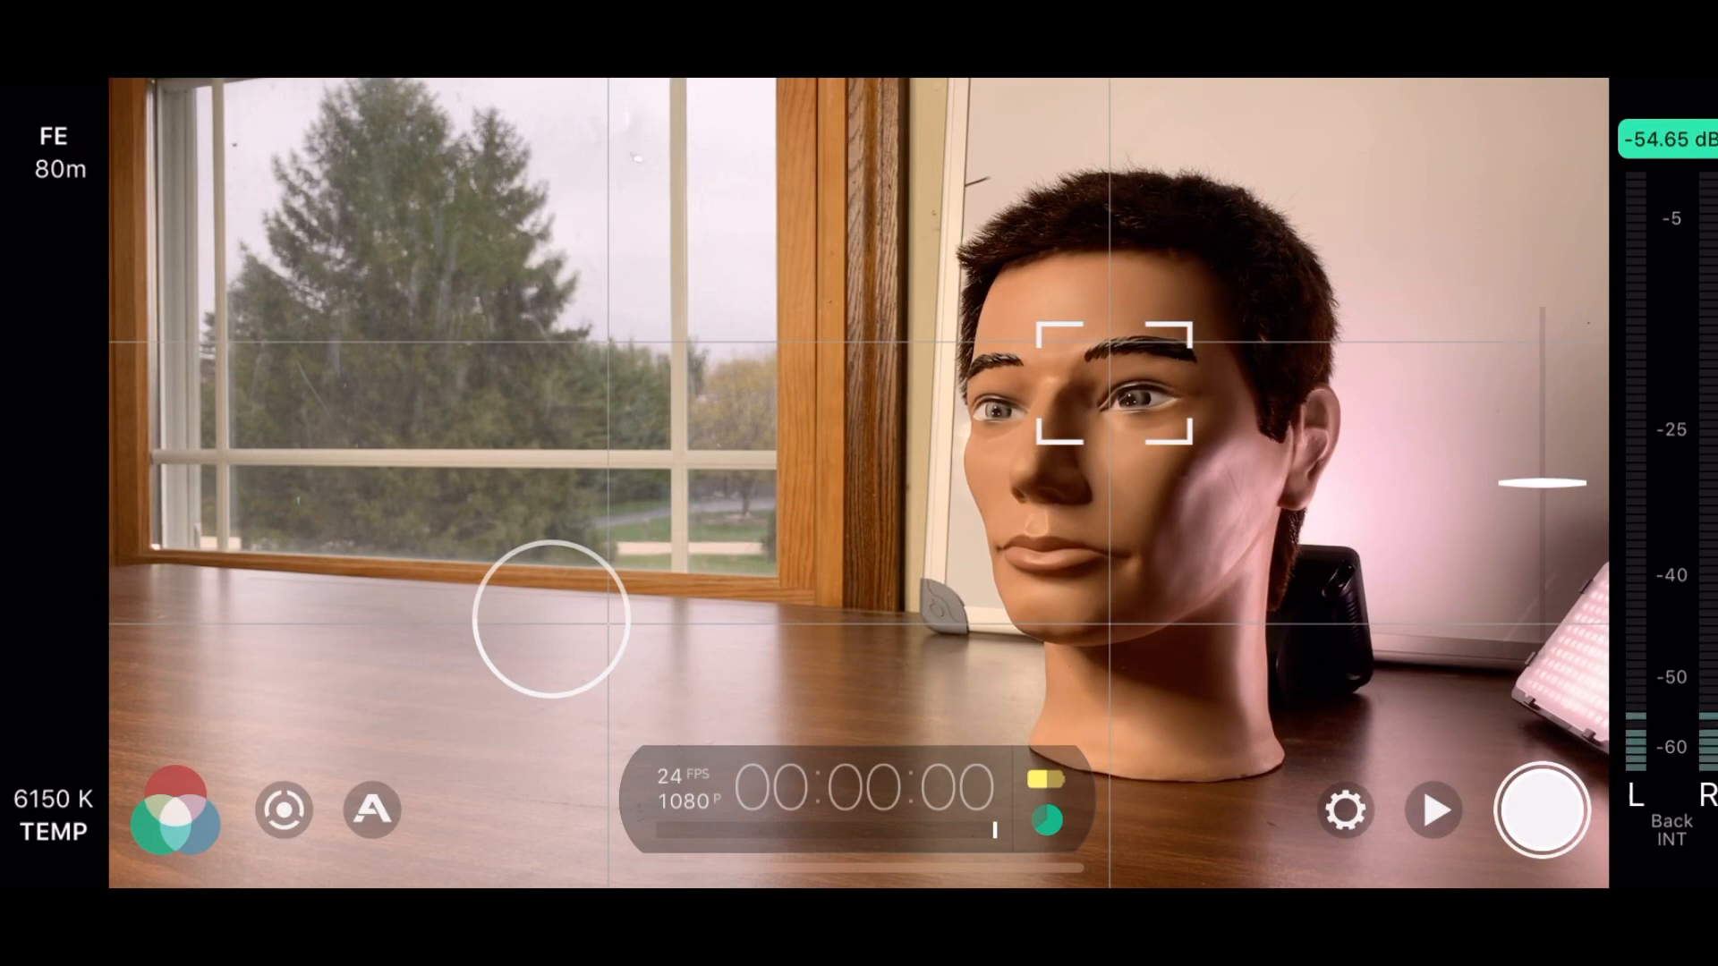
Explore the temp/tint picker through roughly 6550K, 2750K, 8800K and 6050K/+39.
click(174, 811)
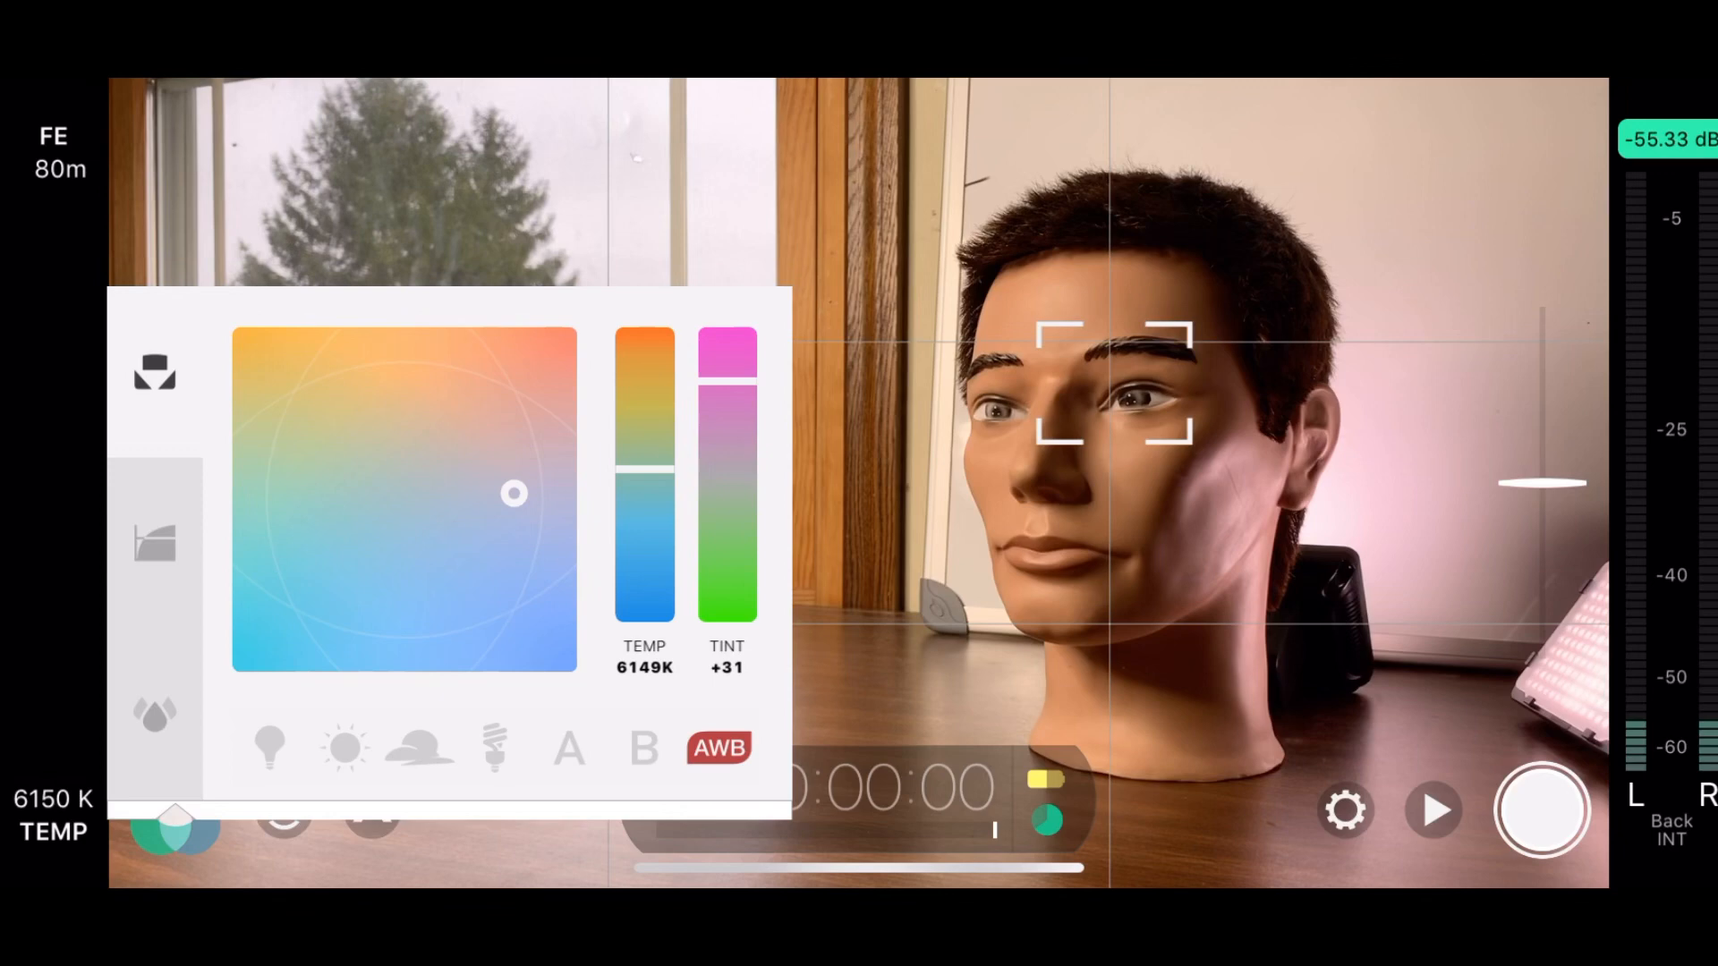
drag(512, 494, 301, 476)
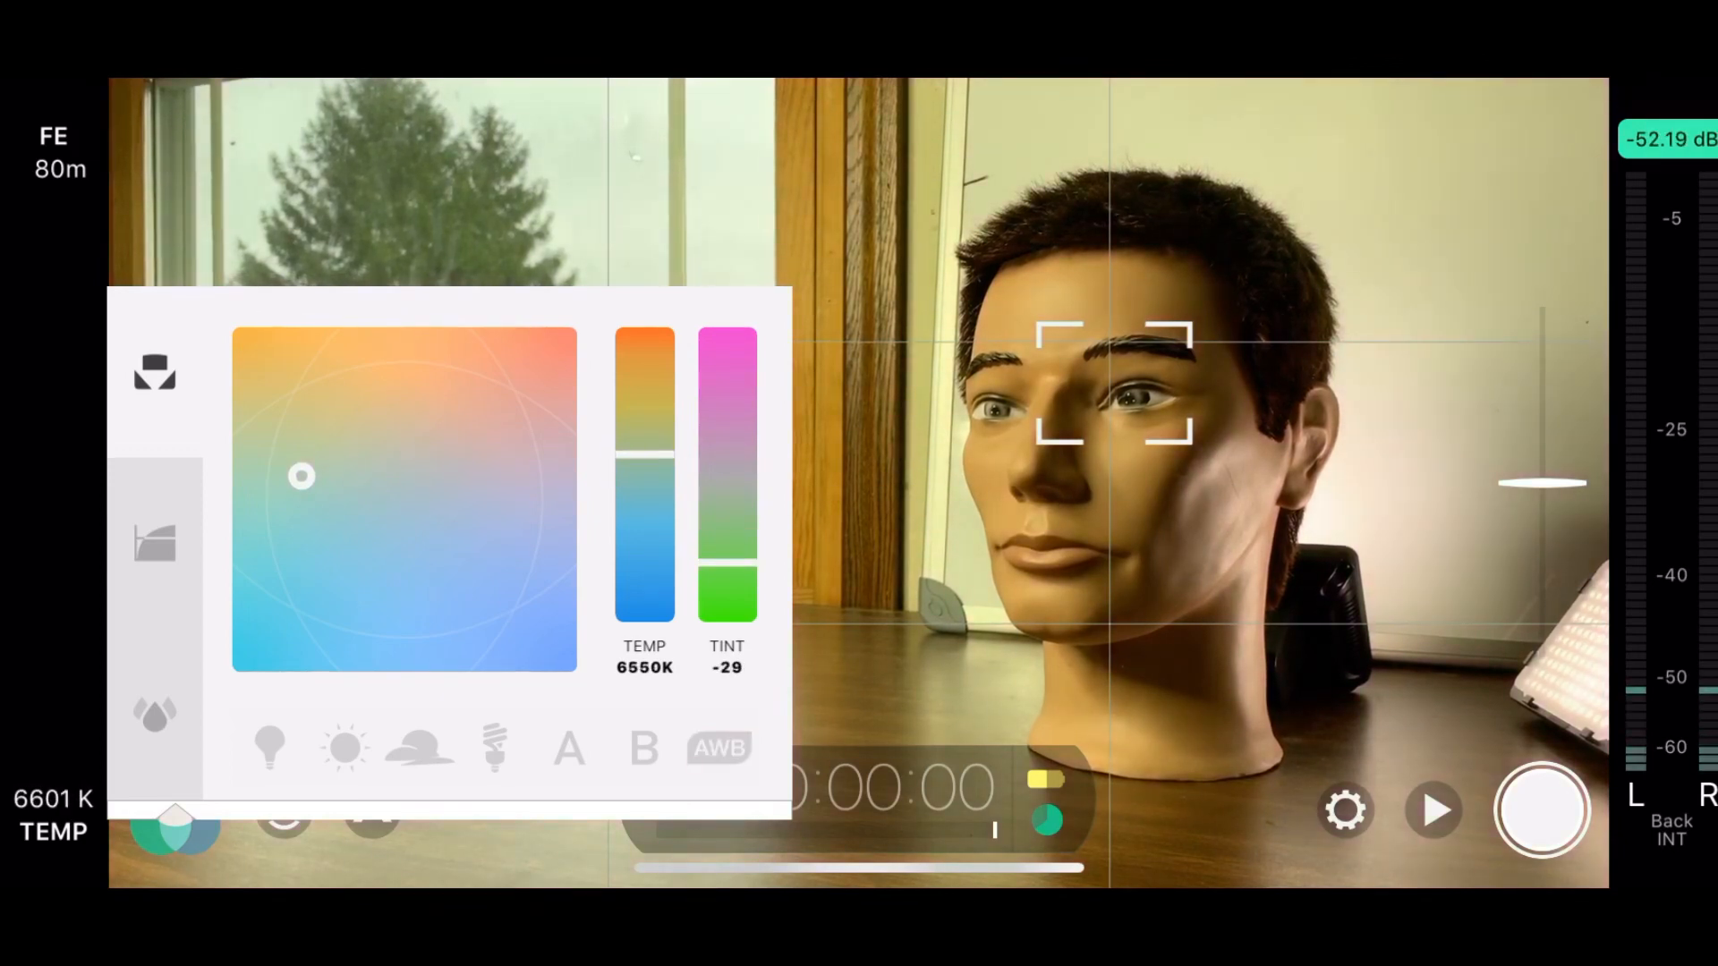
drag(300, 476, 393, 639)
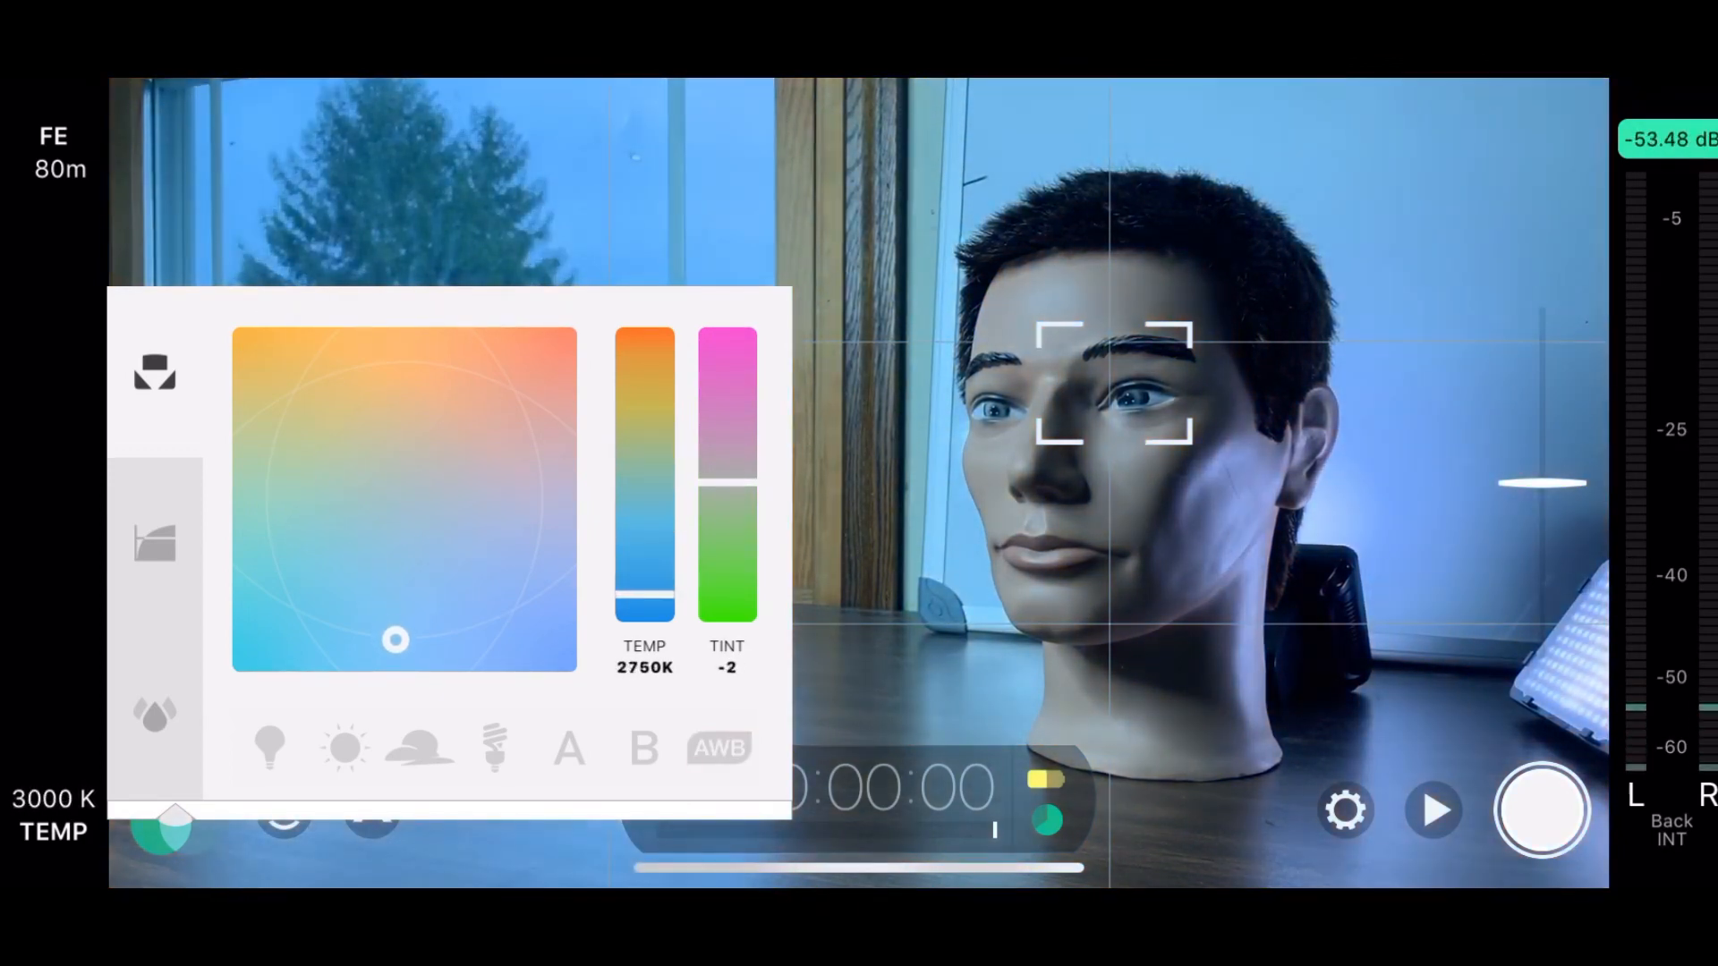
drag(394, 638, 398, 378)
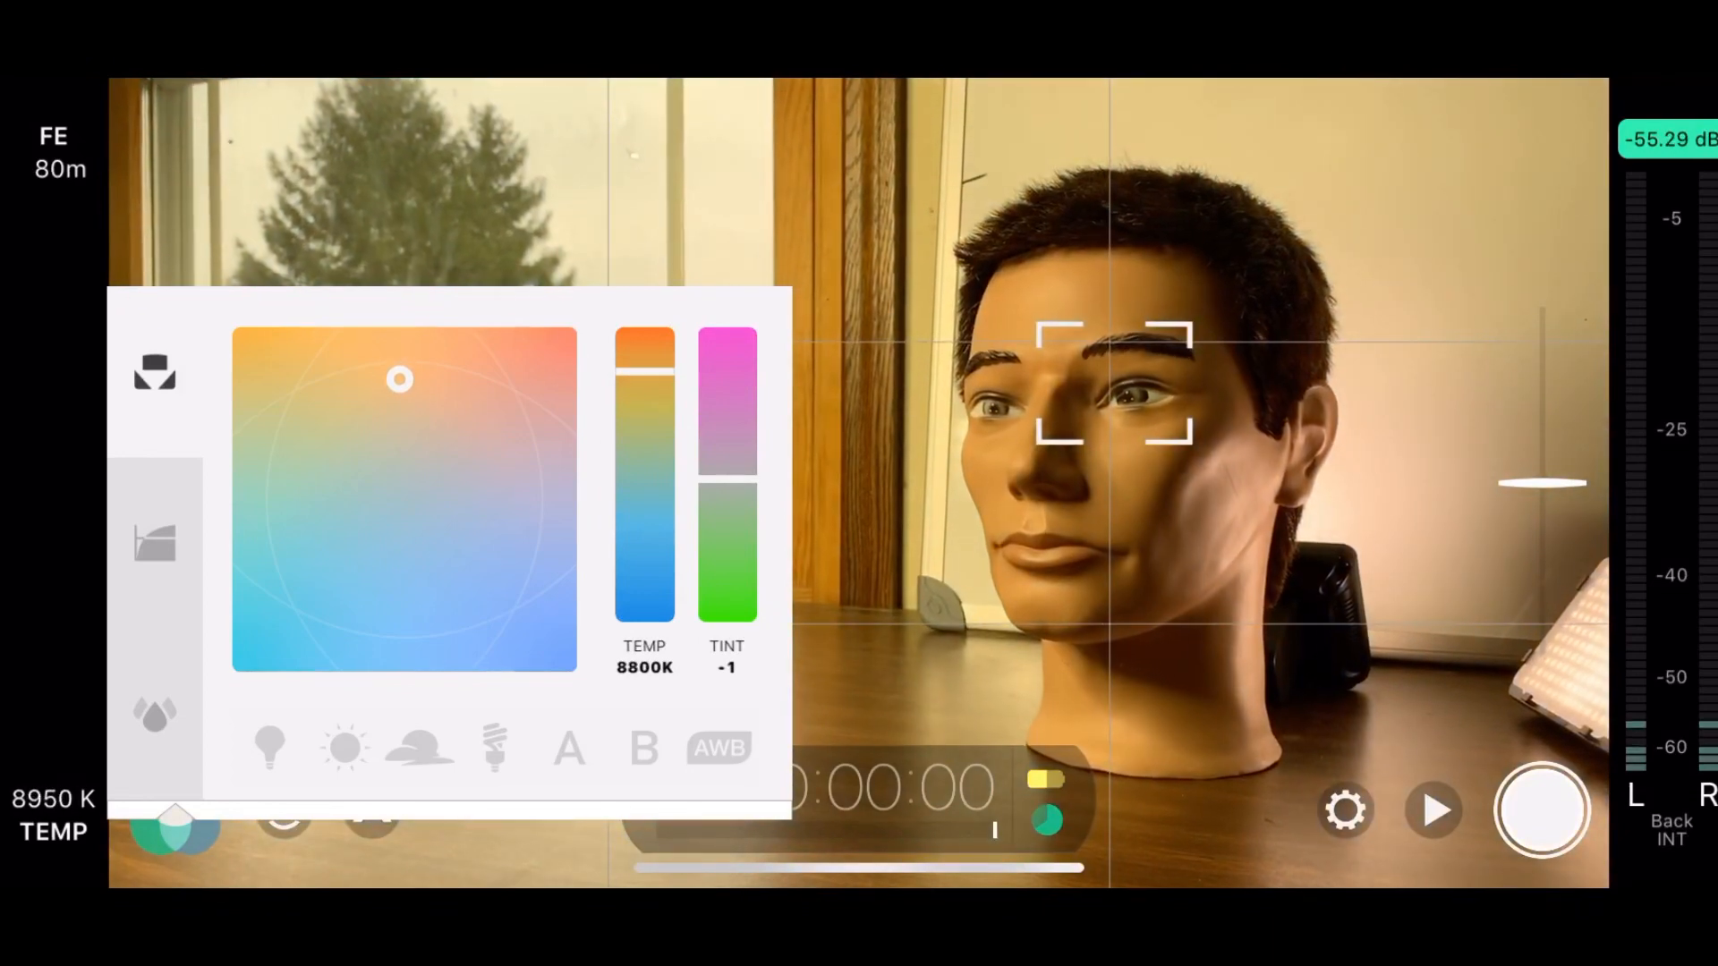
drag(399, 378, 542, 499)
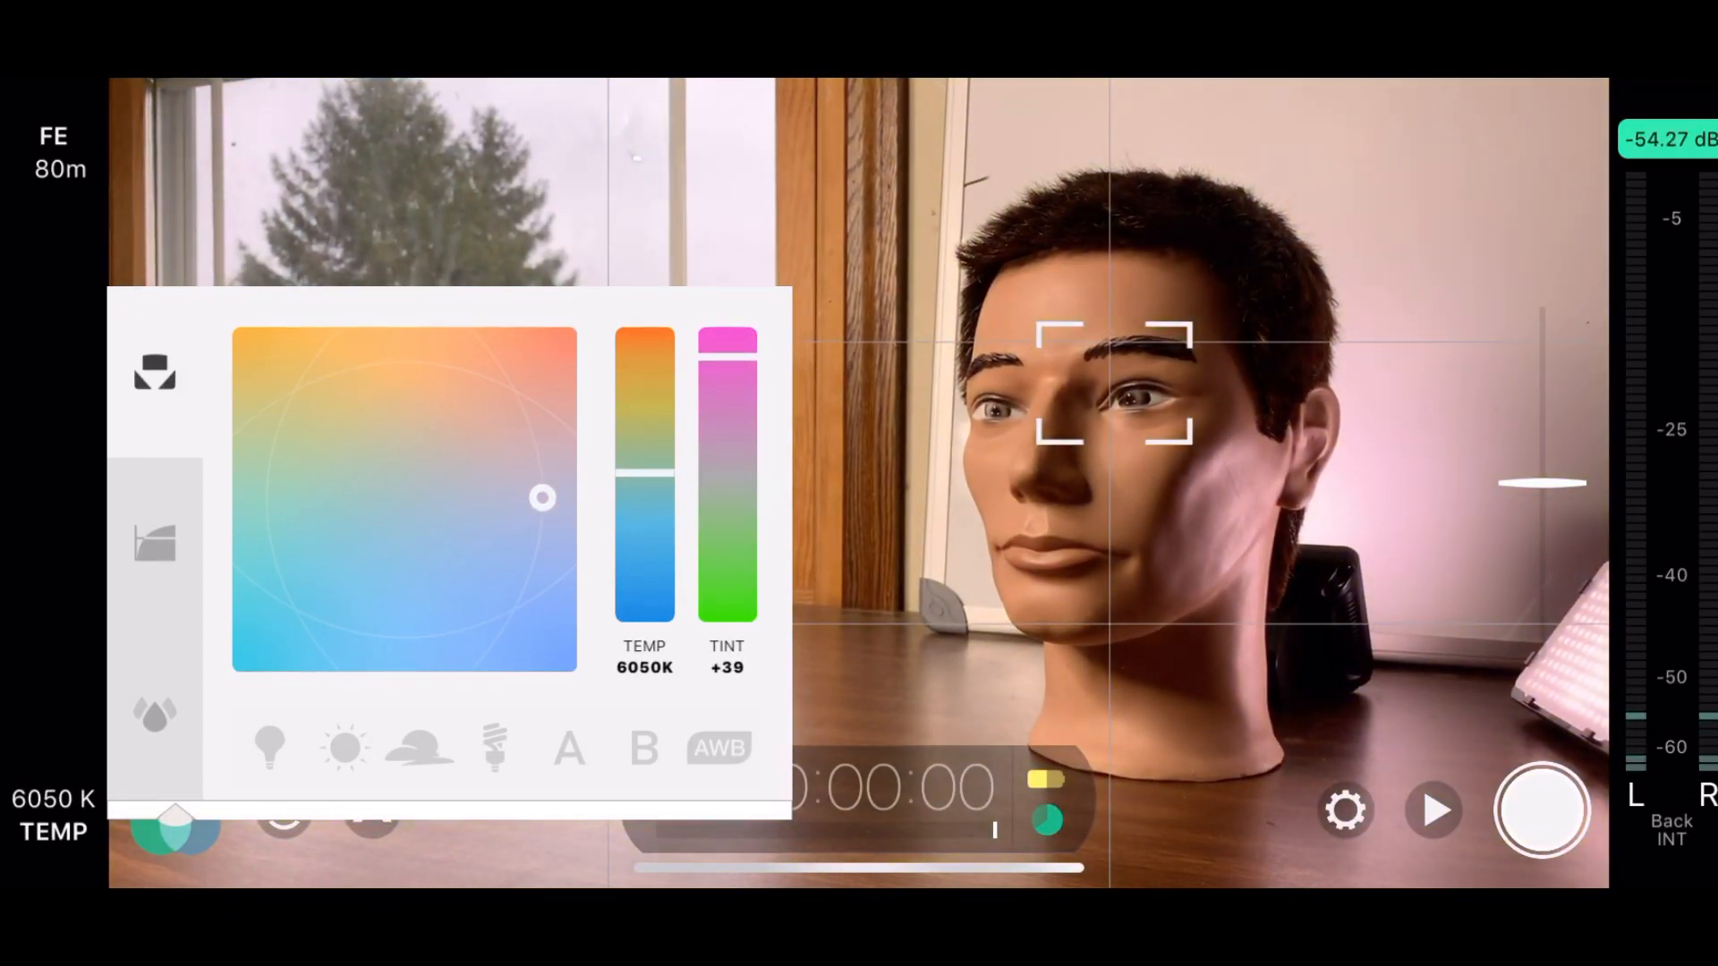
Try the cloudy, preset A and auto white balance, then settle manually on 5500K with +23 tint.
click(419, 748)
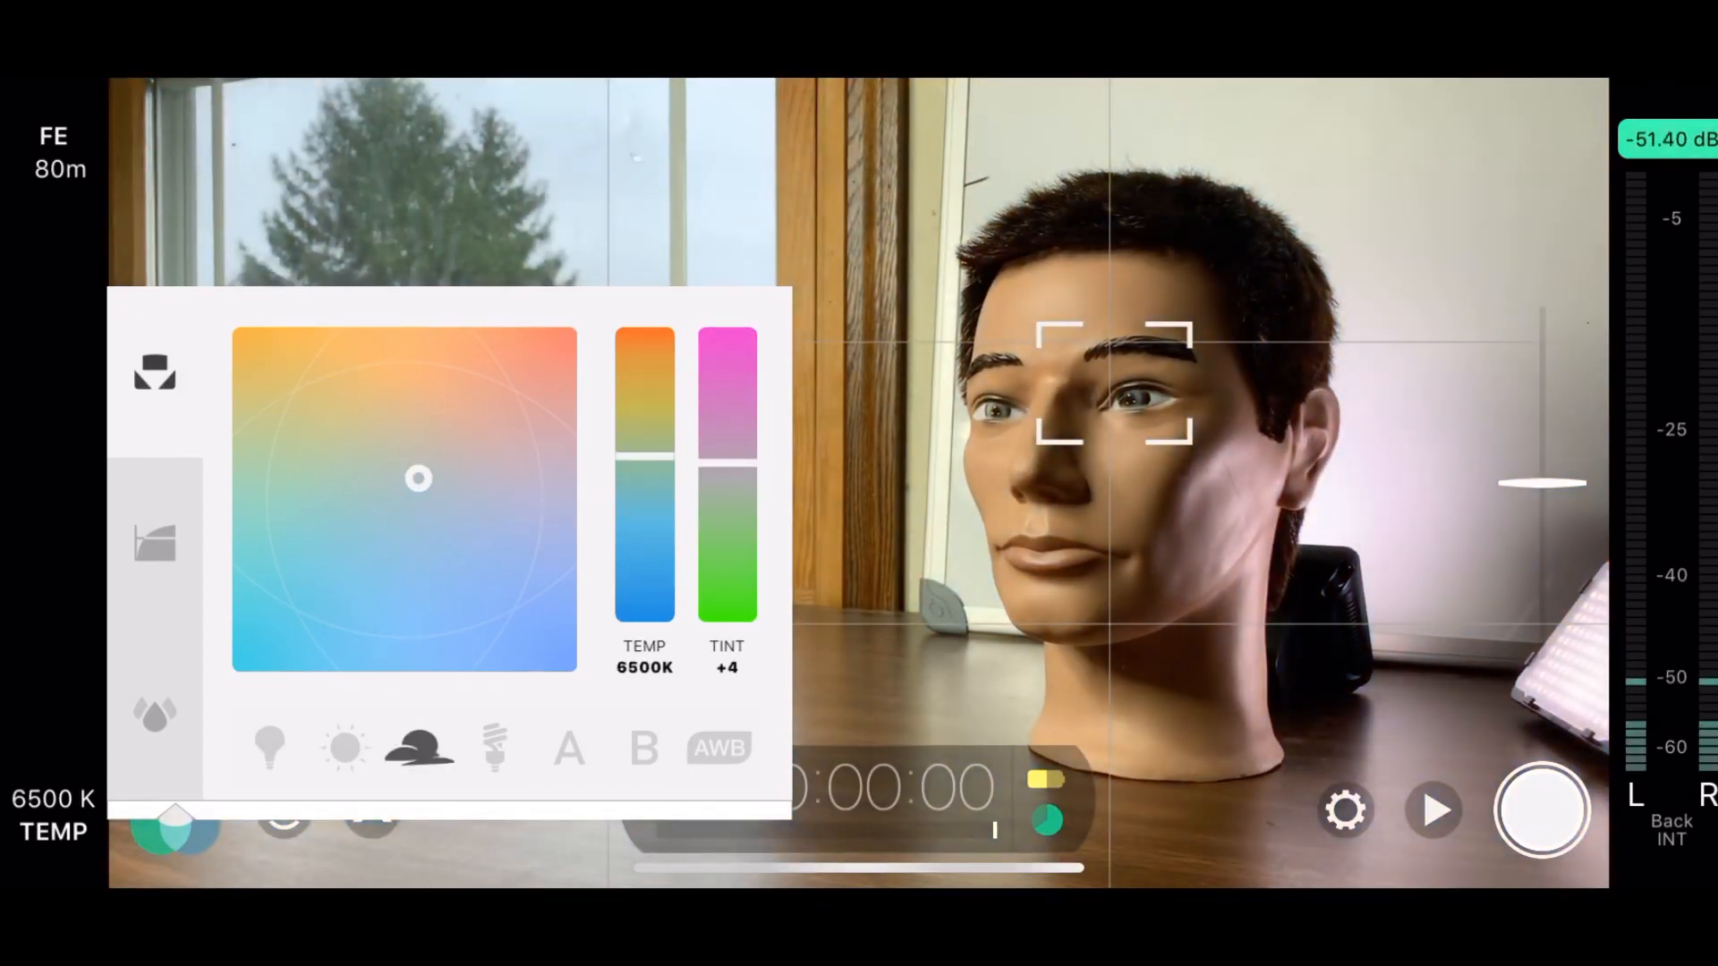
click(567, 747)
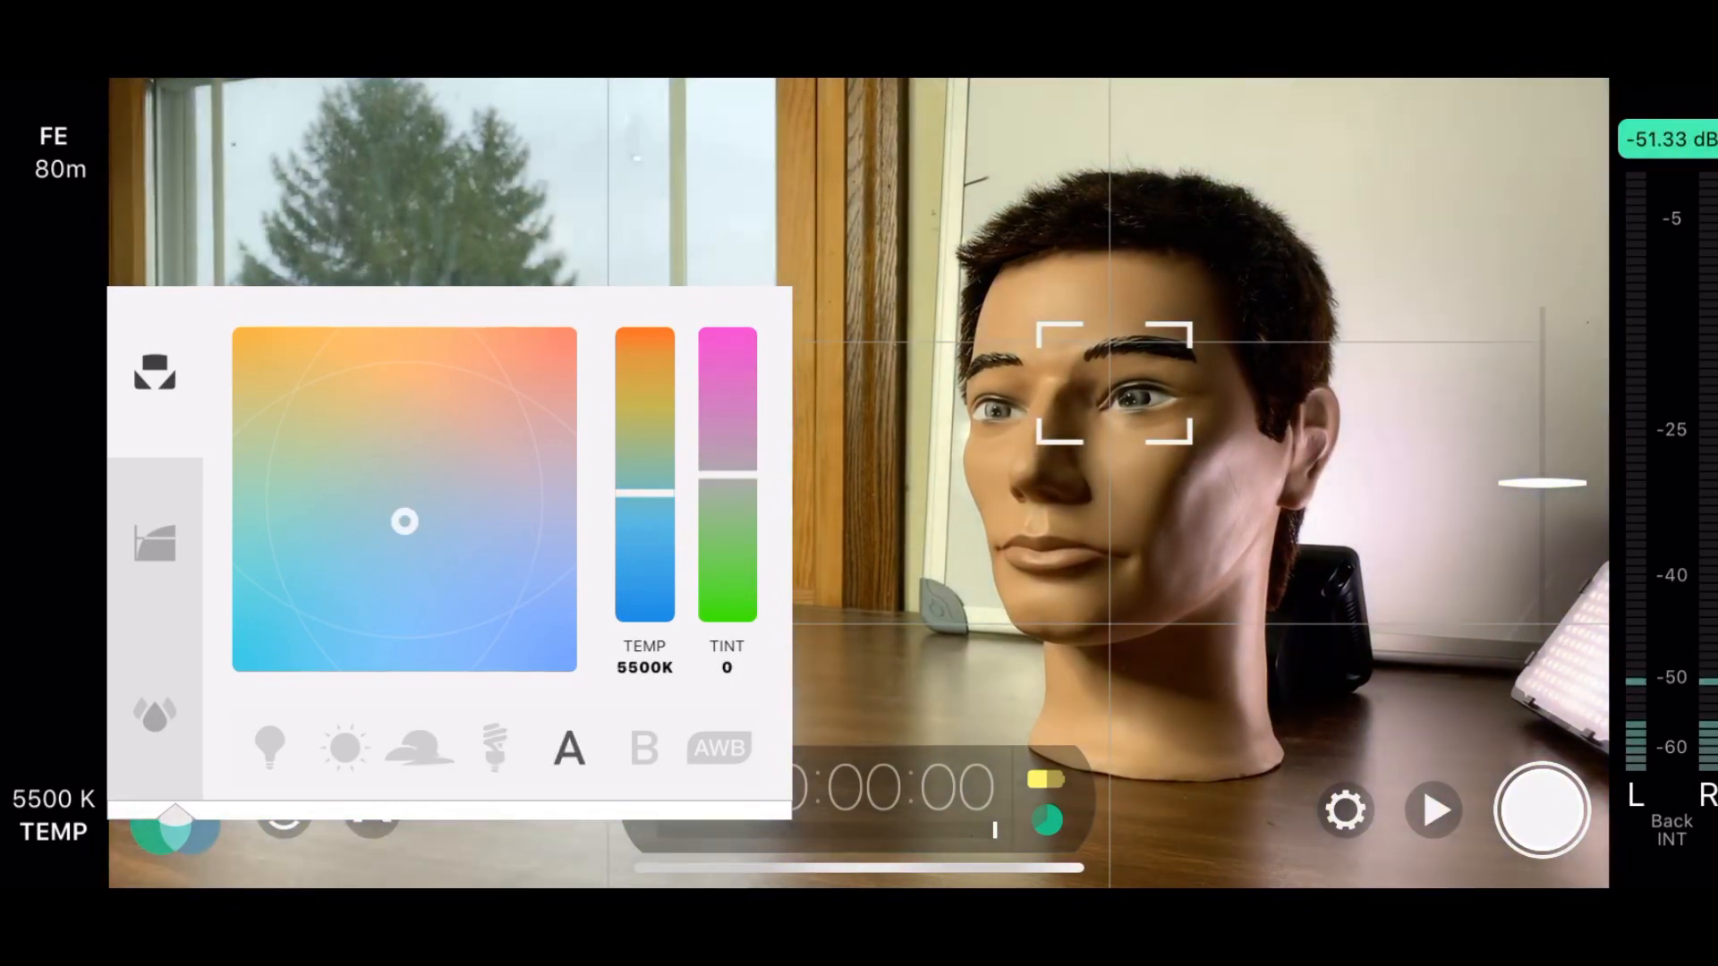
click(718, 747)
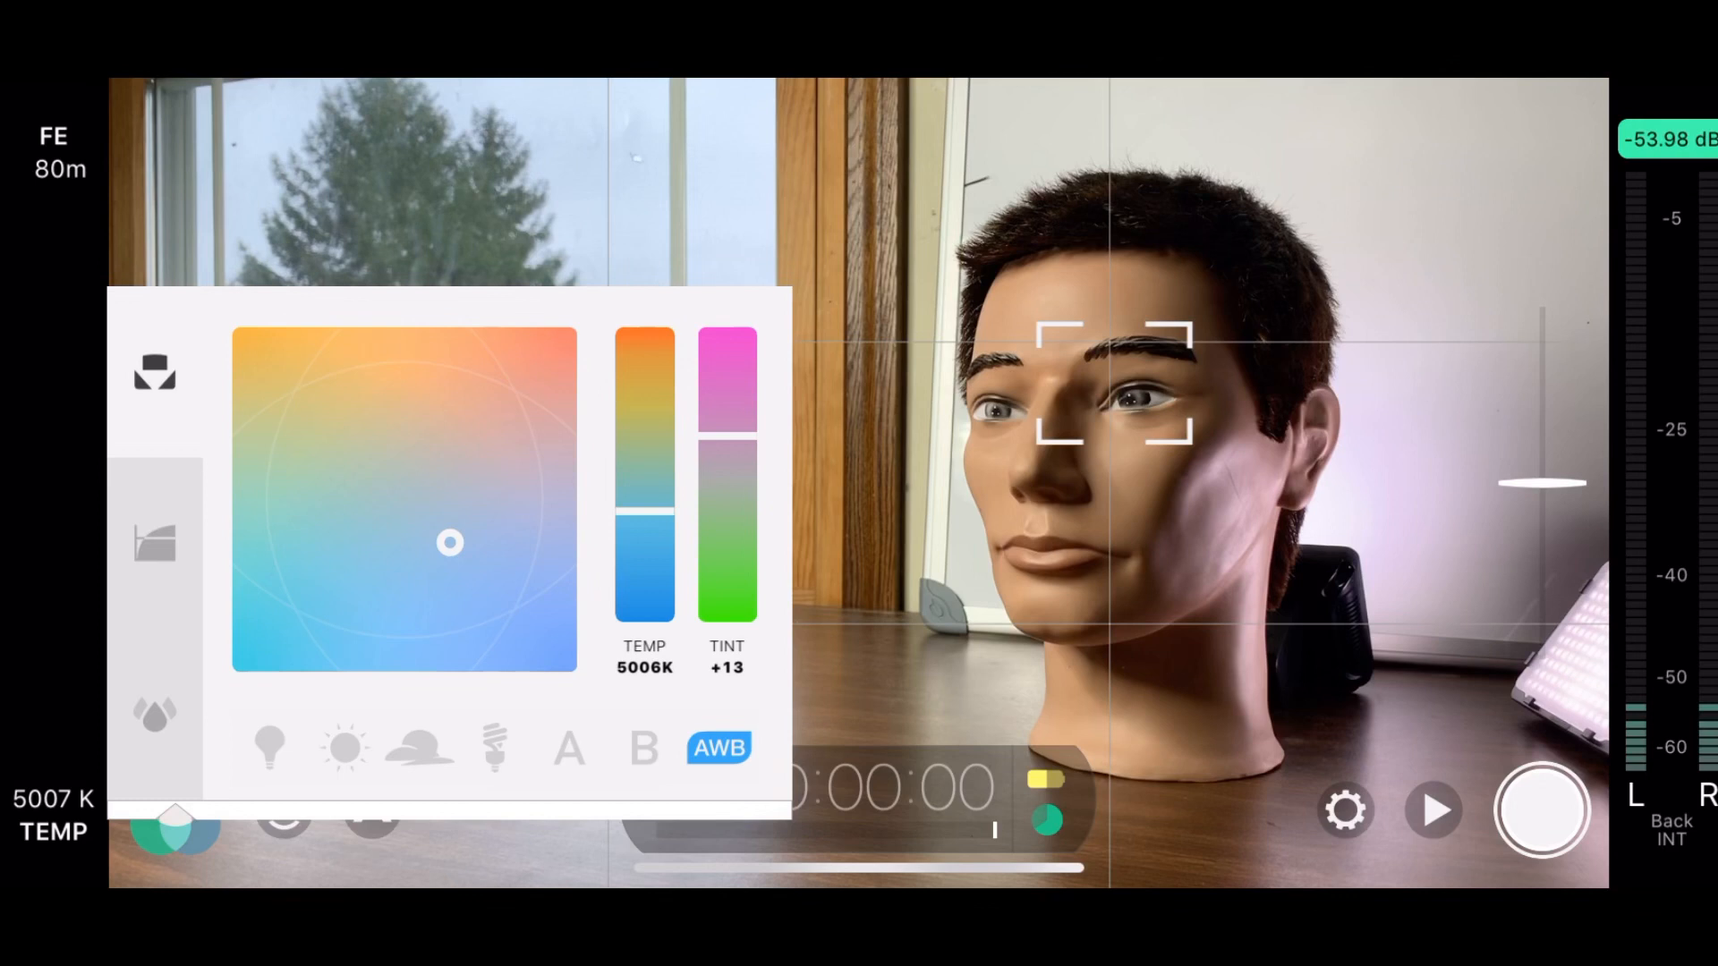
drag(447, 542, 485, 521)
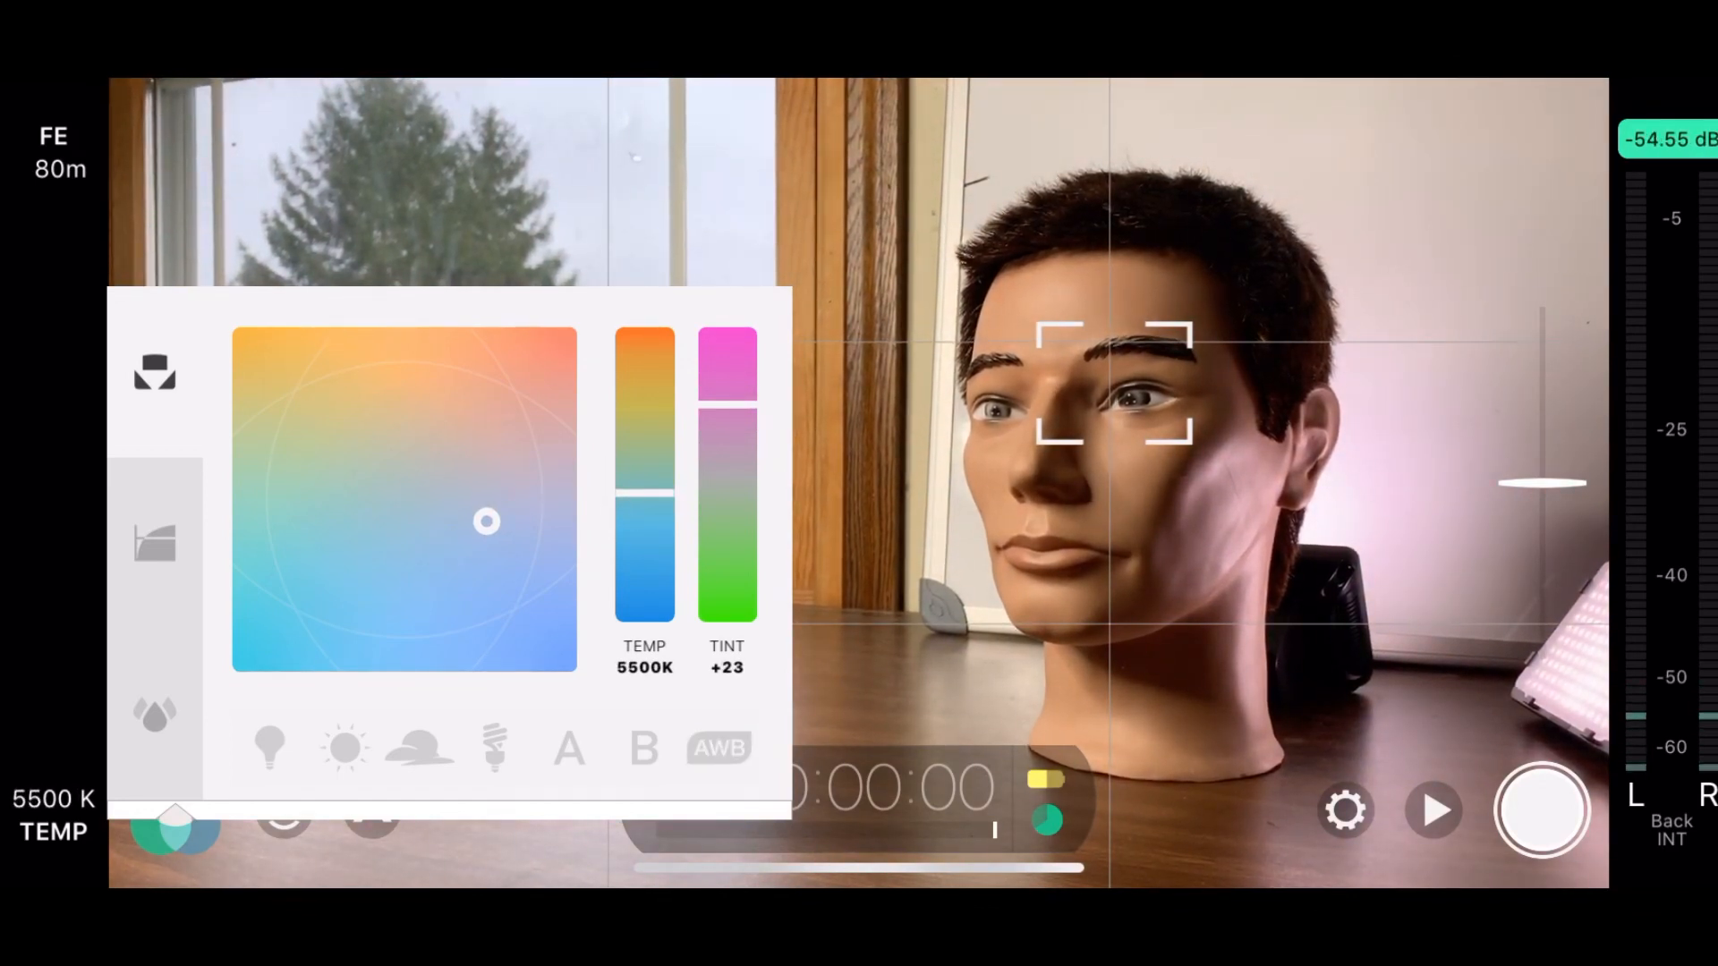
Compare the Dynamic, Flat and Log V2 picture profiles and keep Log V2.
click(154, 540)
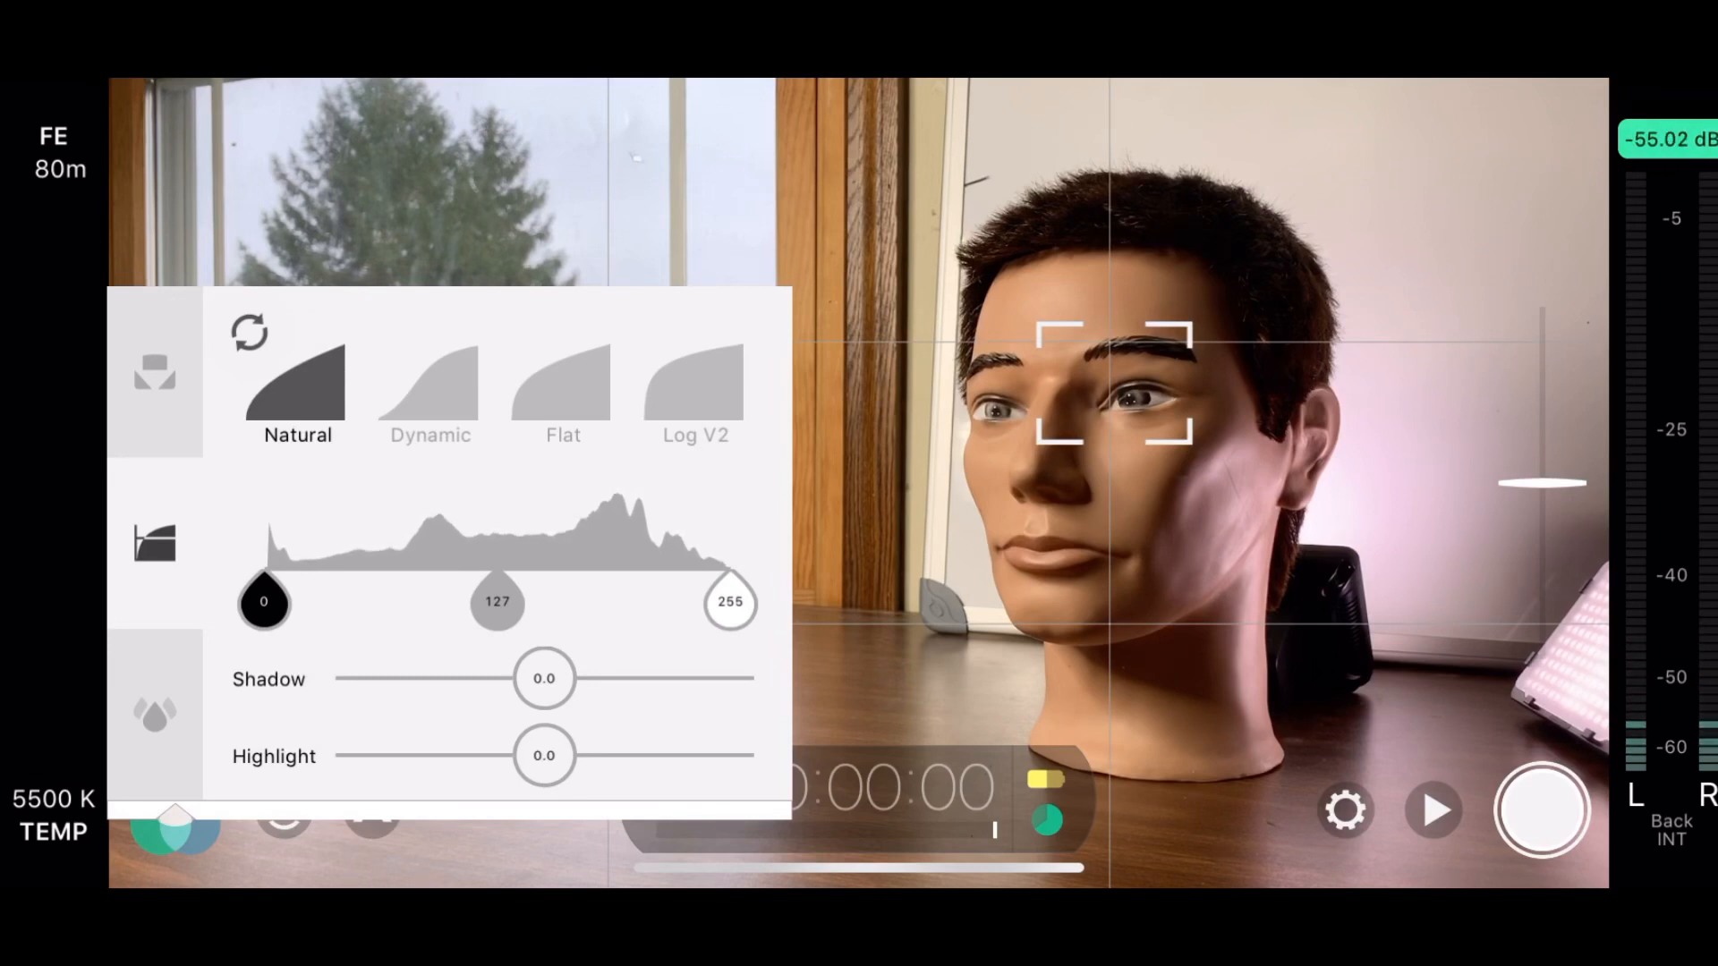
click(430, 382)
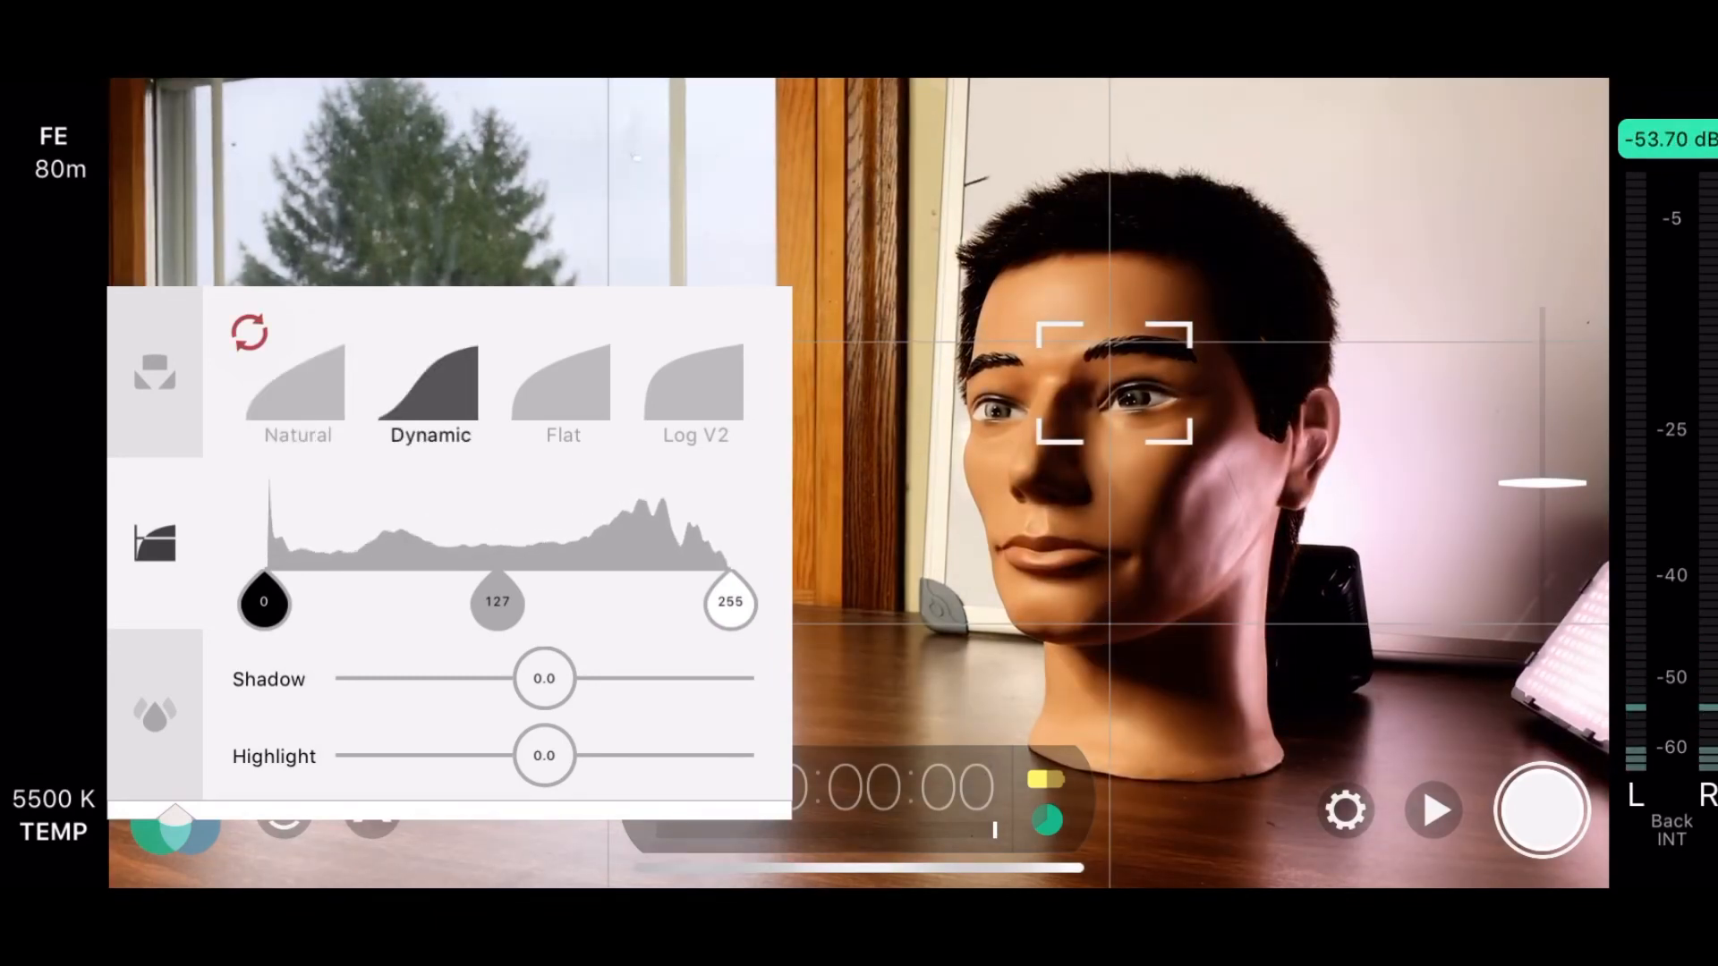
click(562, 388)
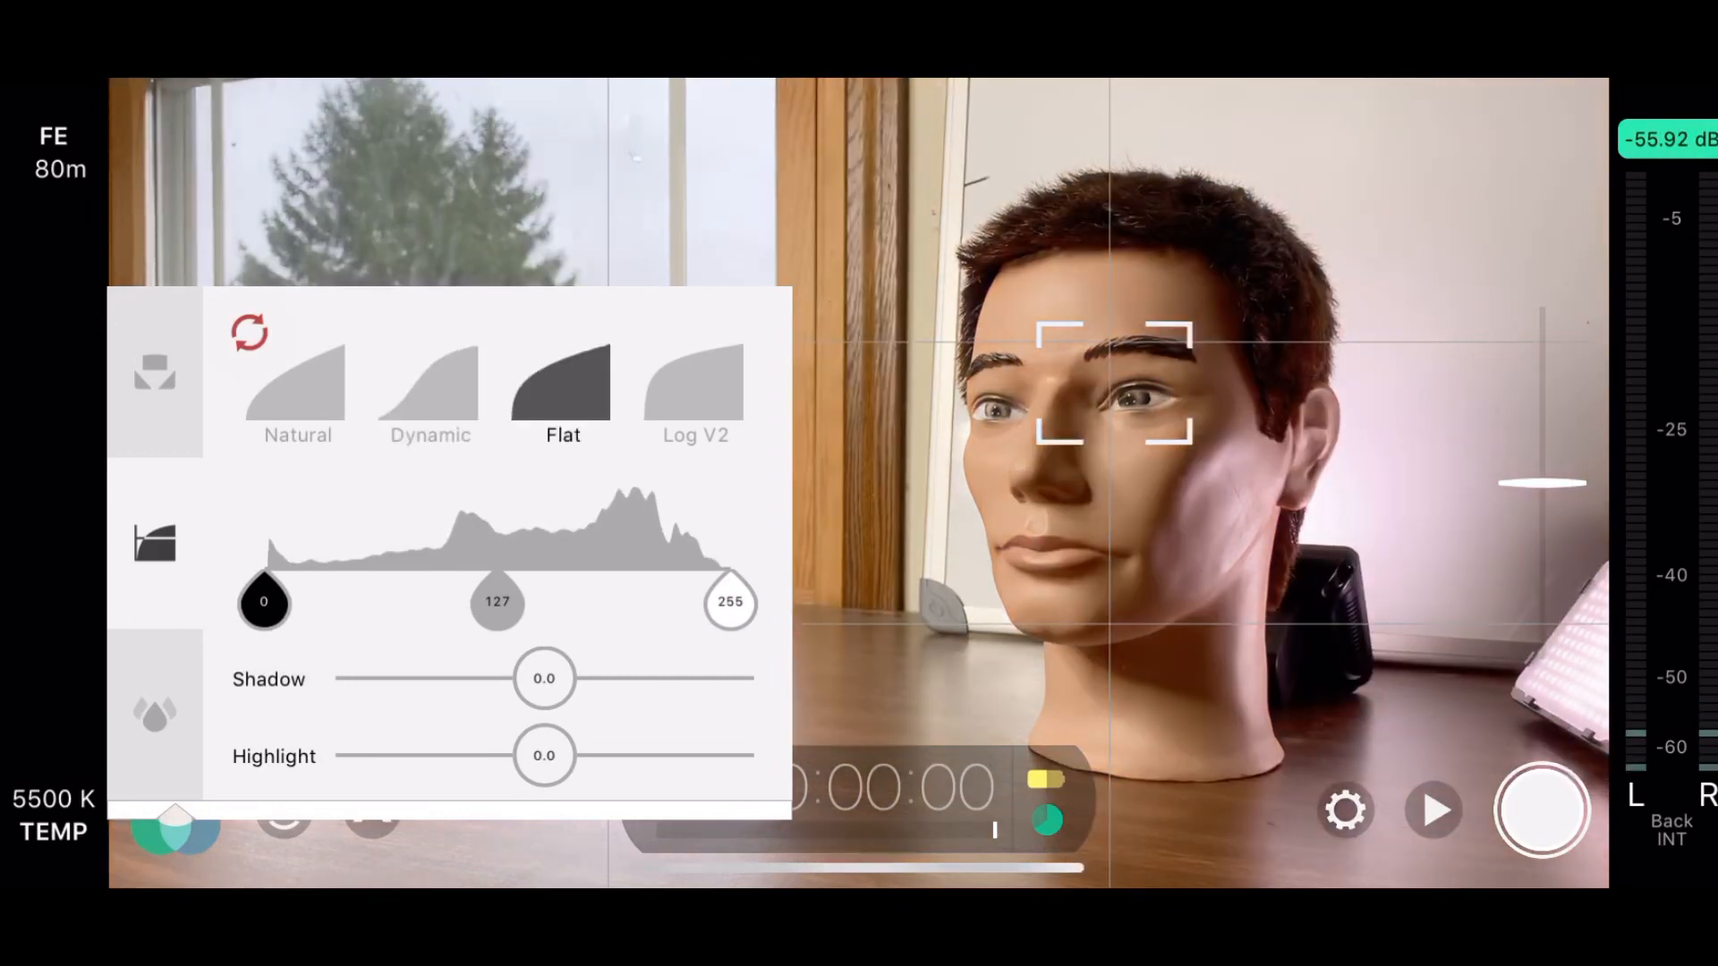
click(694, 383)
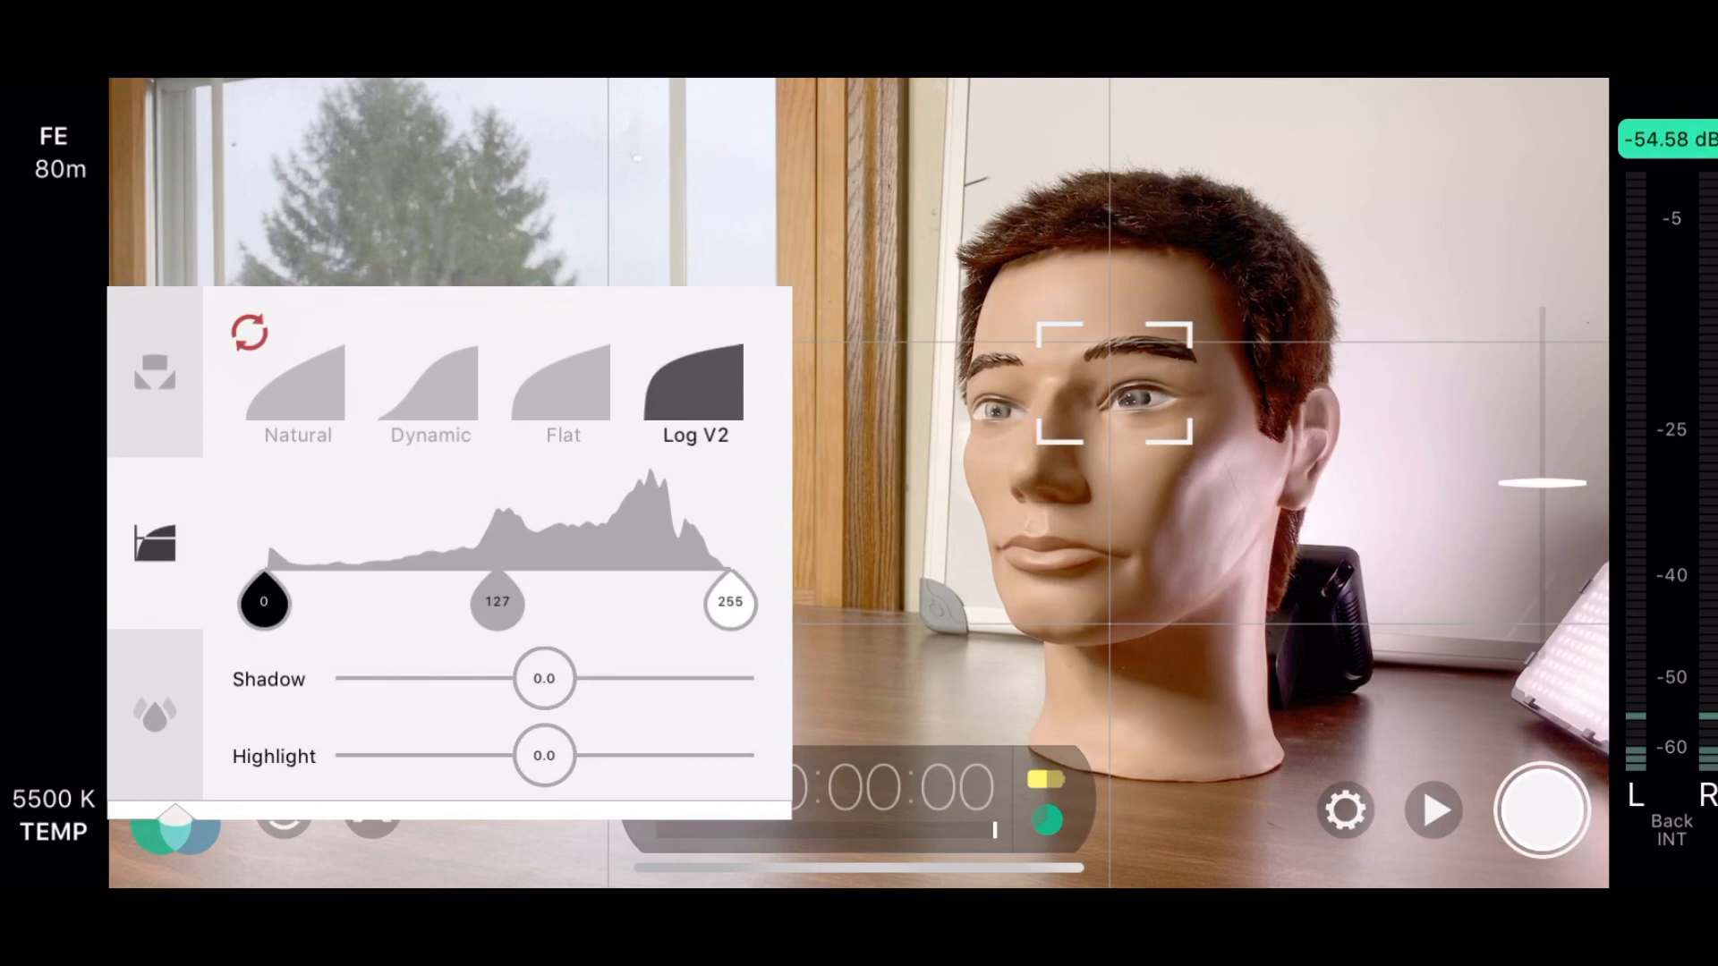
click(428, 383)
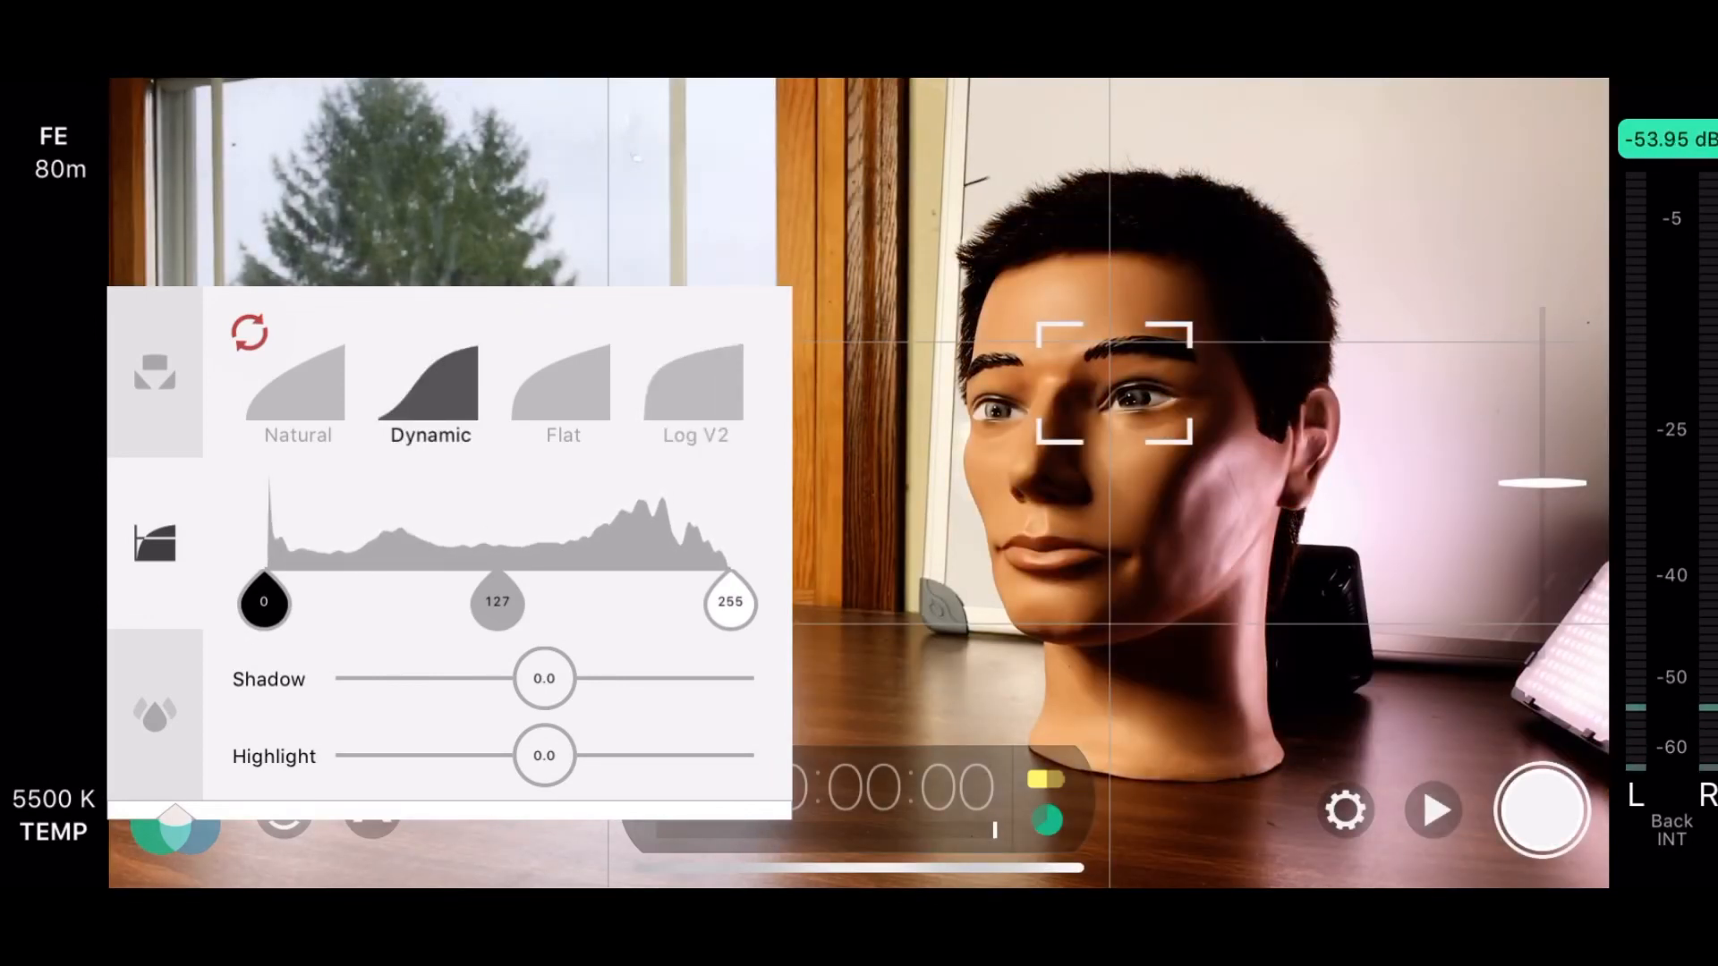
click(694, 388)
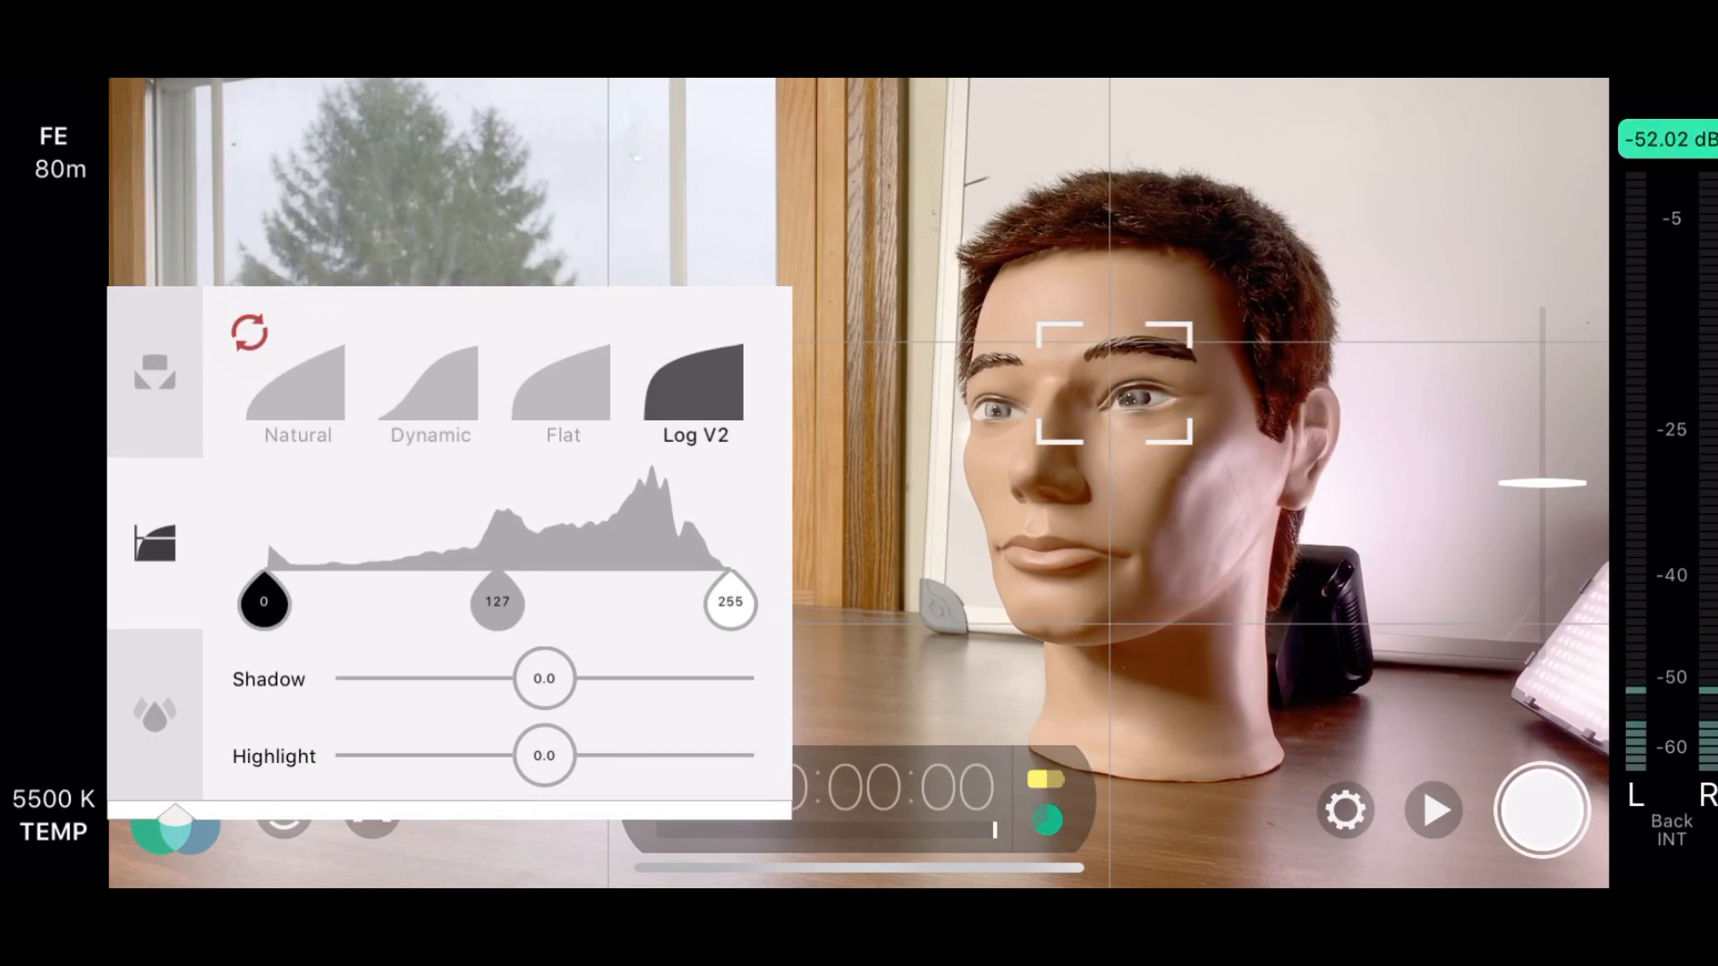
Leave shadows near zero (-0.5) after trying -42 and 14, and raise highlights to about 44.
drag(544, 678, 454, 678)
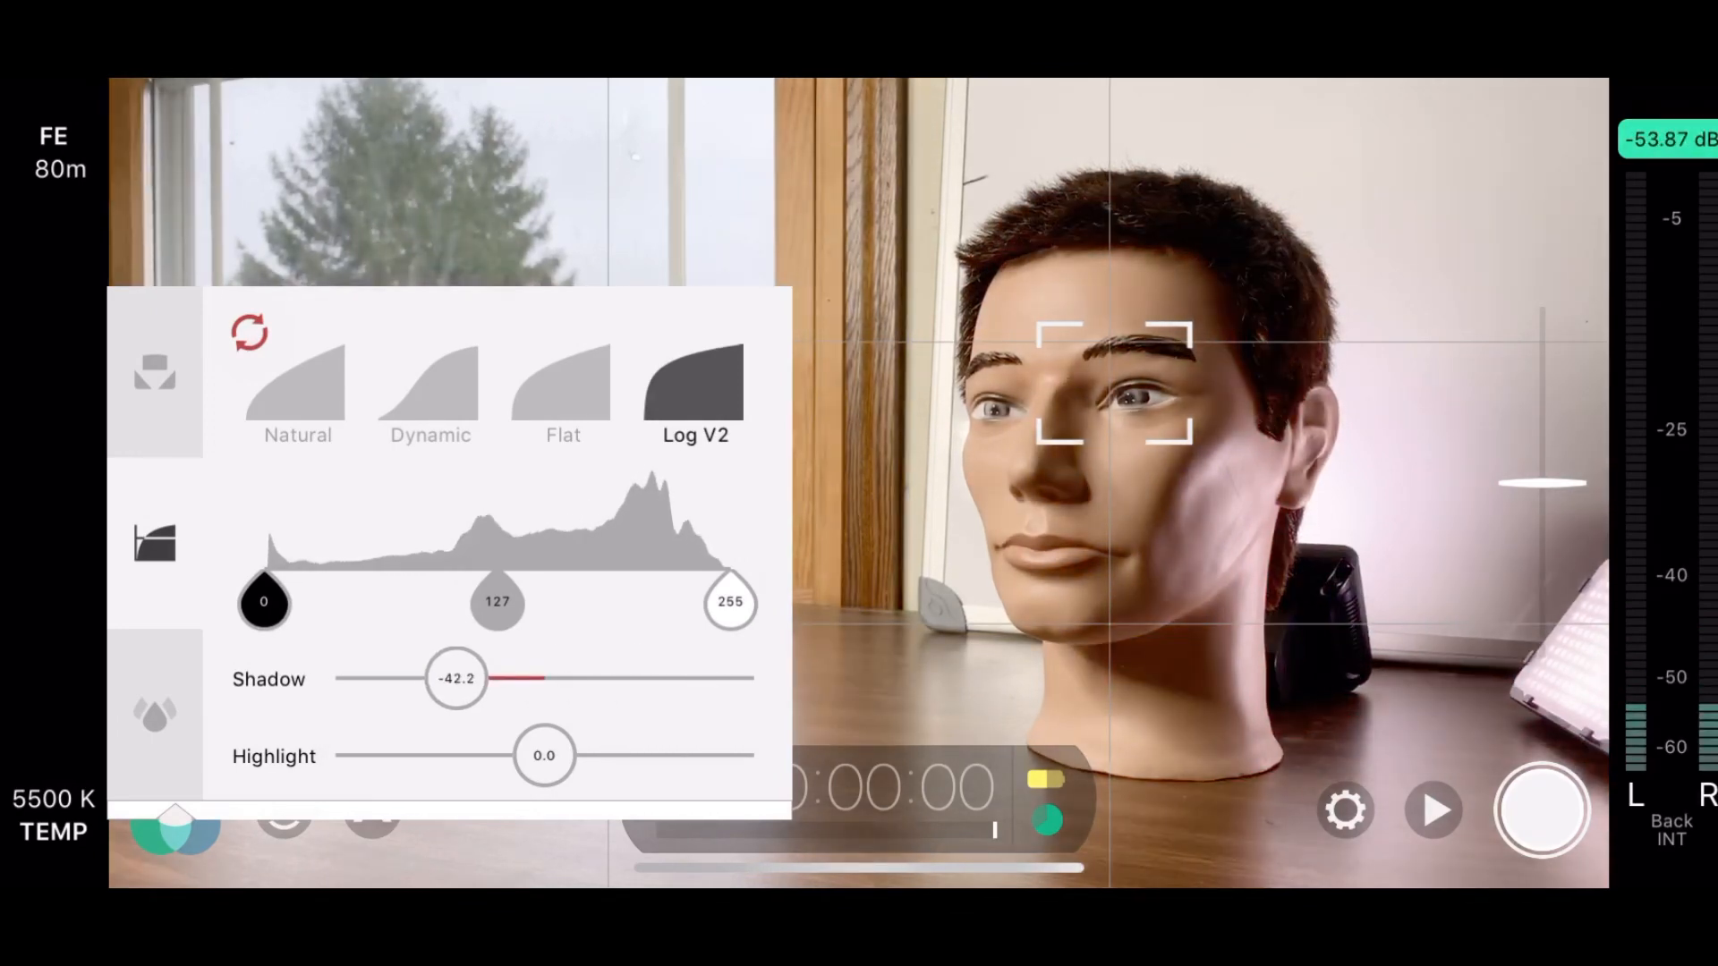
drag(454, 677, 575, 676)
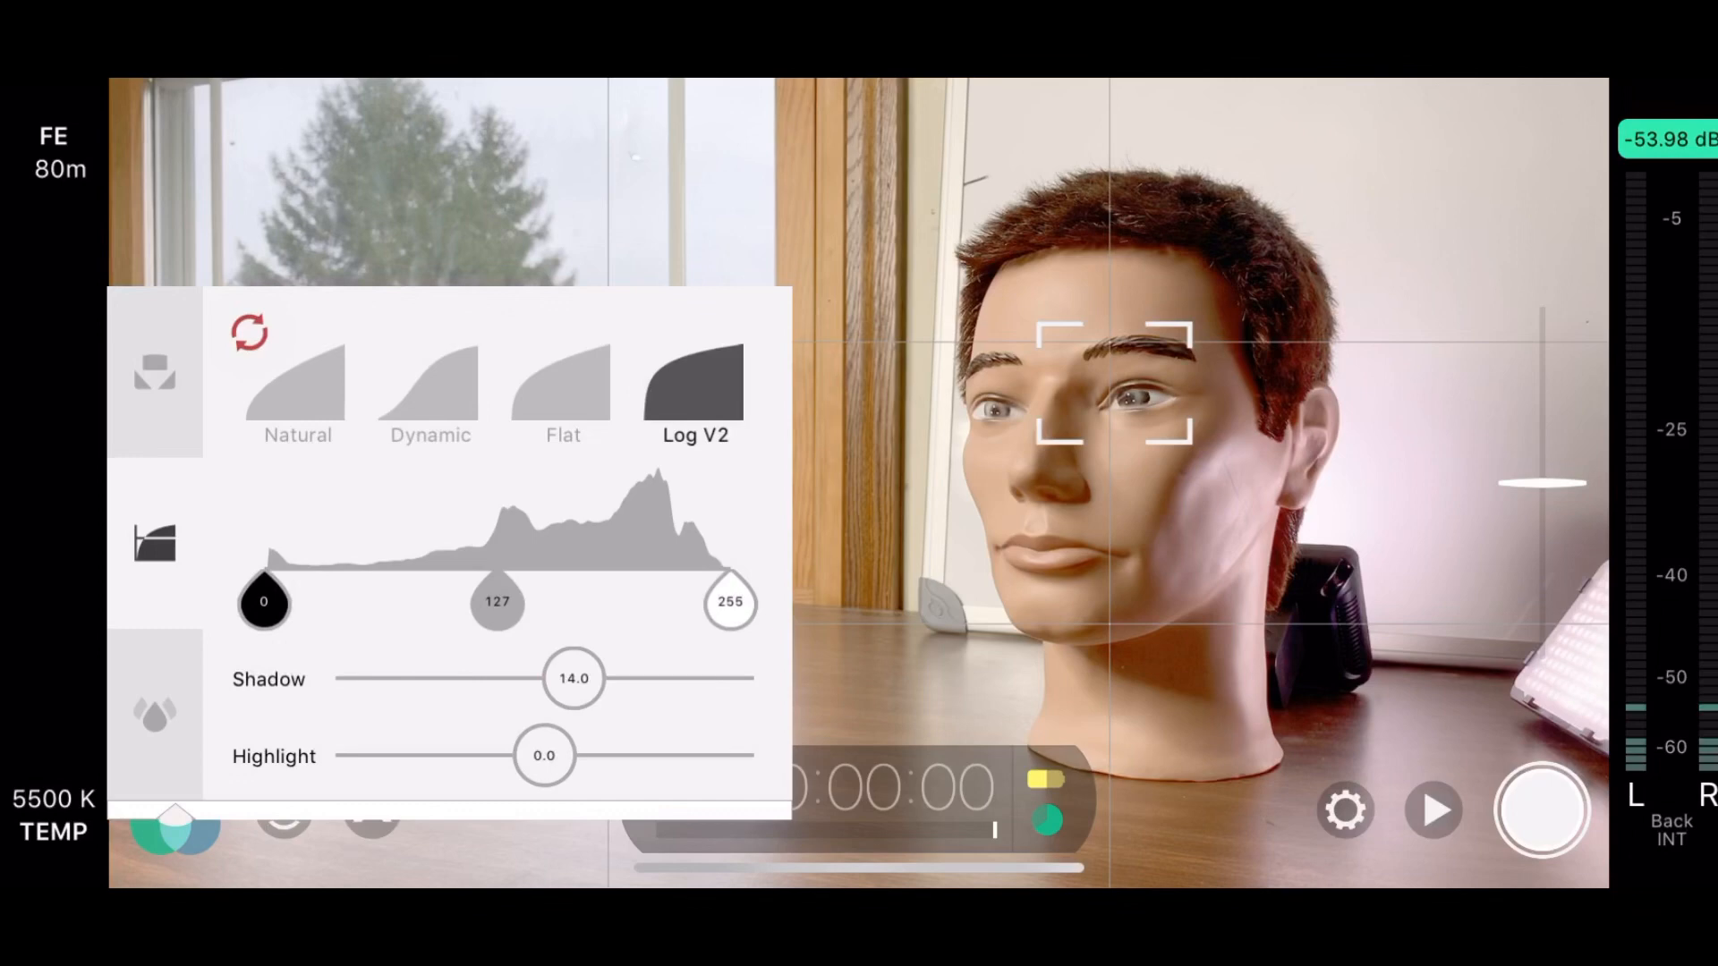
drag(573, 677, 542, 677)
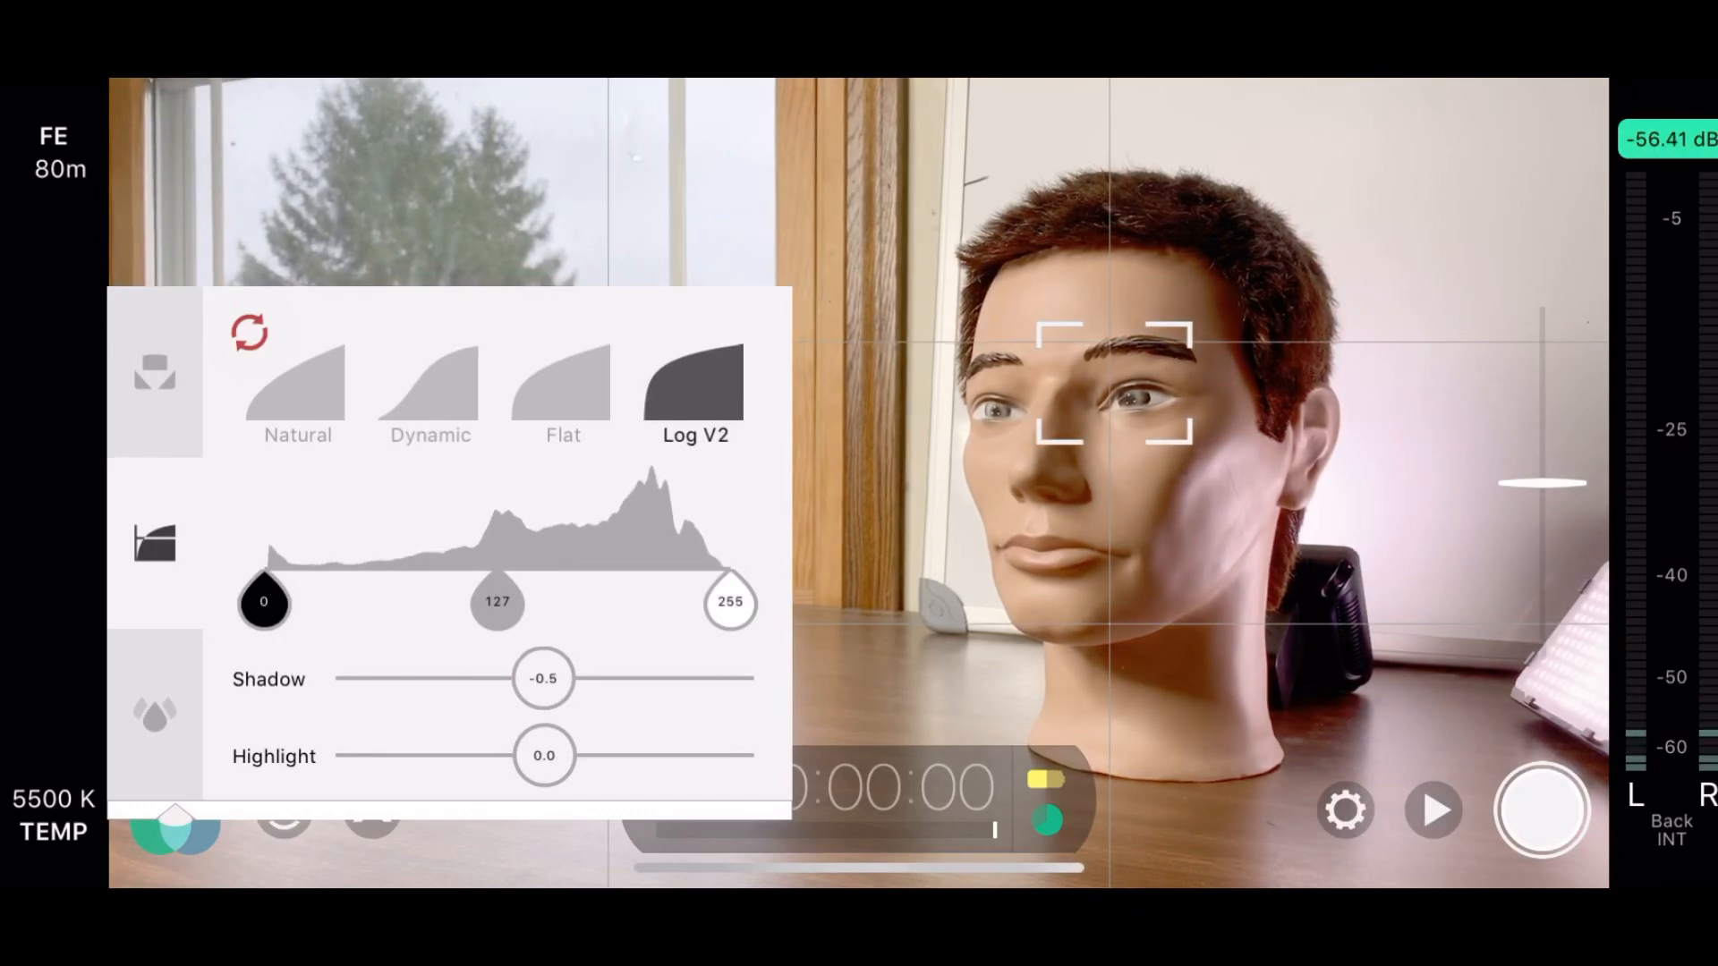
drag(544, 755, 635, 755)
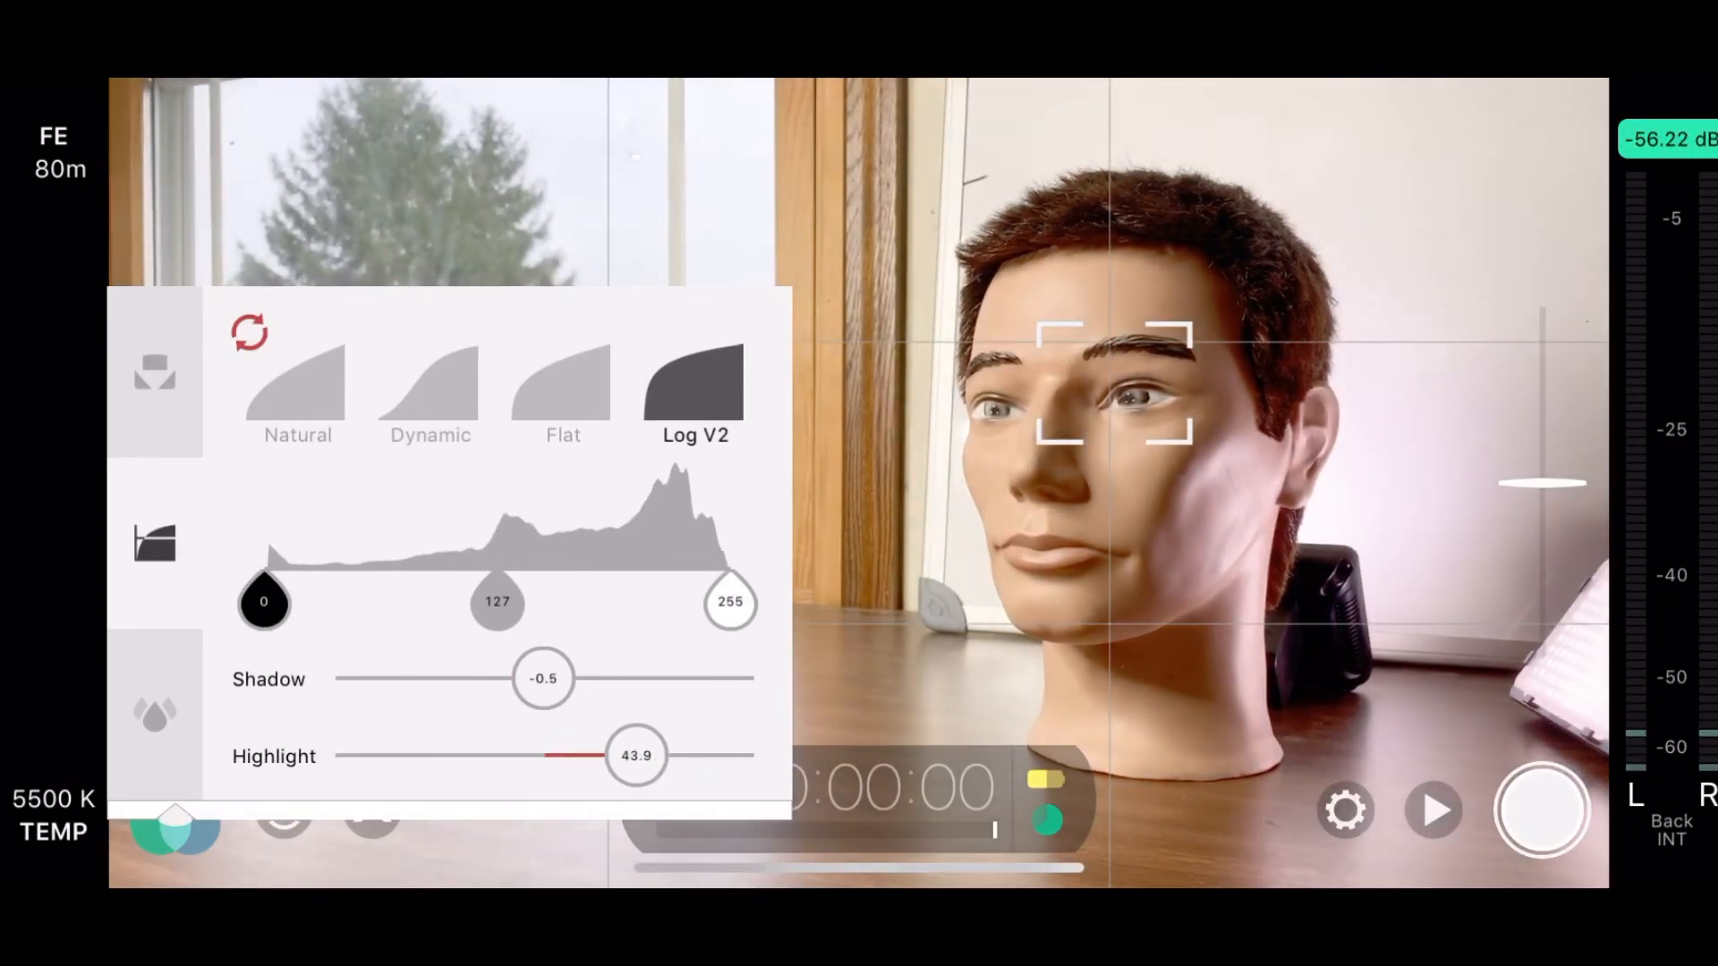
Try saturation at about 134, 56 and 72 before settling slightly above neutral at 106.5.
drag(635, 755, 532, 755)
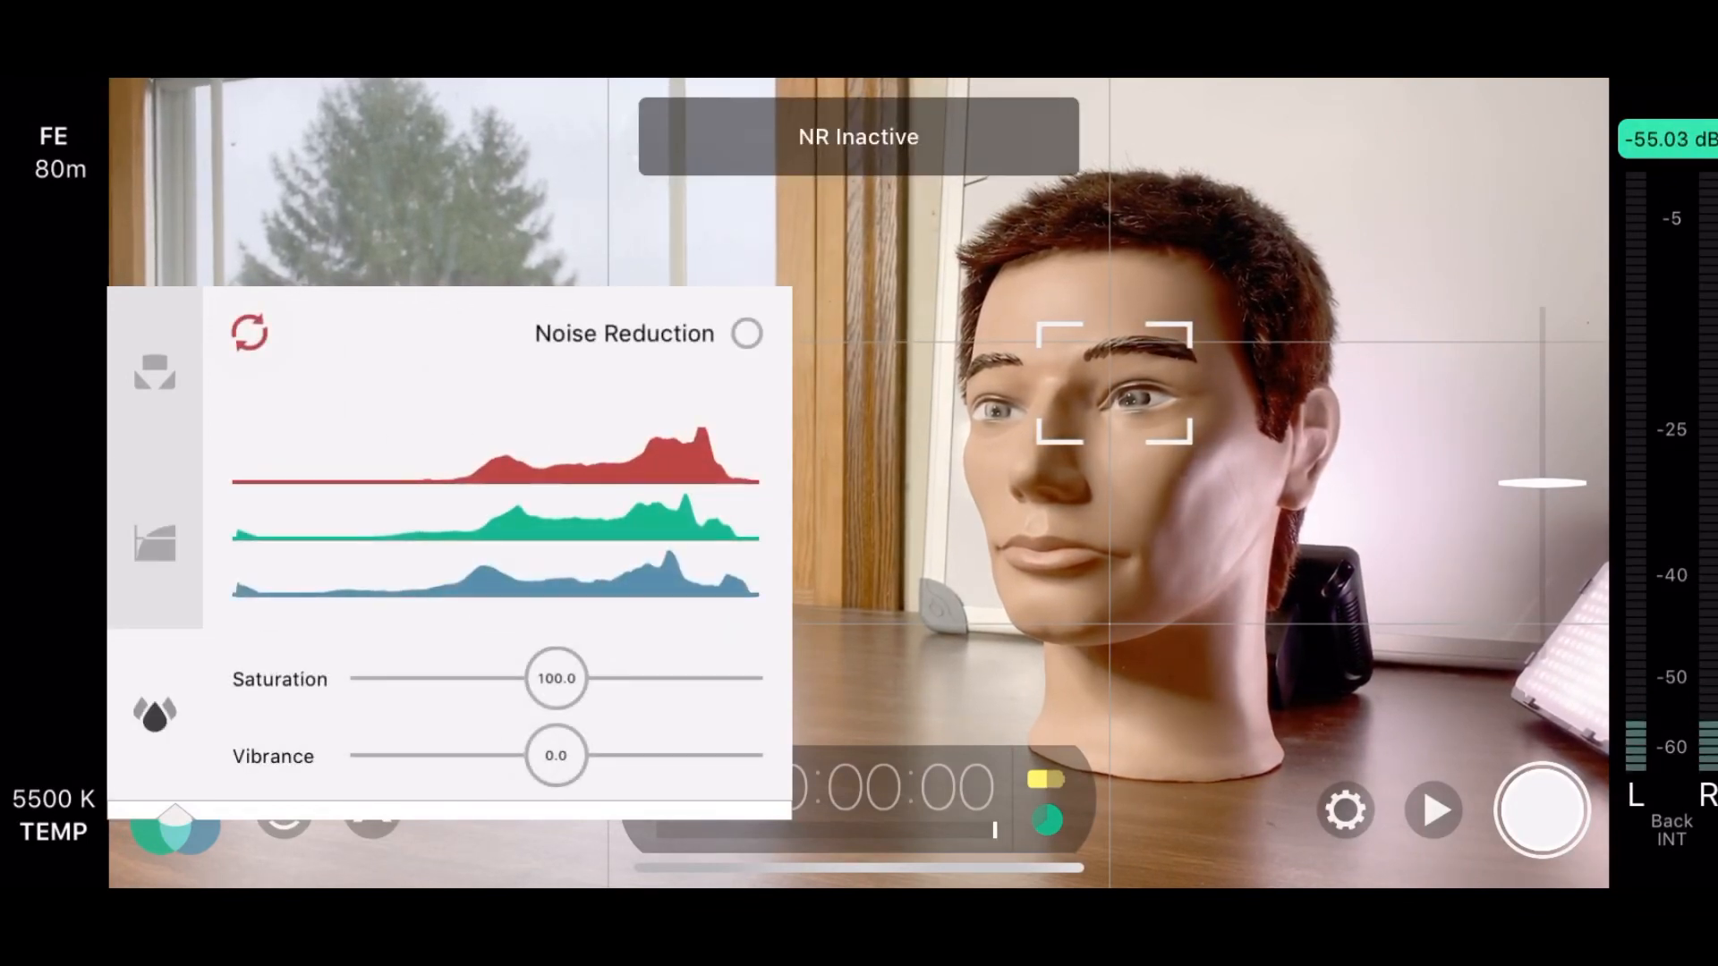
drag(554, 677, 625, 677)
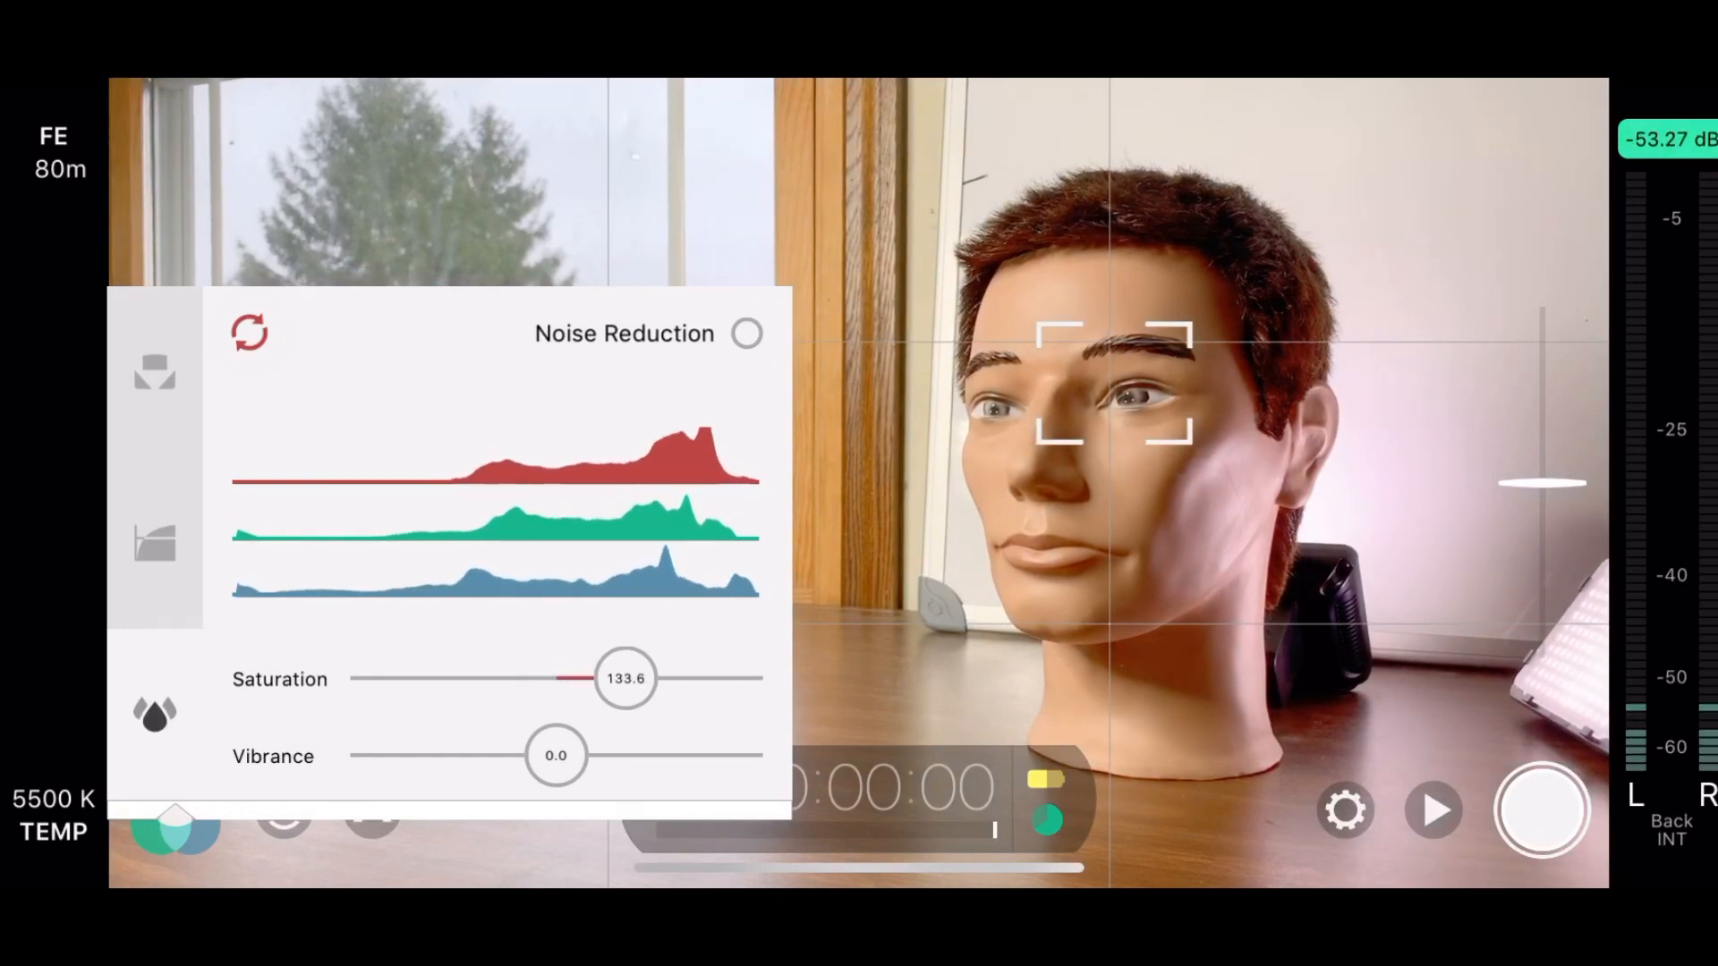
drag(625, 678, 465, 678)
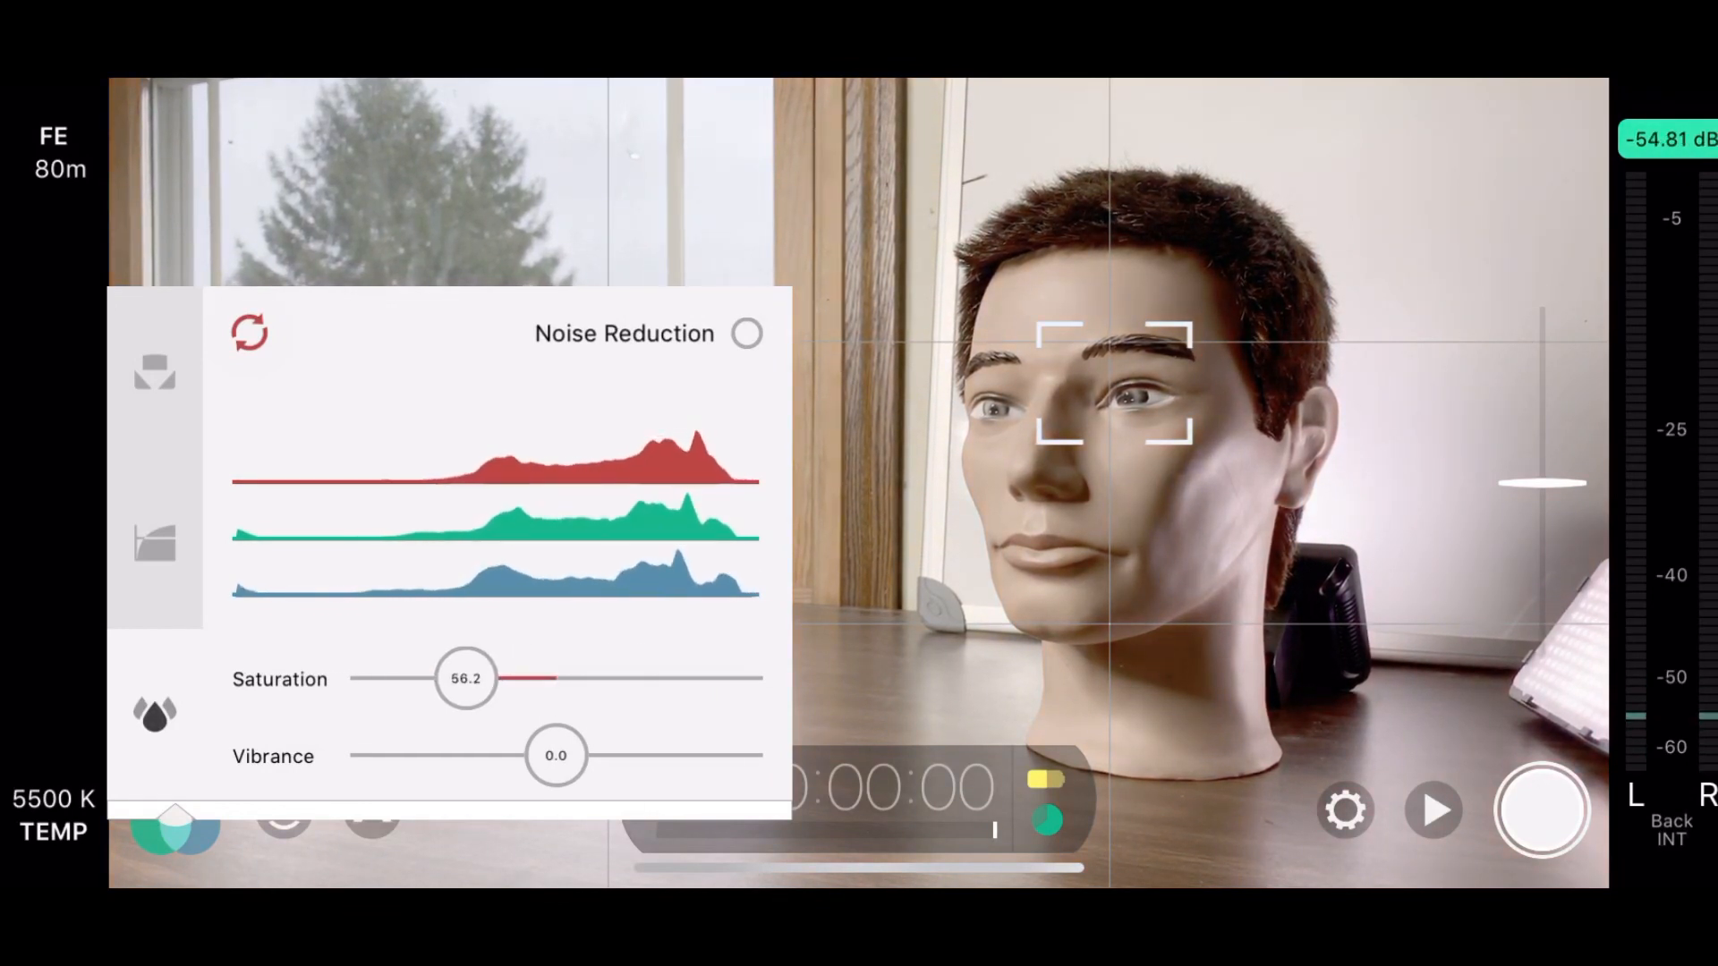
drag(465, 678, 496, 678)
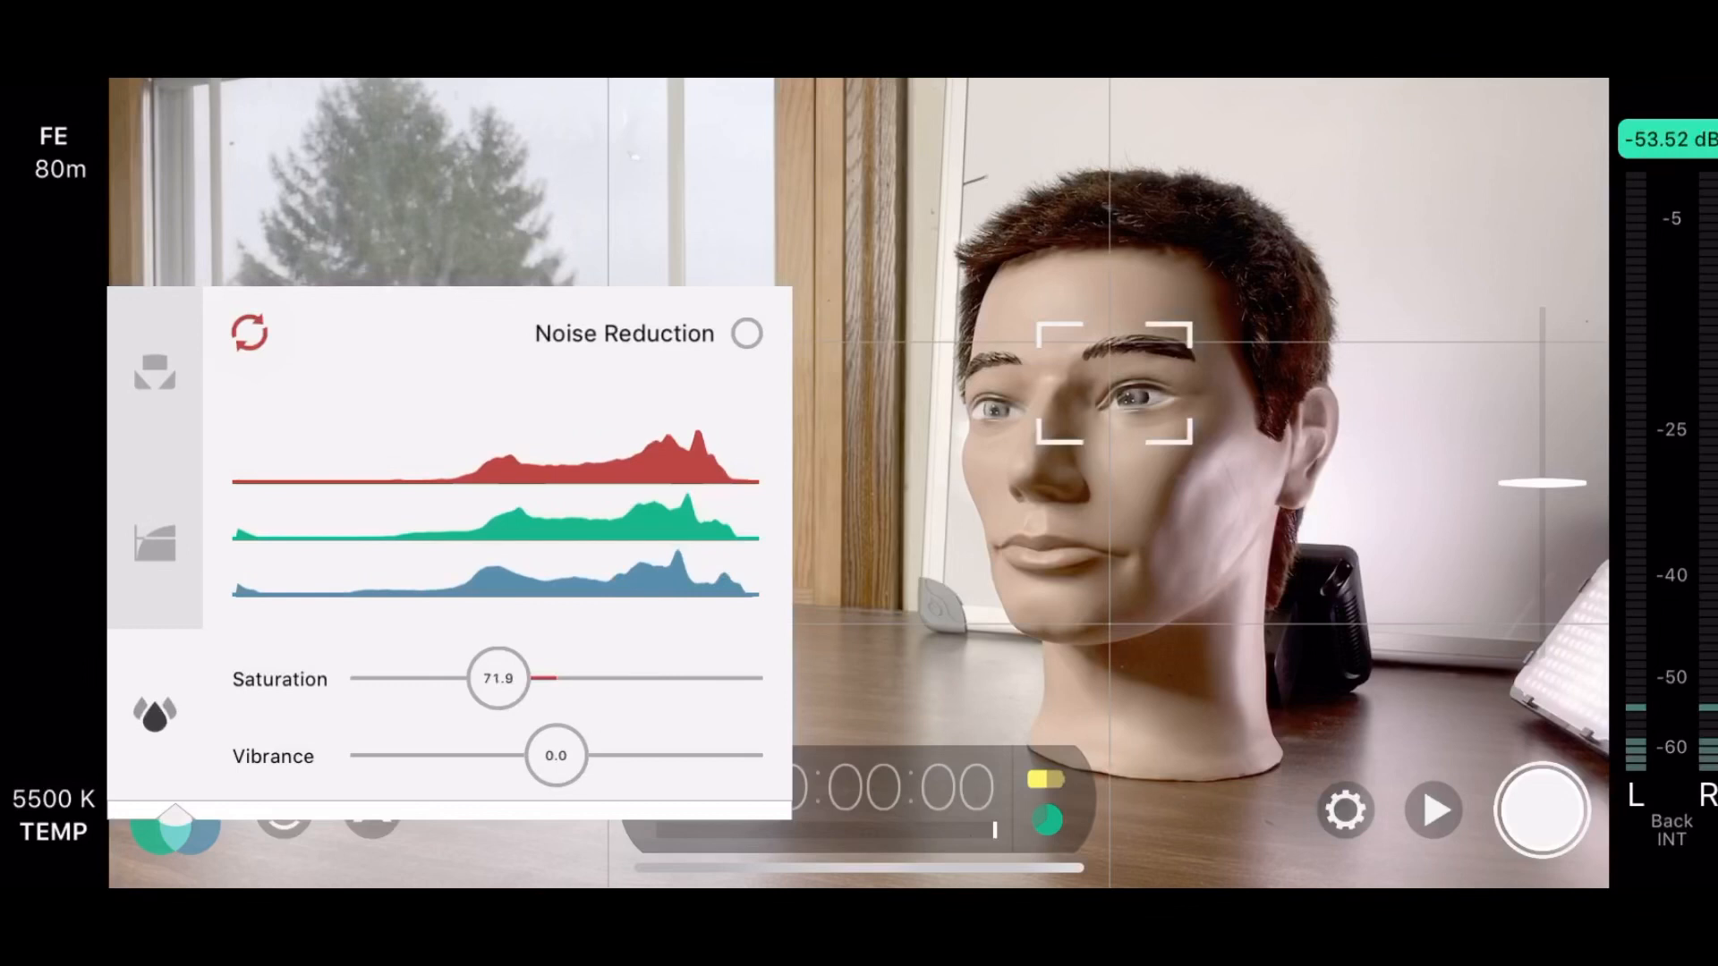
drag(495, 676, 569, 676)
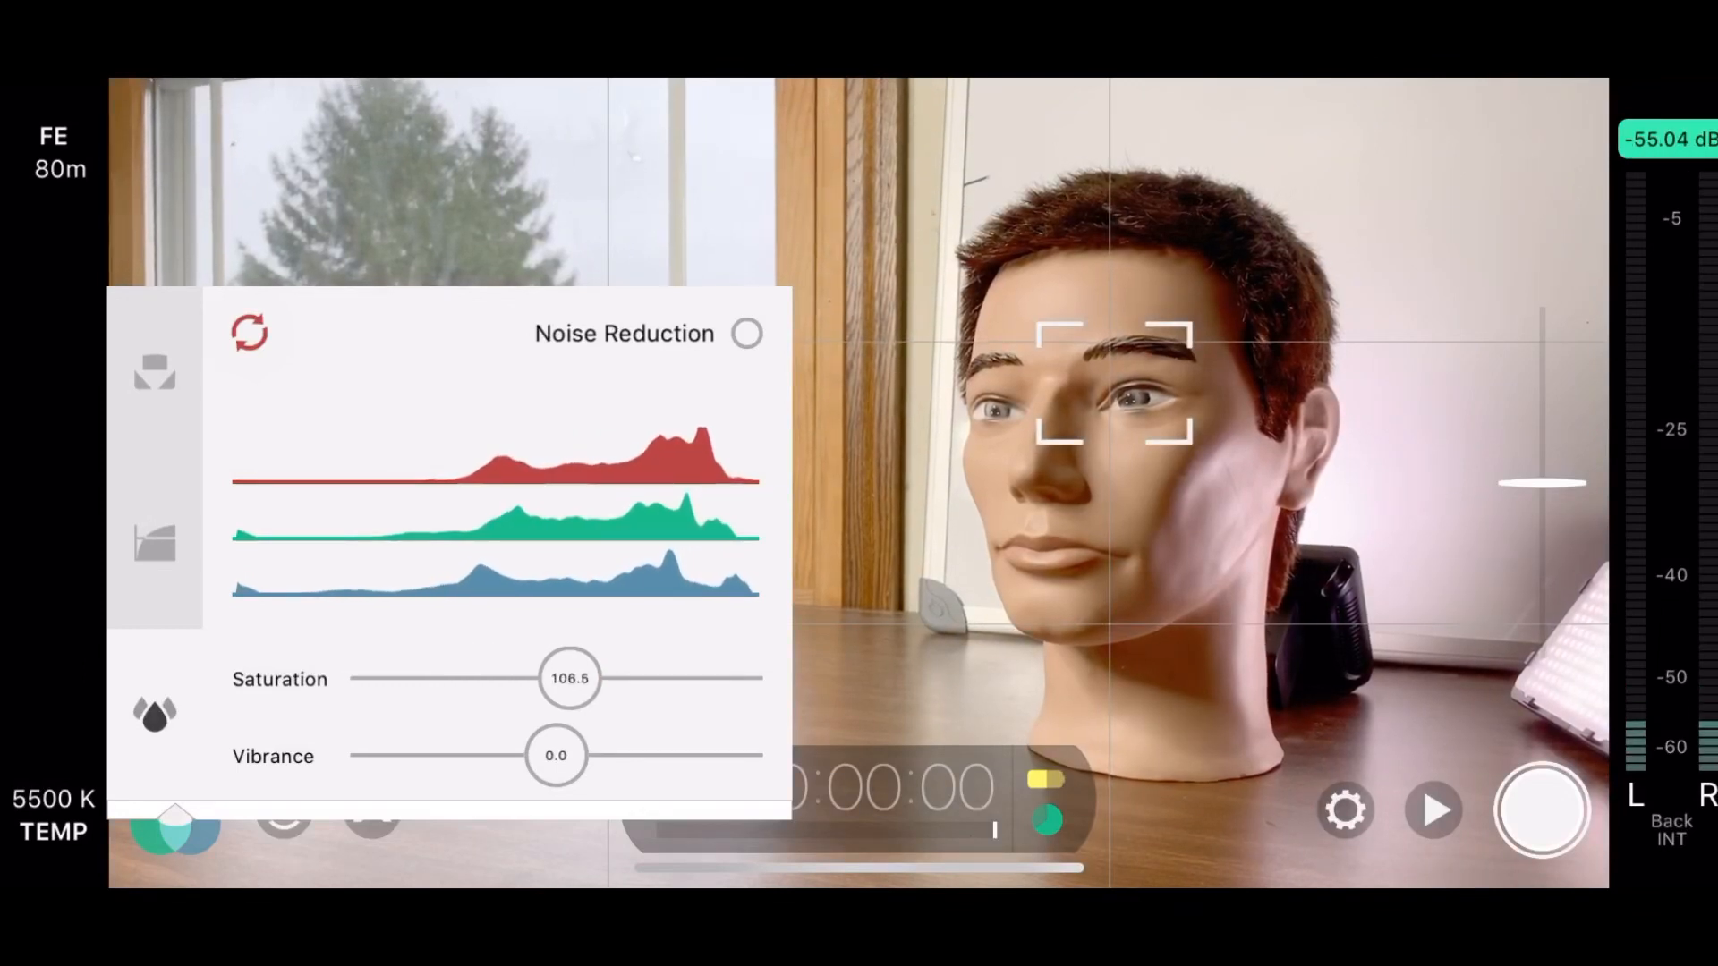
Pull vibrance down then back to roughly neutral (2.3) and close the colour adjustments.
drag(556, 755, 455, 755)
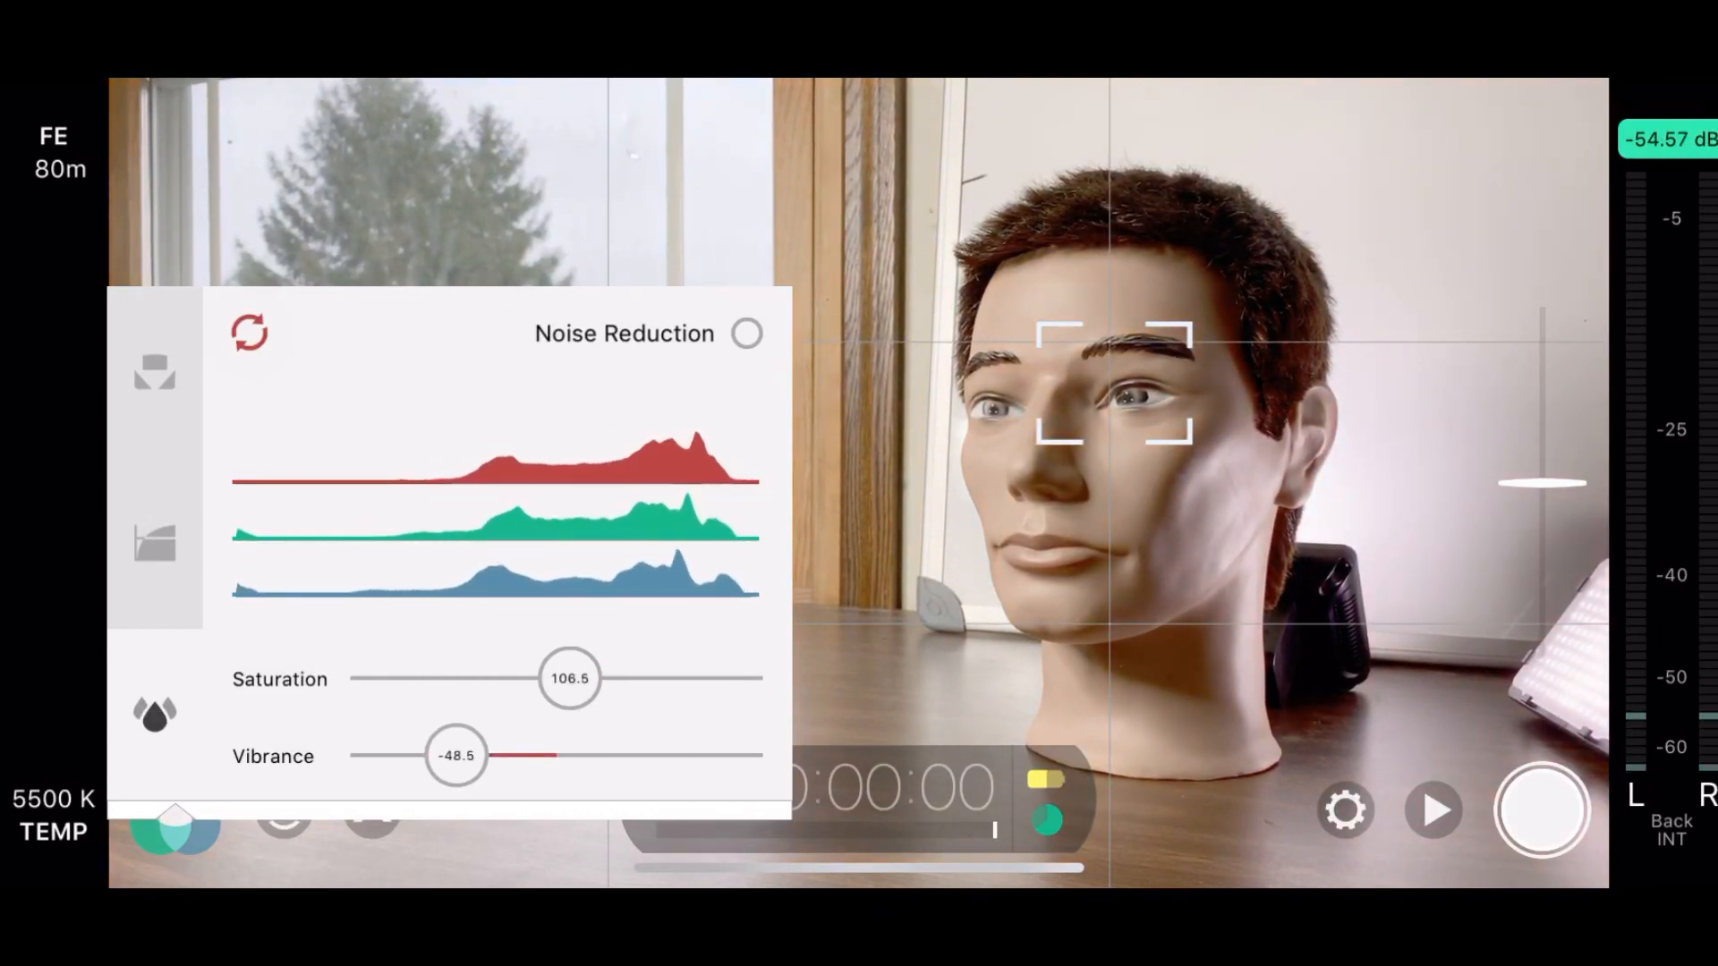
drag(456, 755, 560, 755)
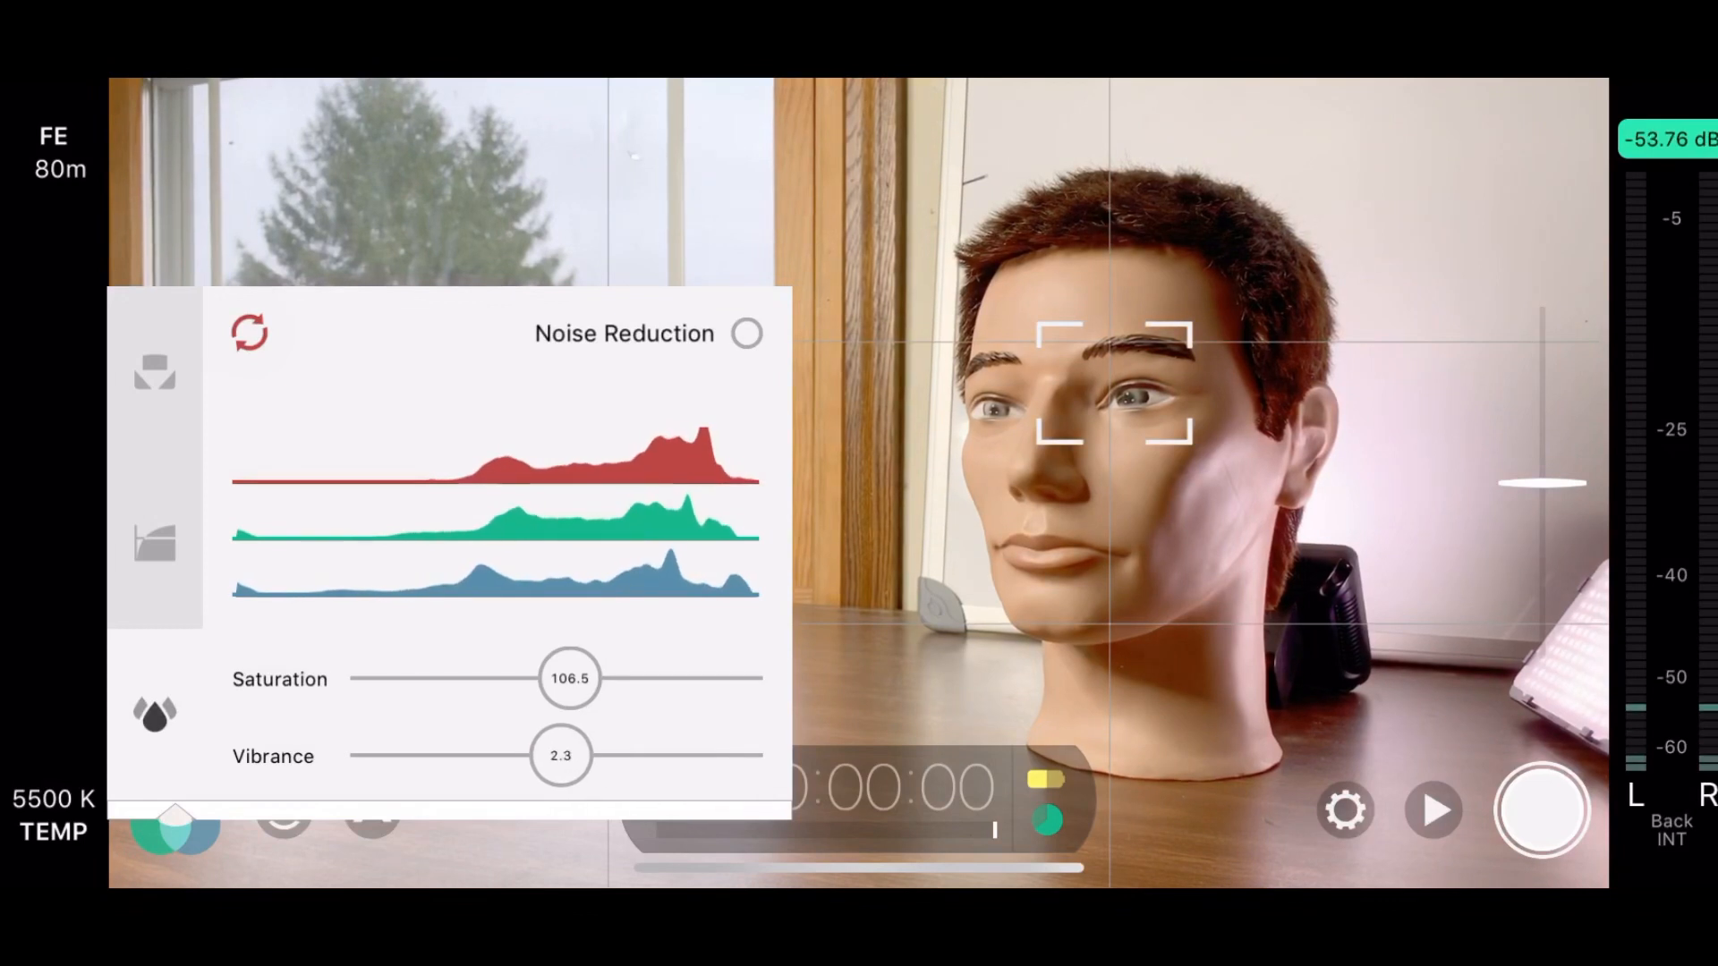
click(172, 809)
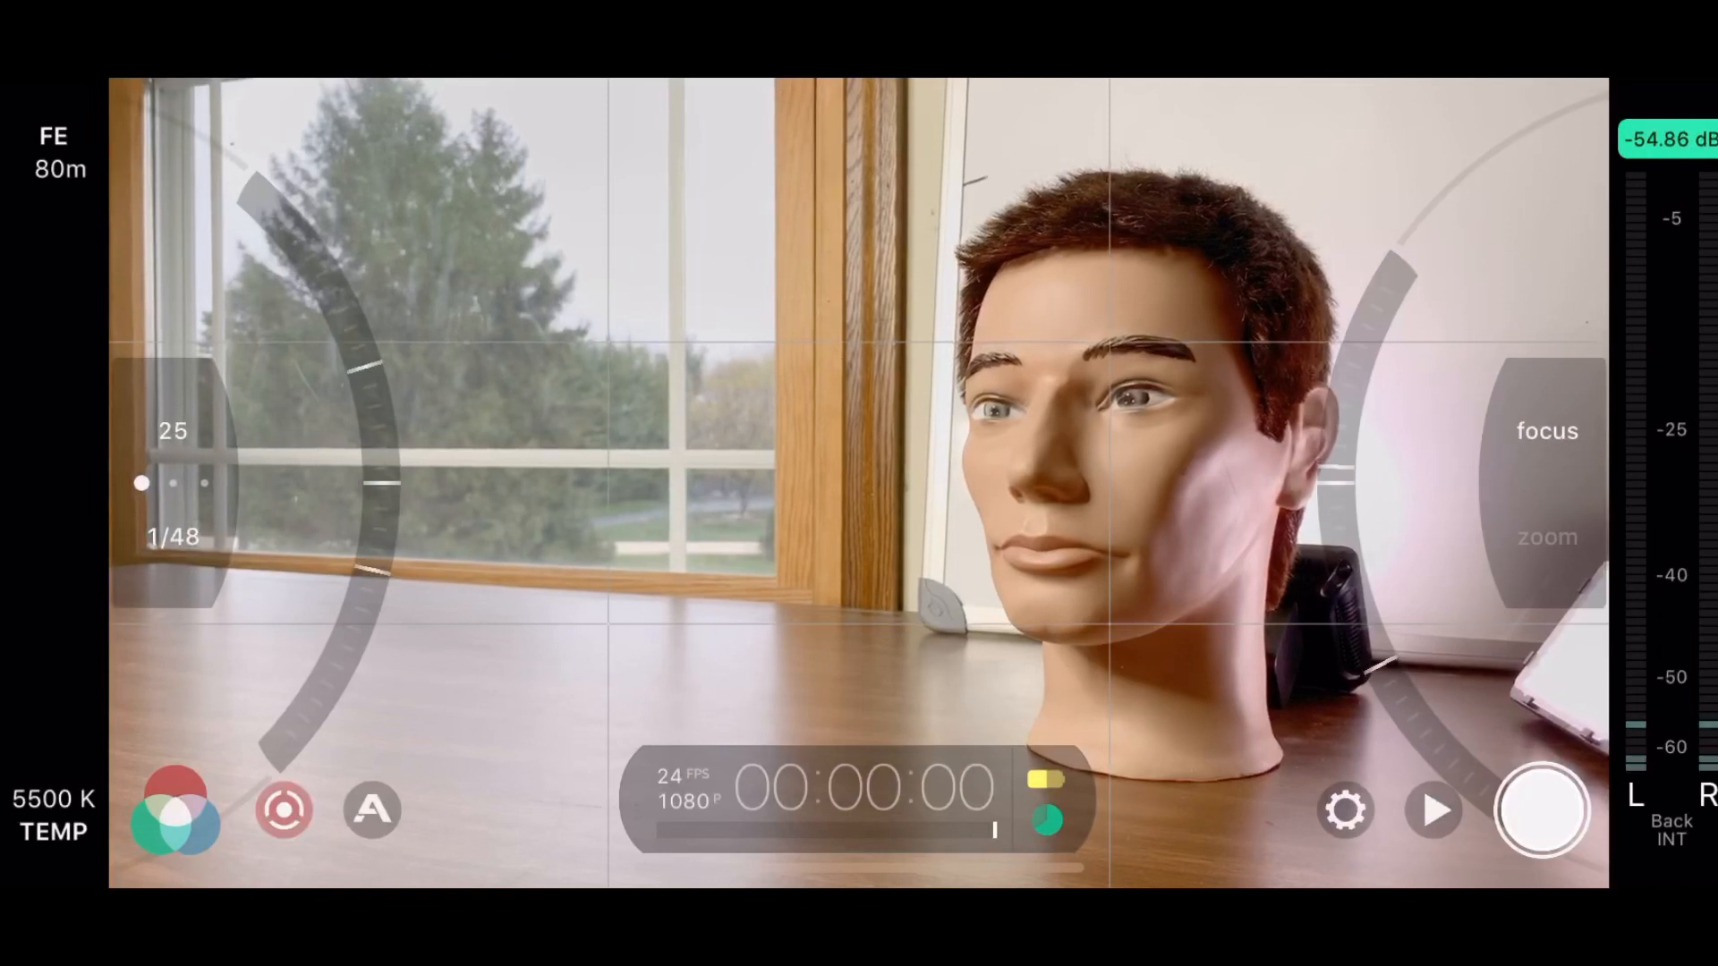
Lock the shutter at 1/48 with ISO near 24, switch the lens arc to zoom, and hide the manual arcs.
click(171, 431)
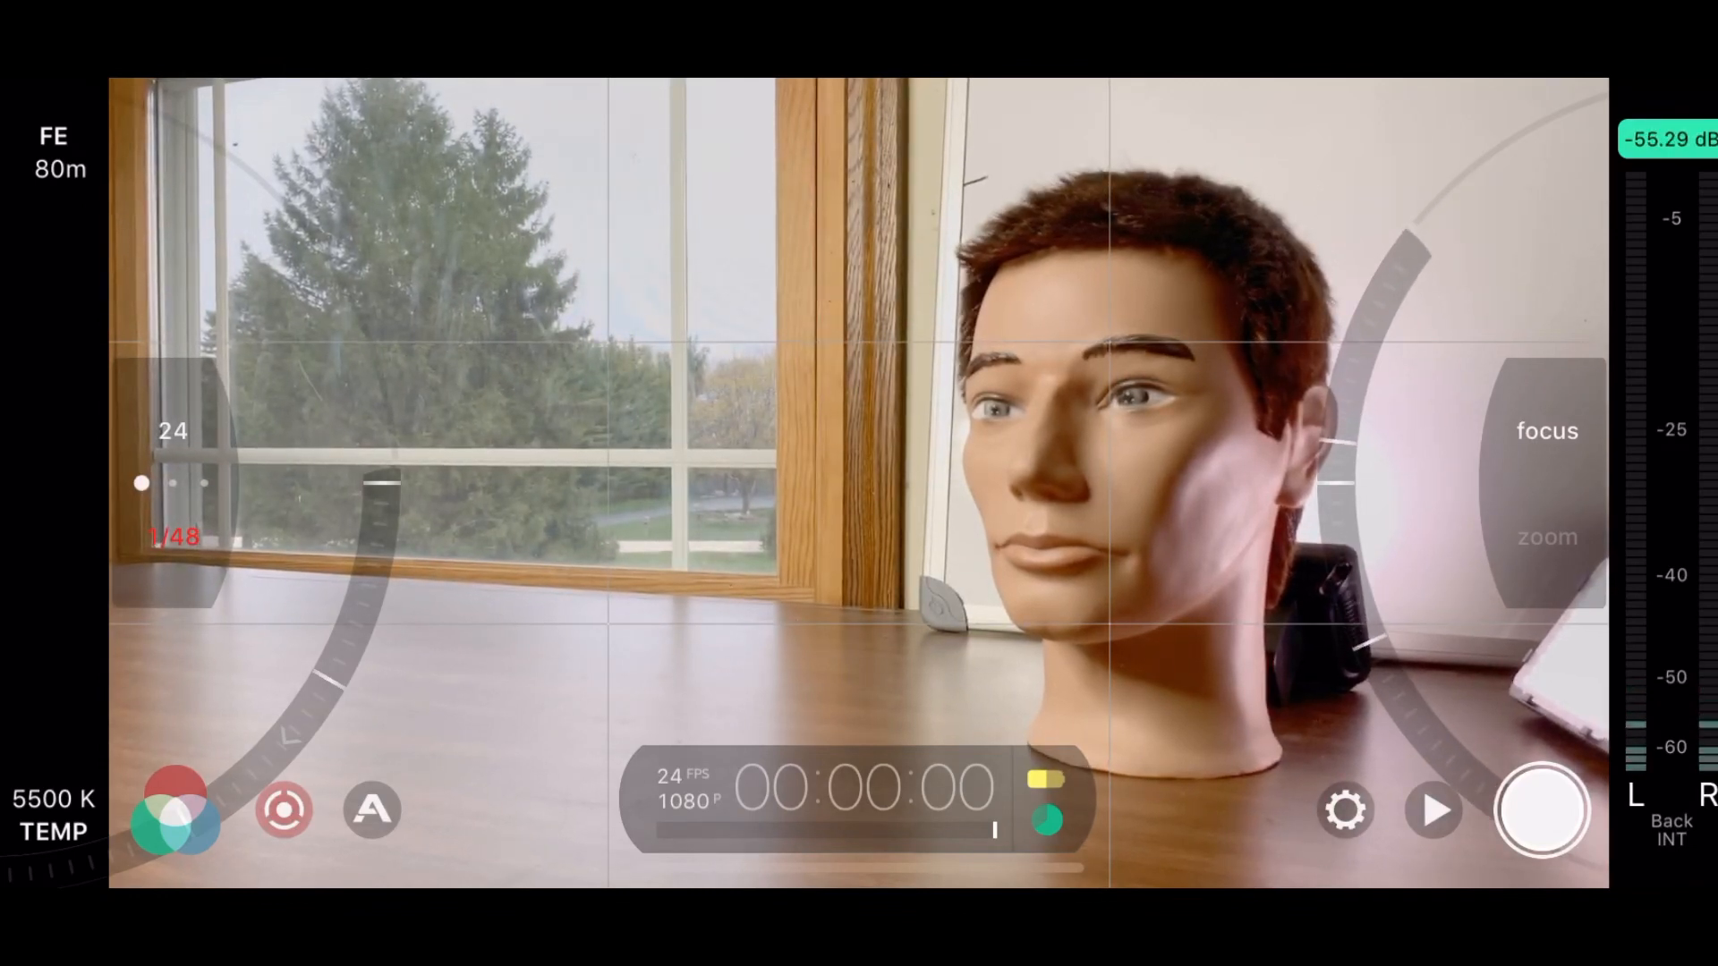
click(1546, 537)
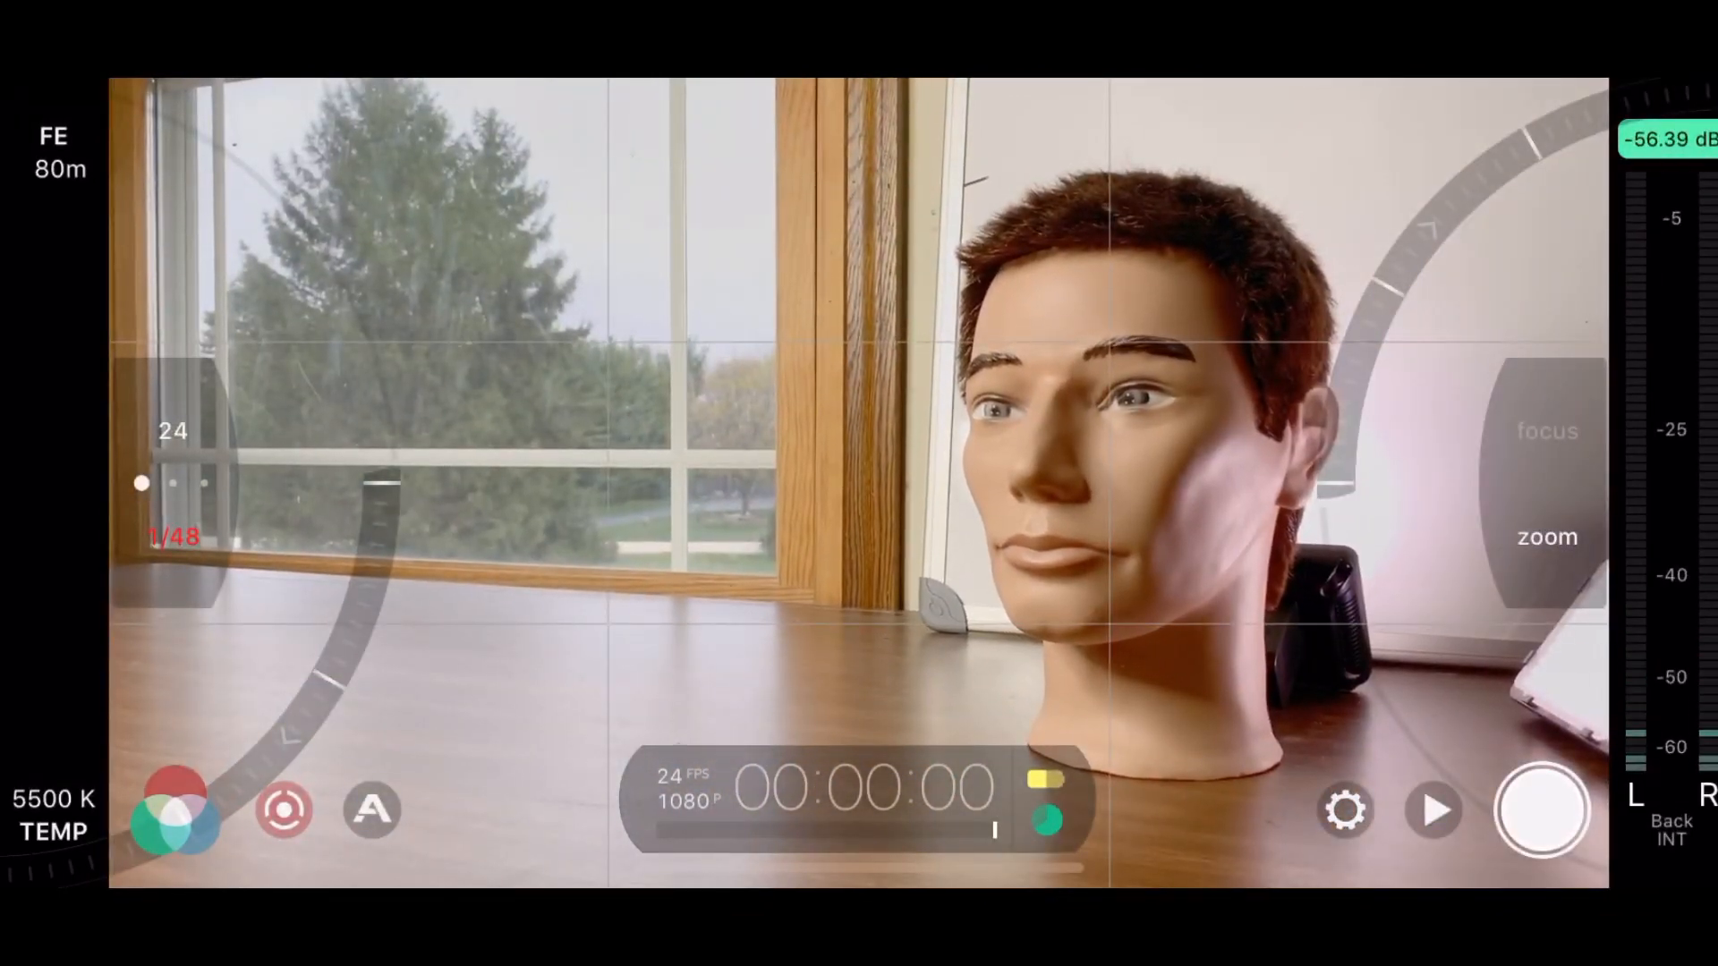
click(548, 616)
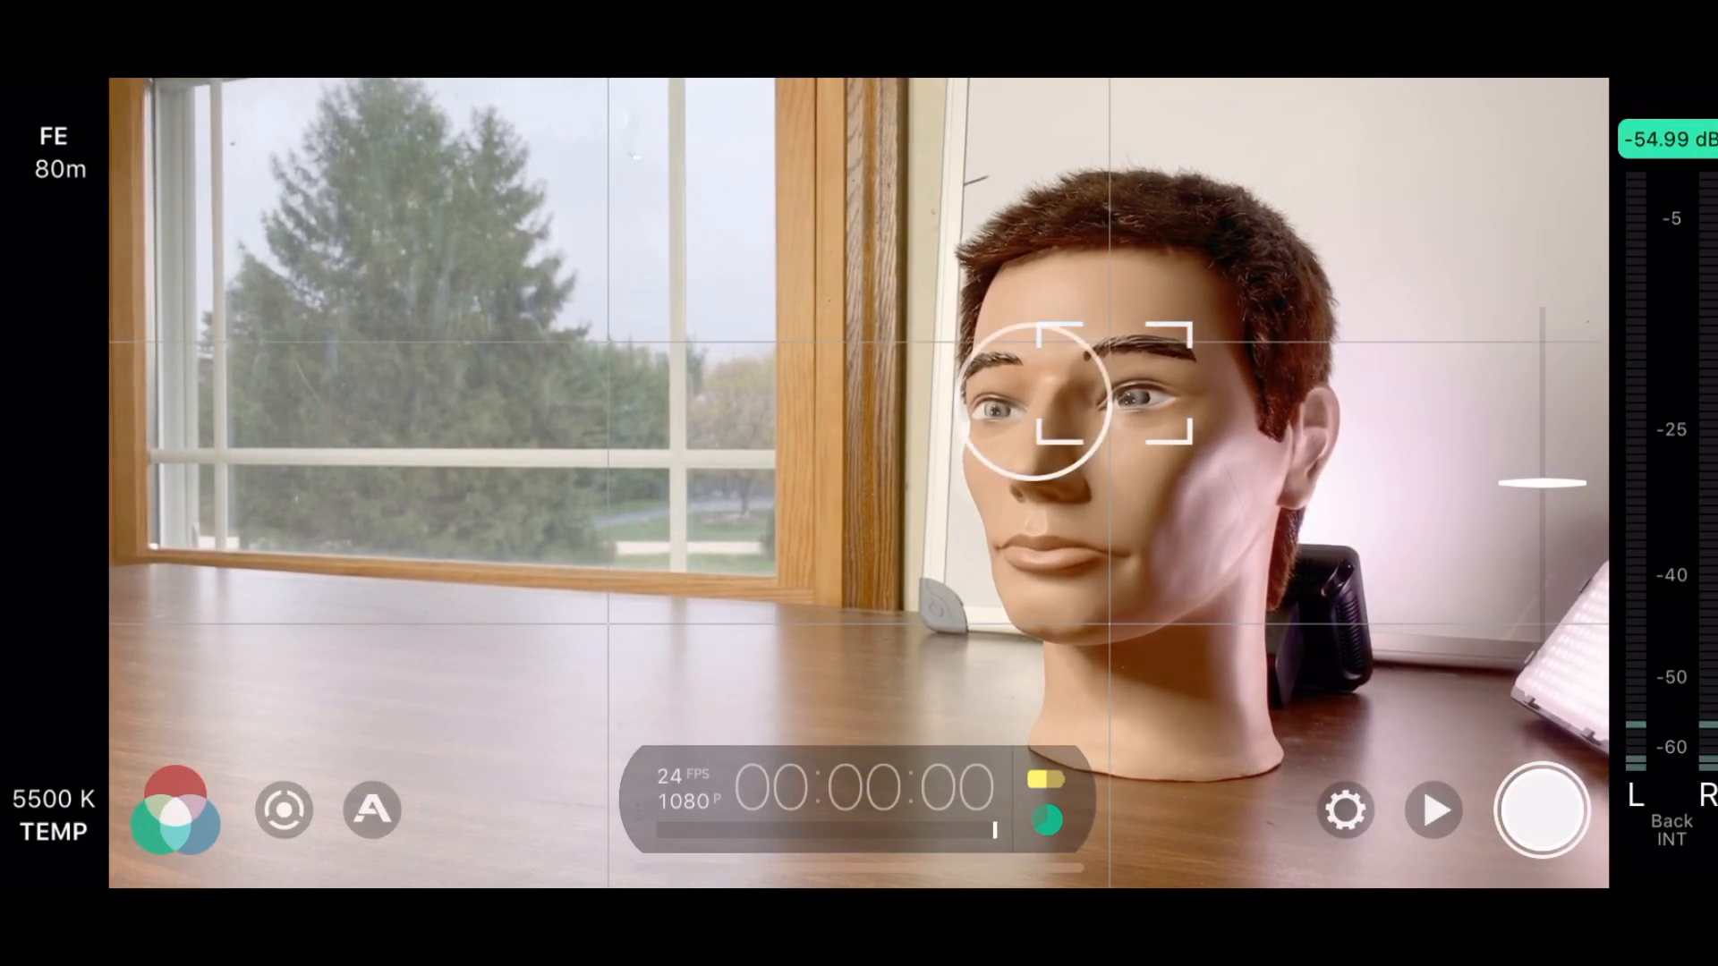
In Resolution settings, cycle through 3K, 4K and 2K back to HD 1080p at FiLMiC Extreme.
click(1346, 809)
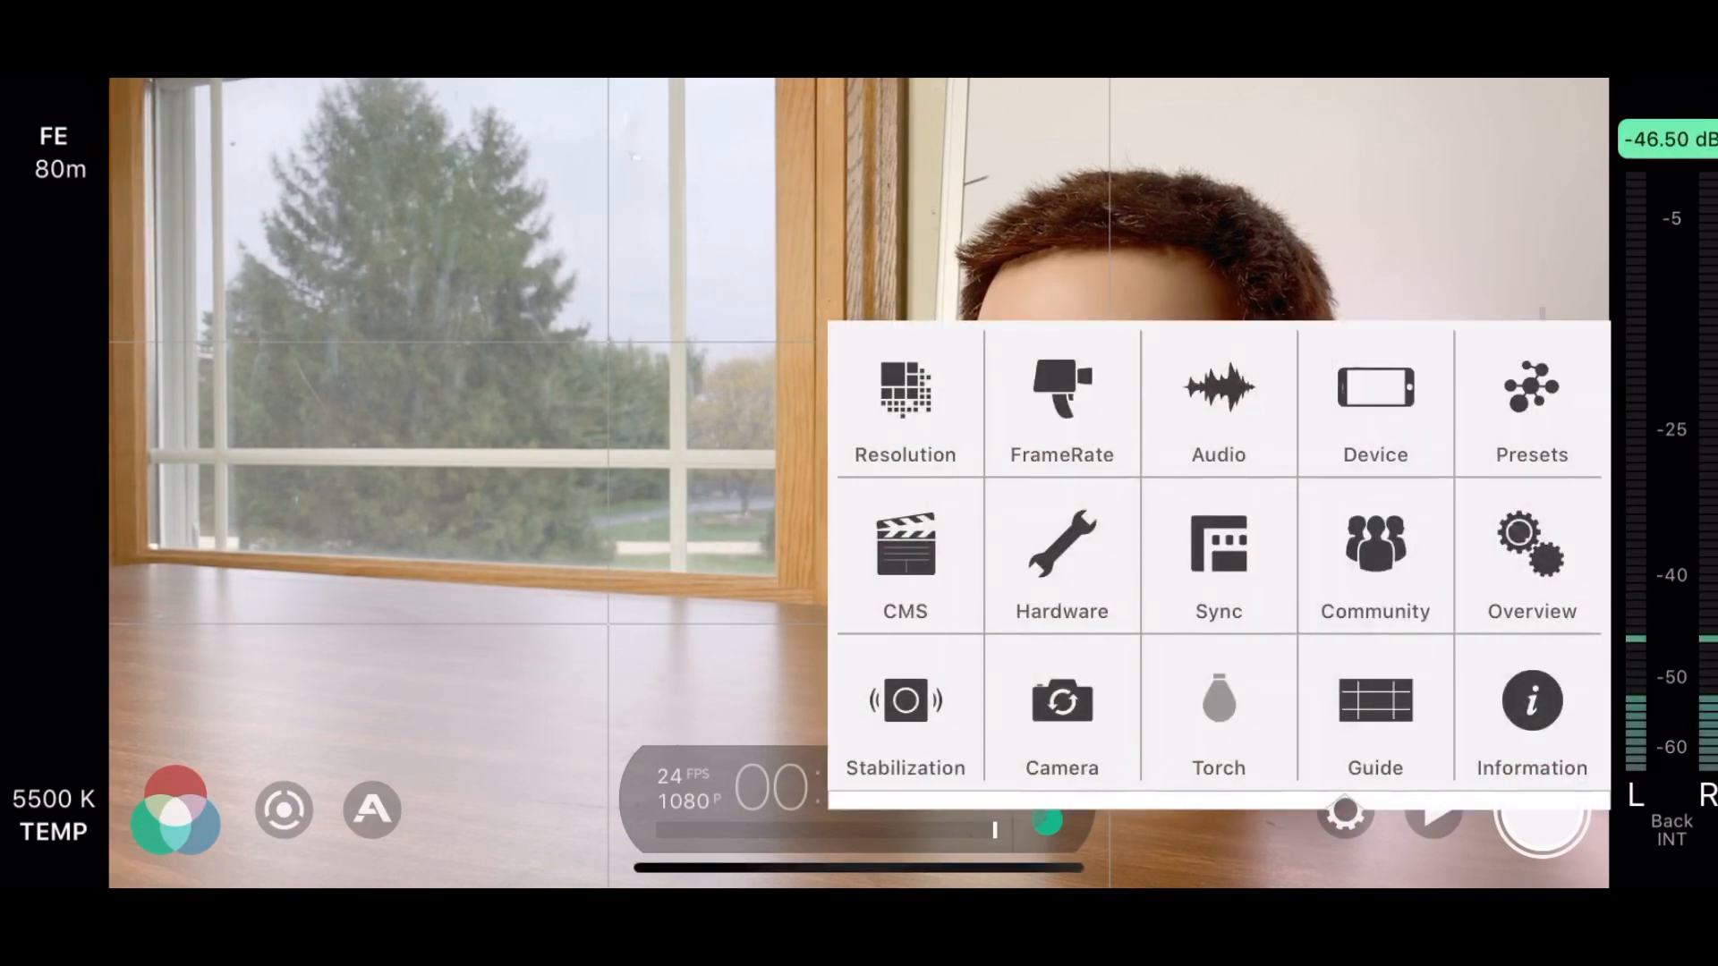
click(905, 403)
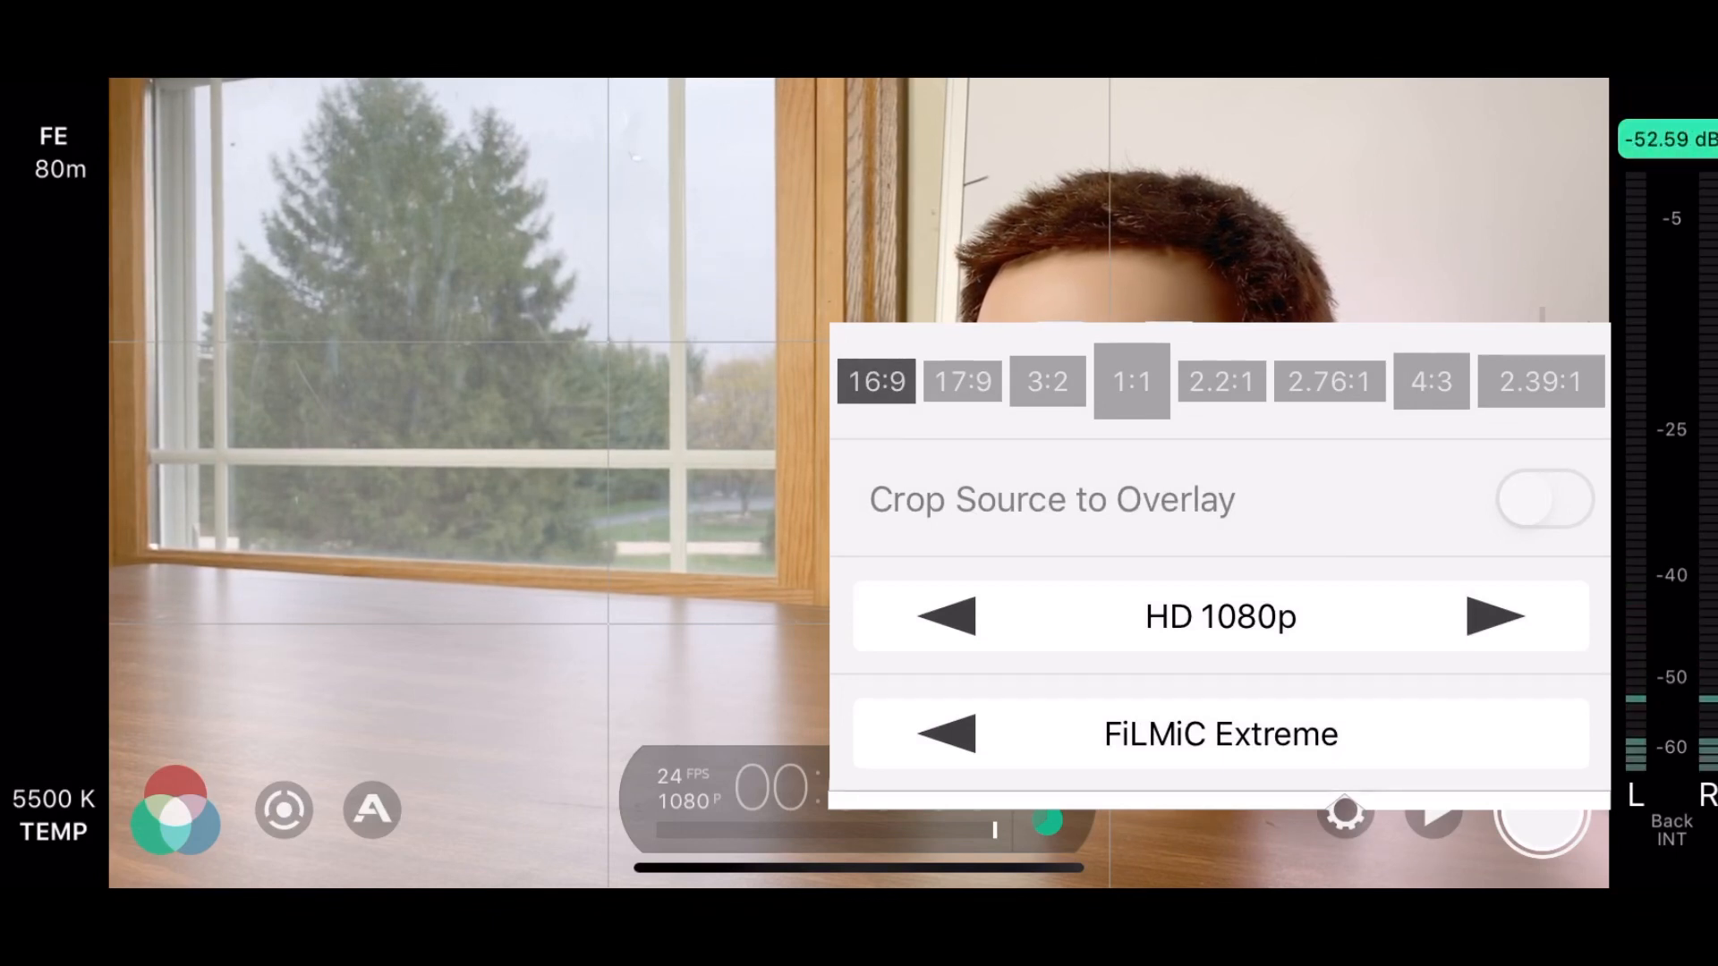
click(1505, 615)
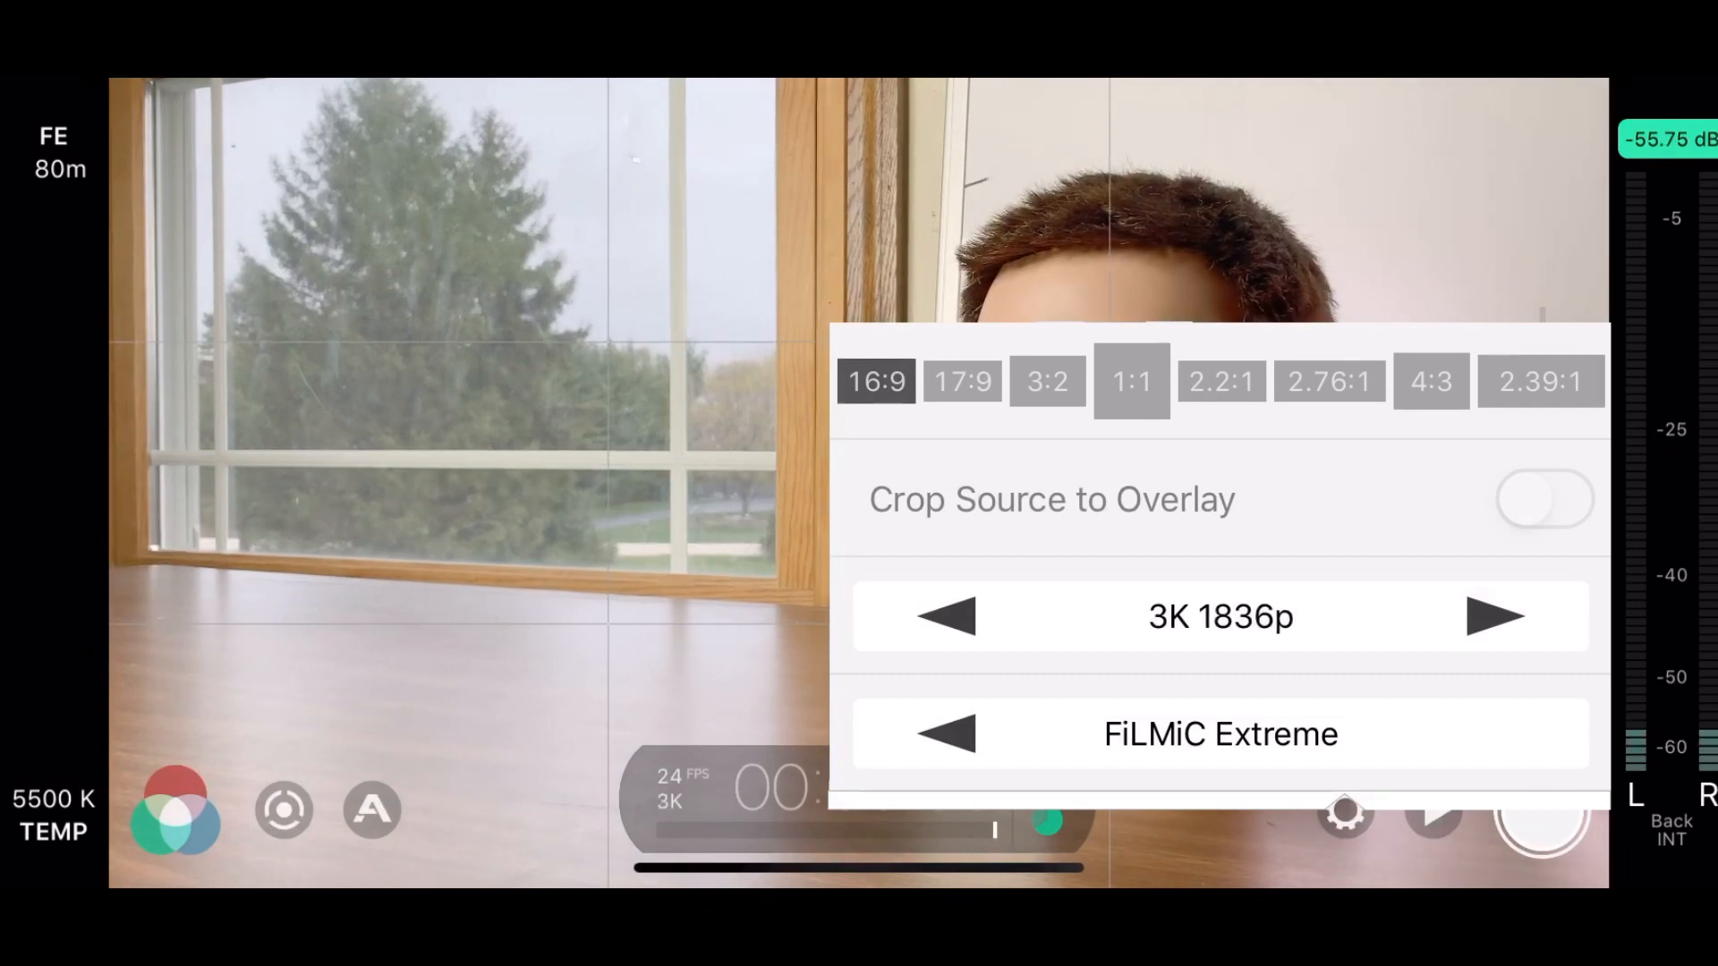
click(1495, 615)
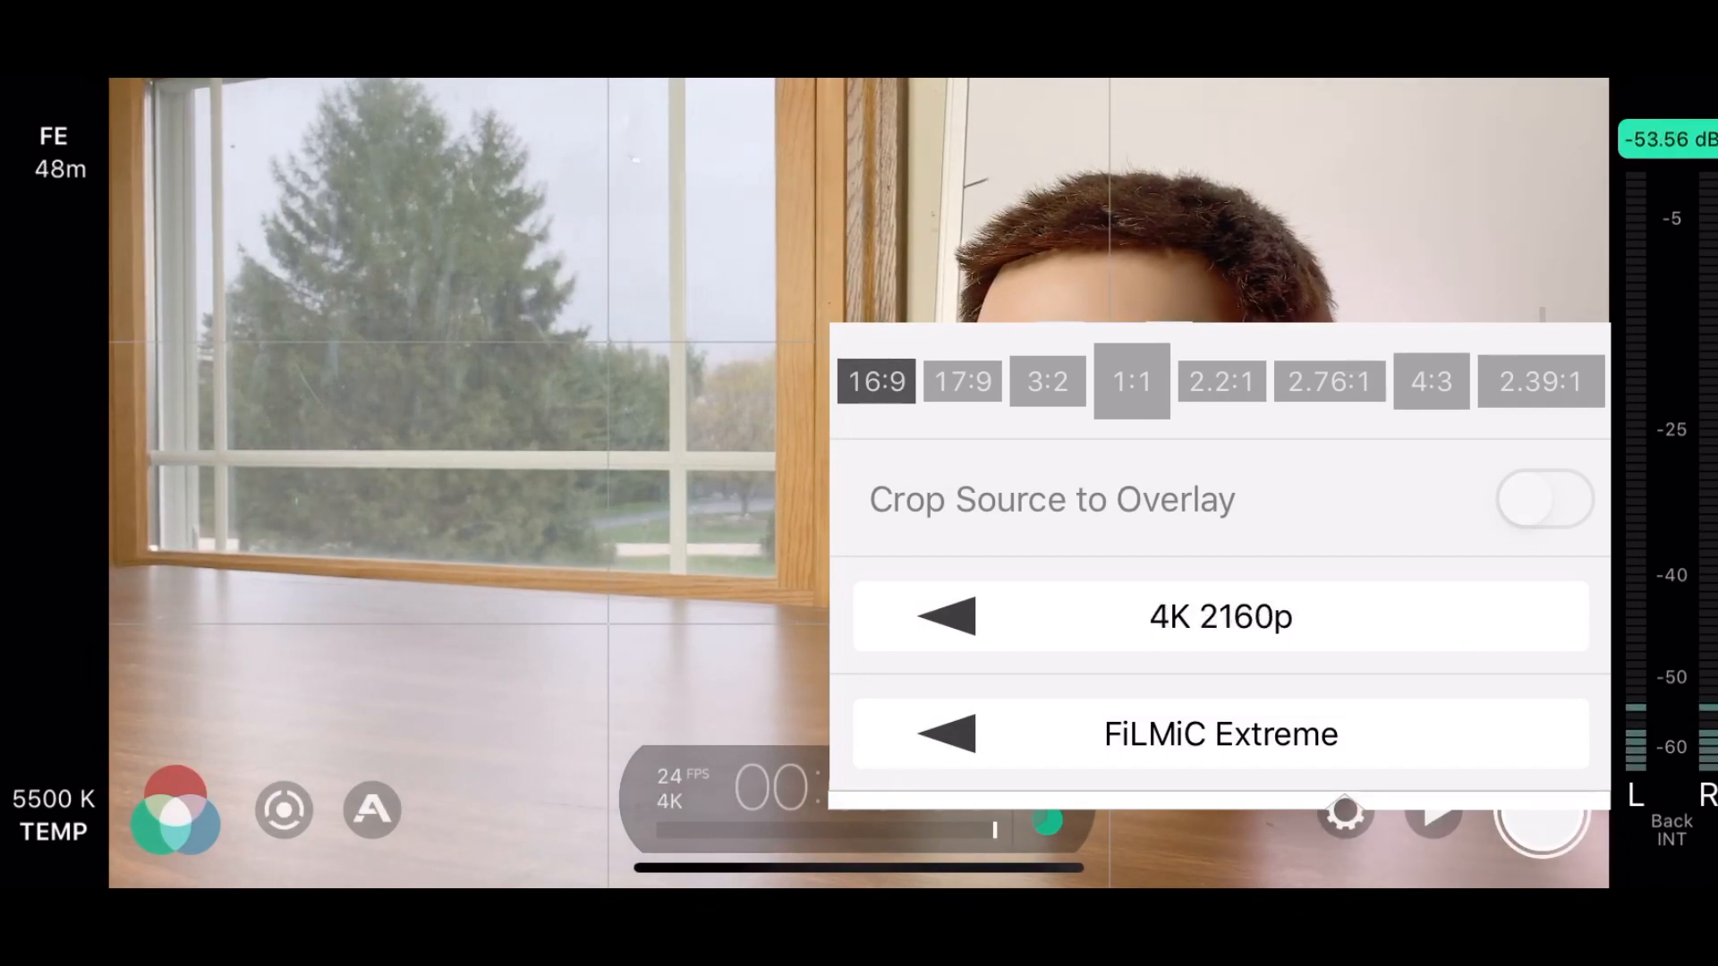
click(947, 616)
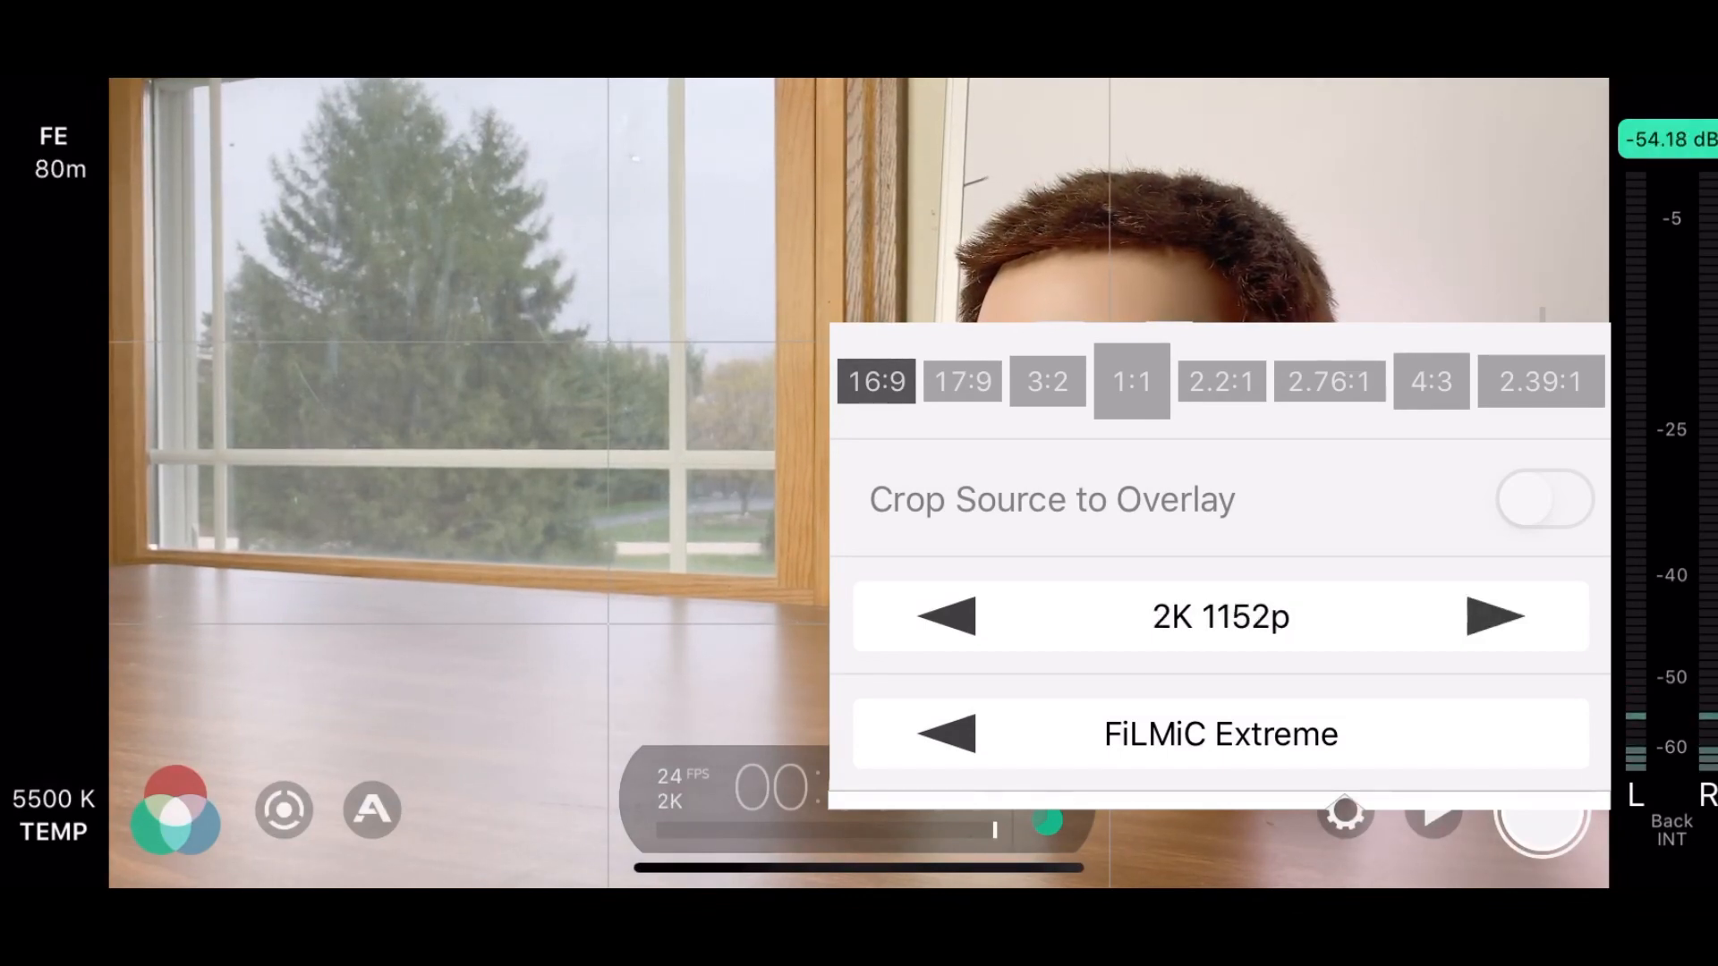
click(949, 616)
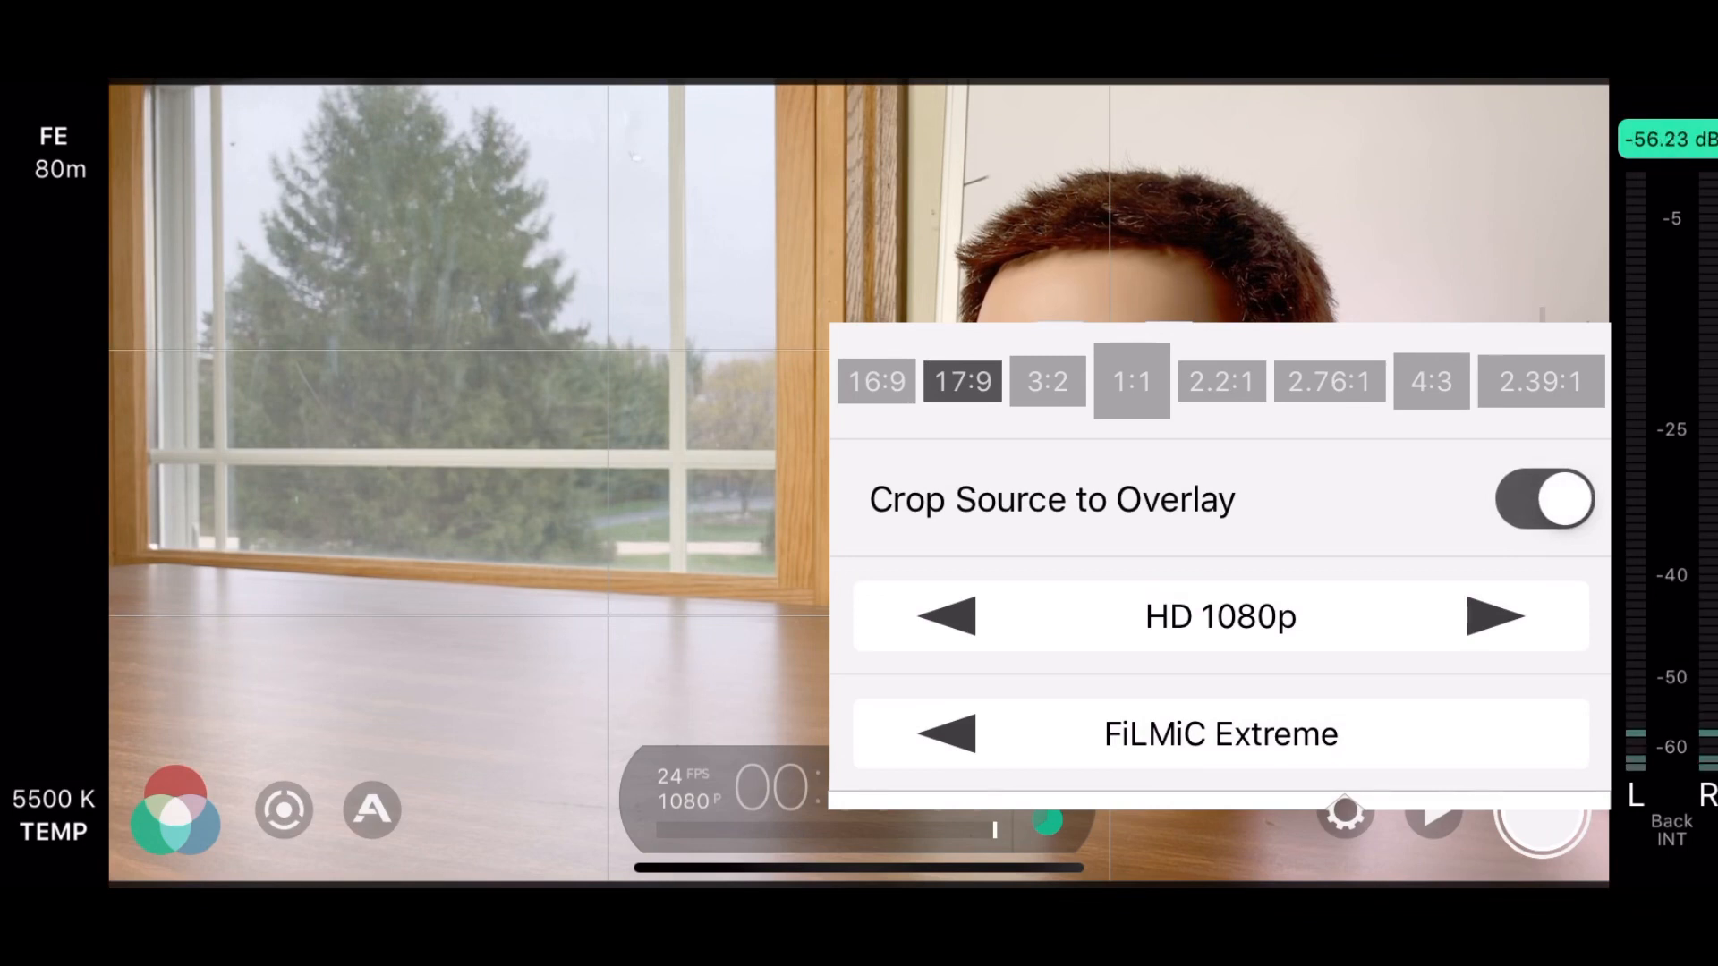
Crop the source frame, trying 1:1 and 2.76:1 before choosing 2.39:1 widescreen.
click(1131, 381)
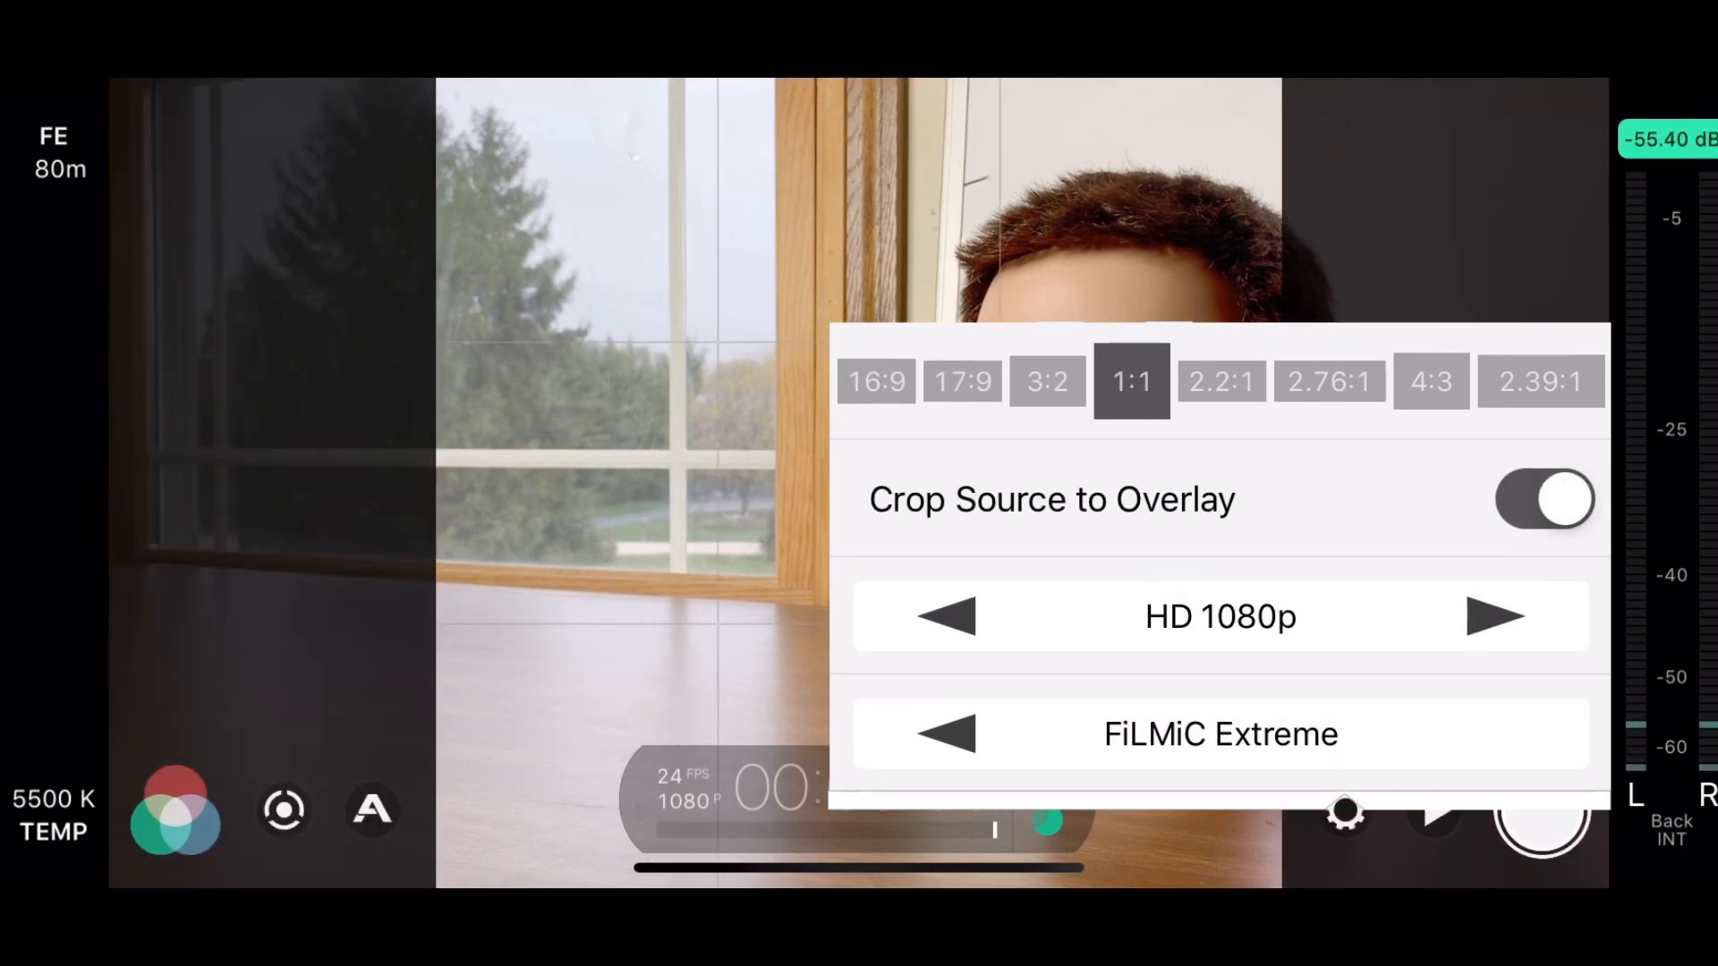
click(1330, 381)
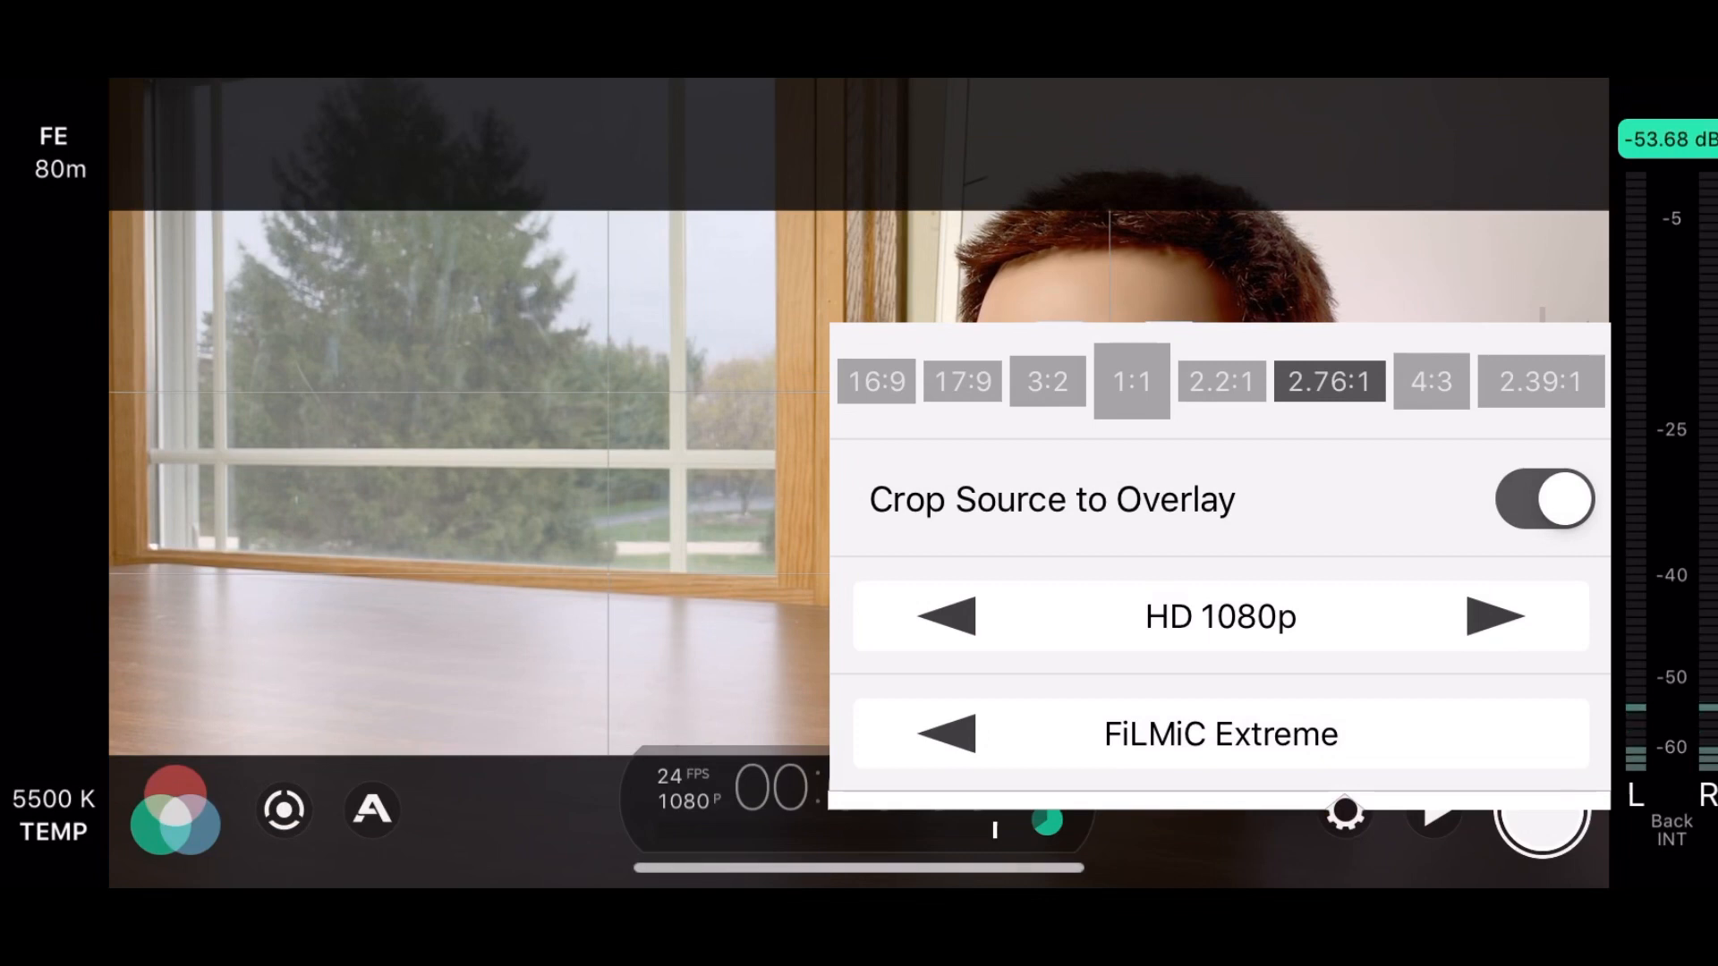
click(1539, 380)
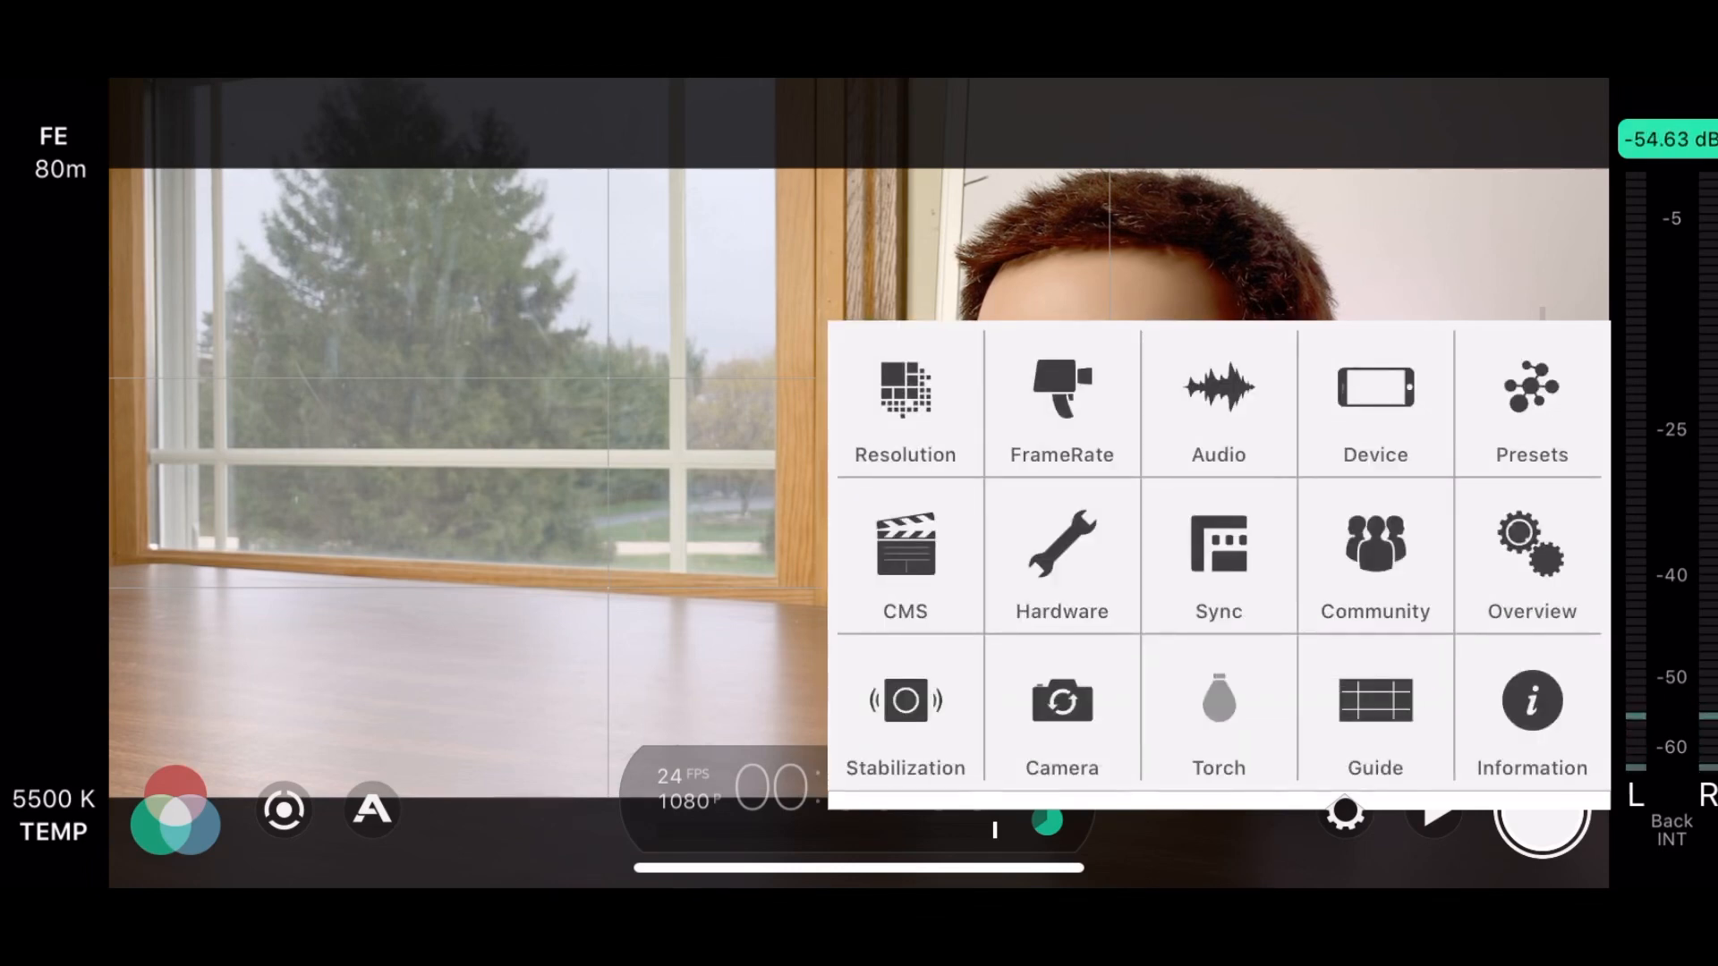
Check timelapse mode with a 45-second interval, then keep standard capture at 24 fps.
click(1061, 403)
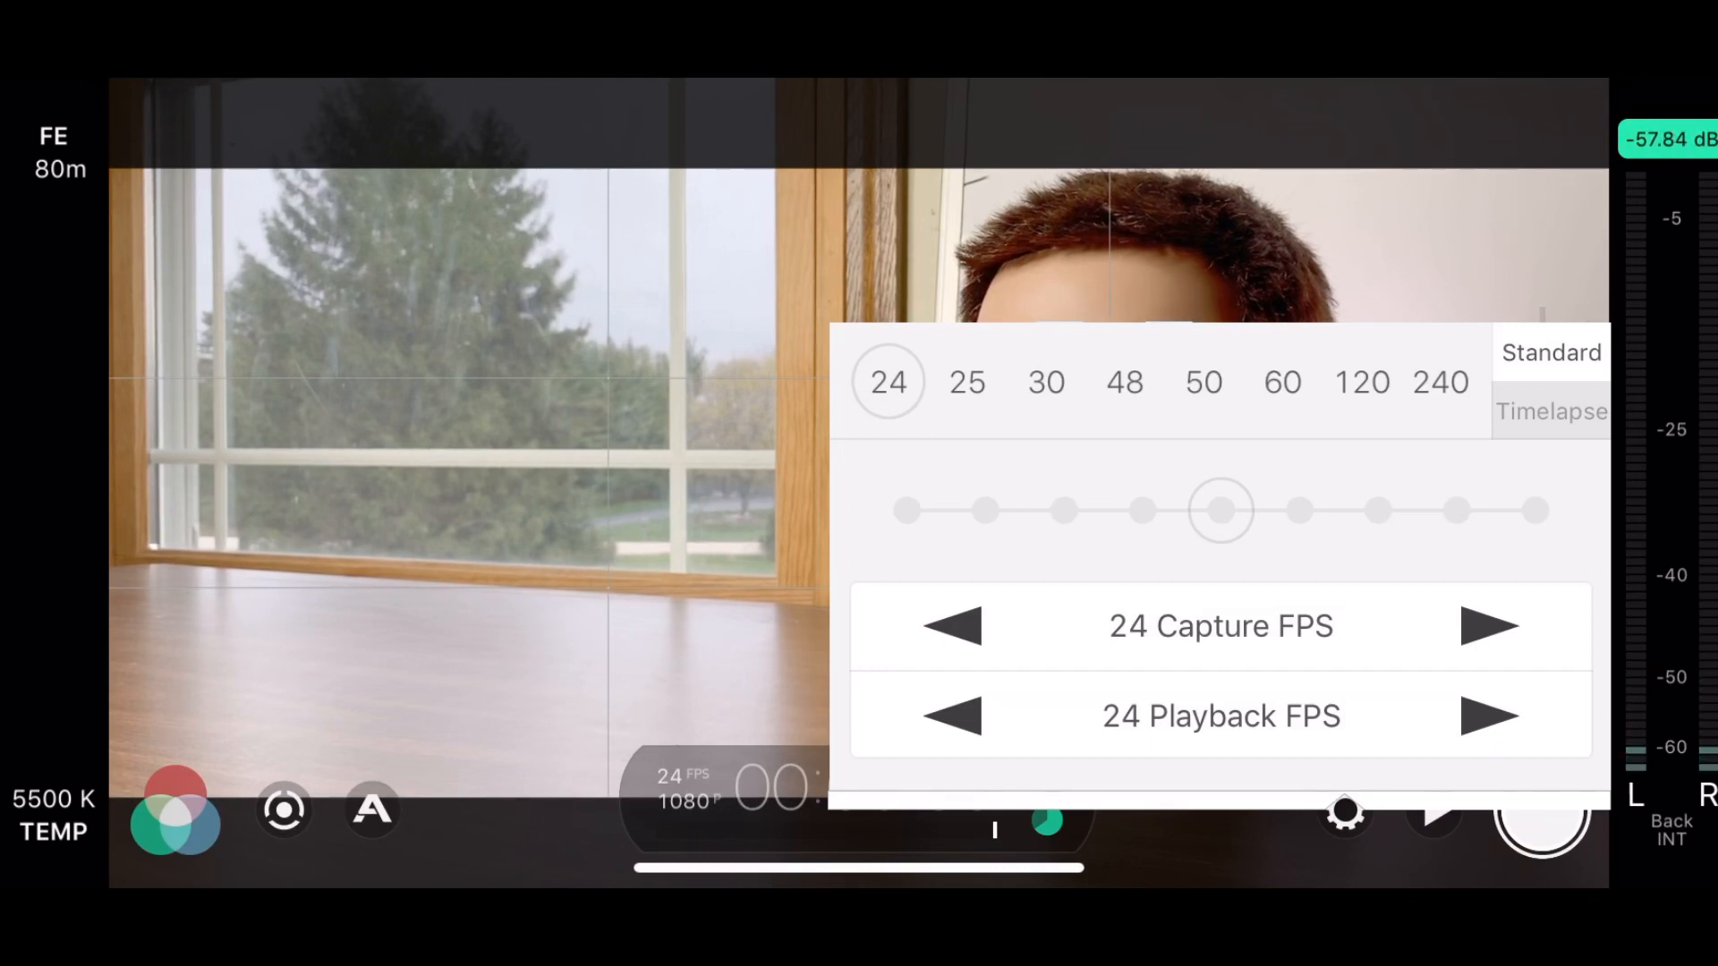
click(1549, 412)
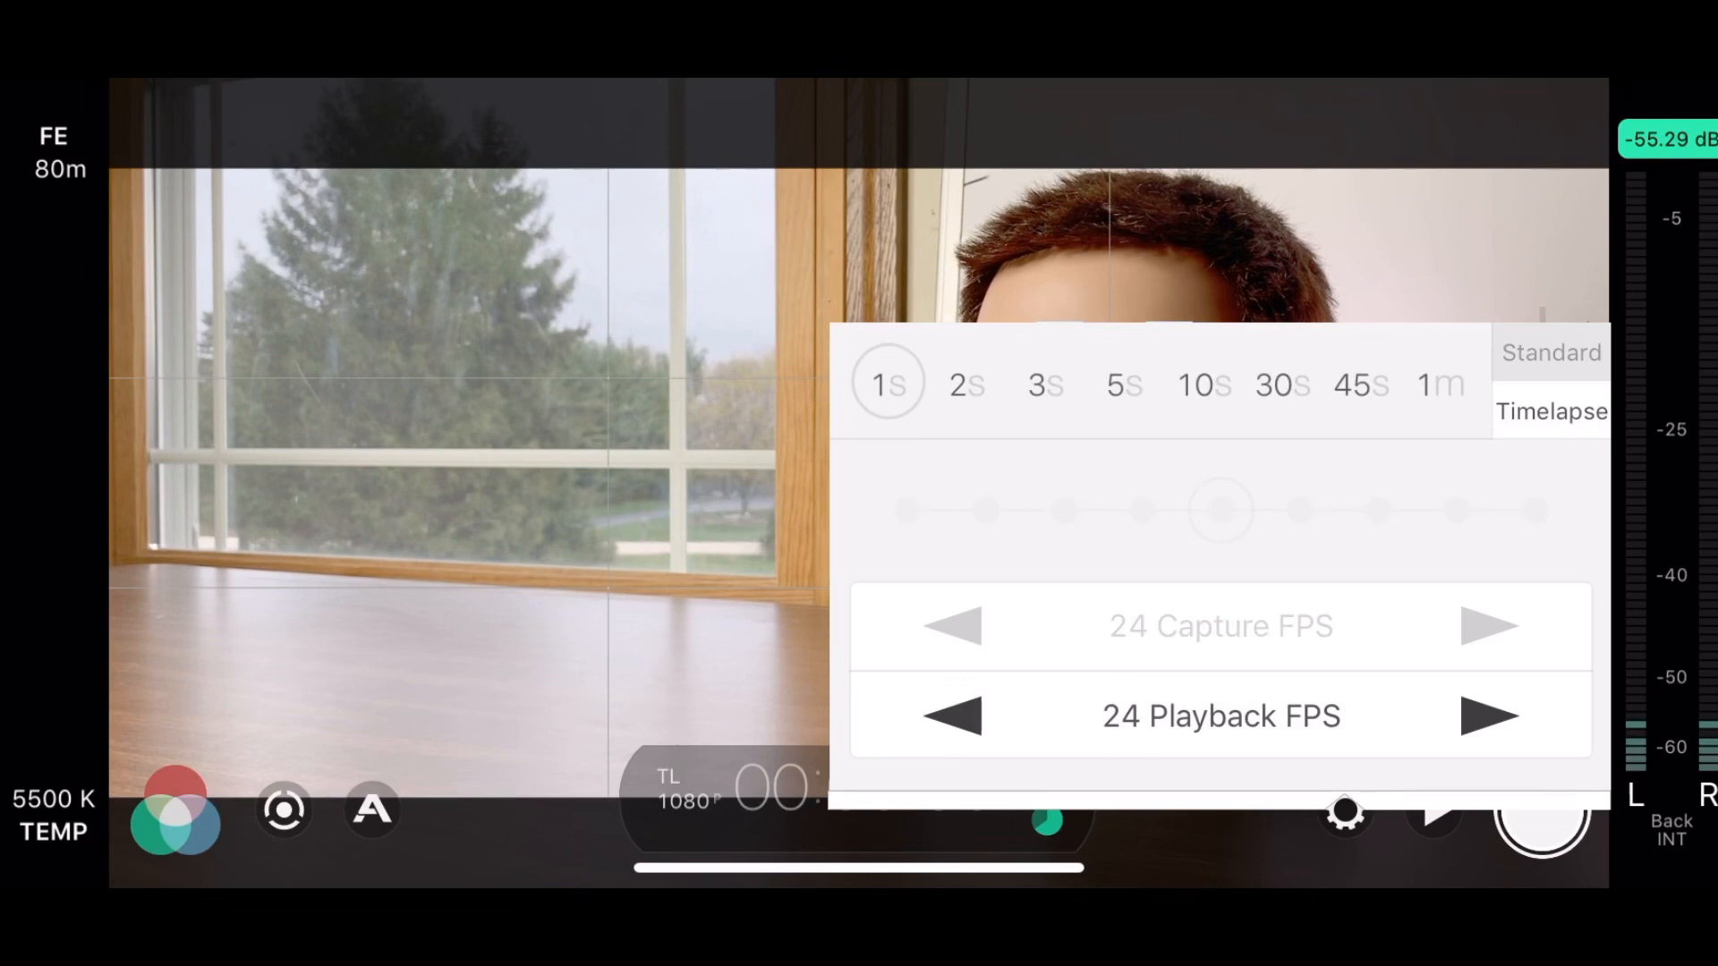
click(1358, 383)
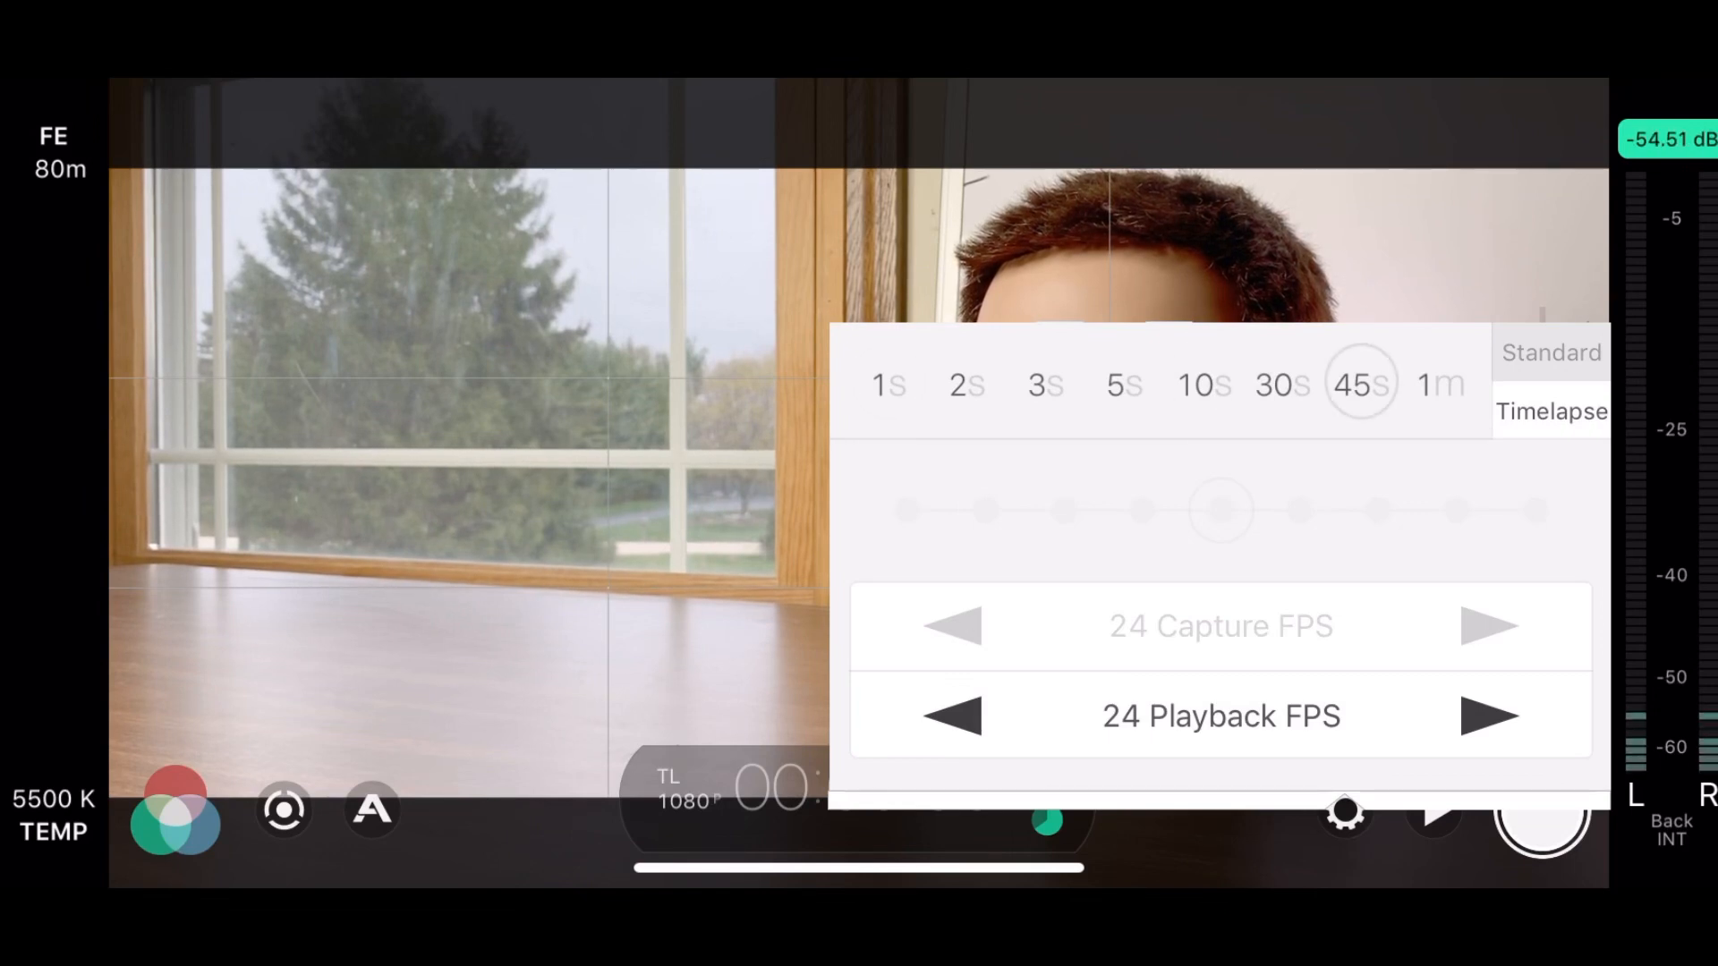
click(1550, 353)
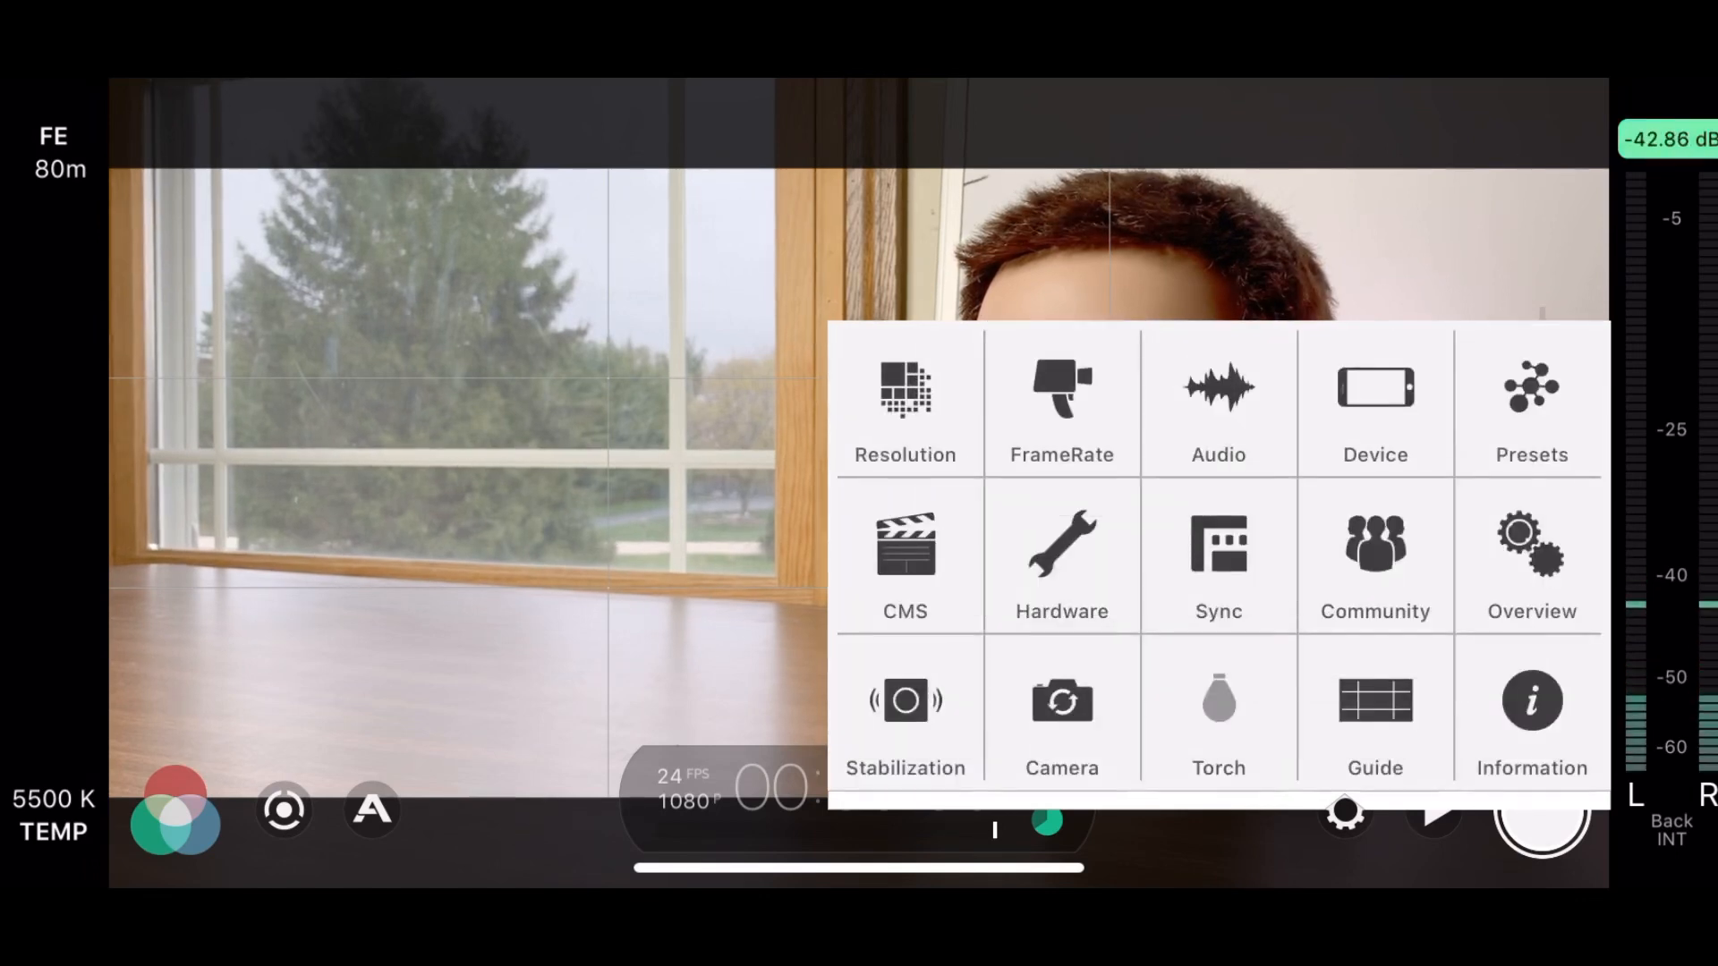
click(1216, 399)
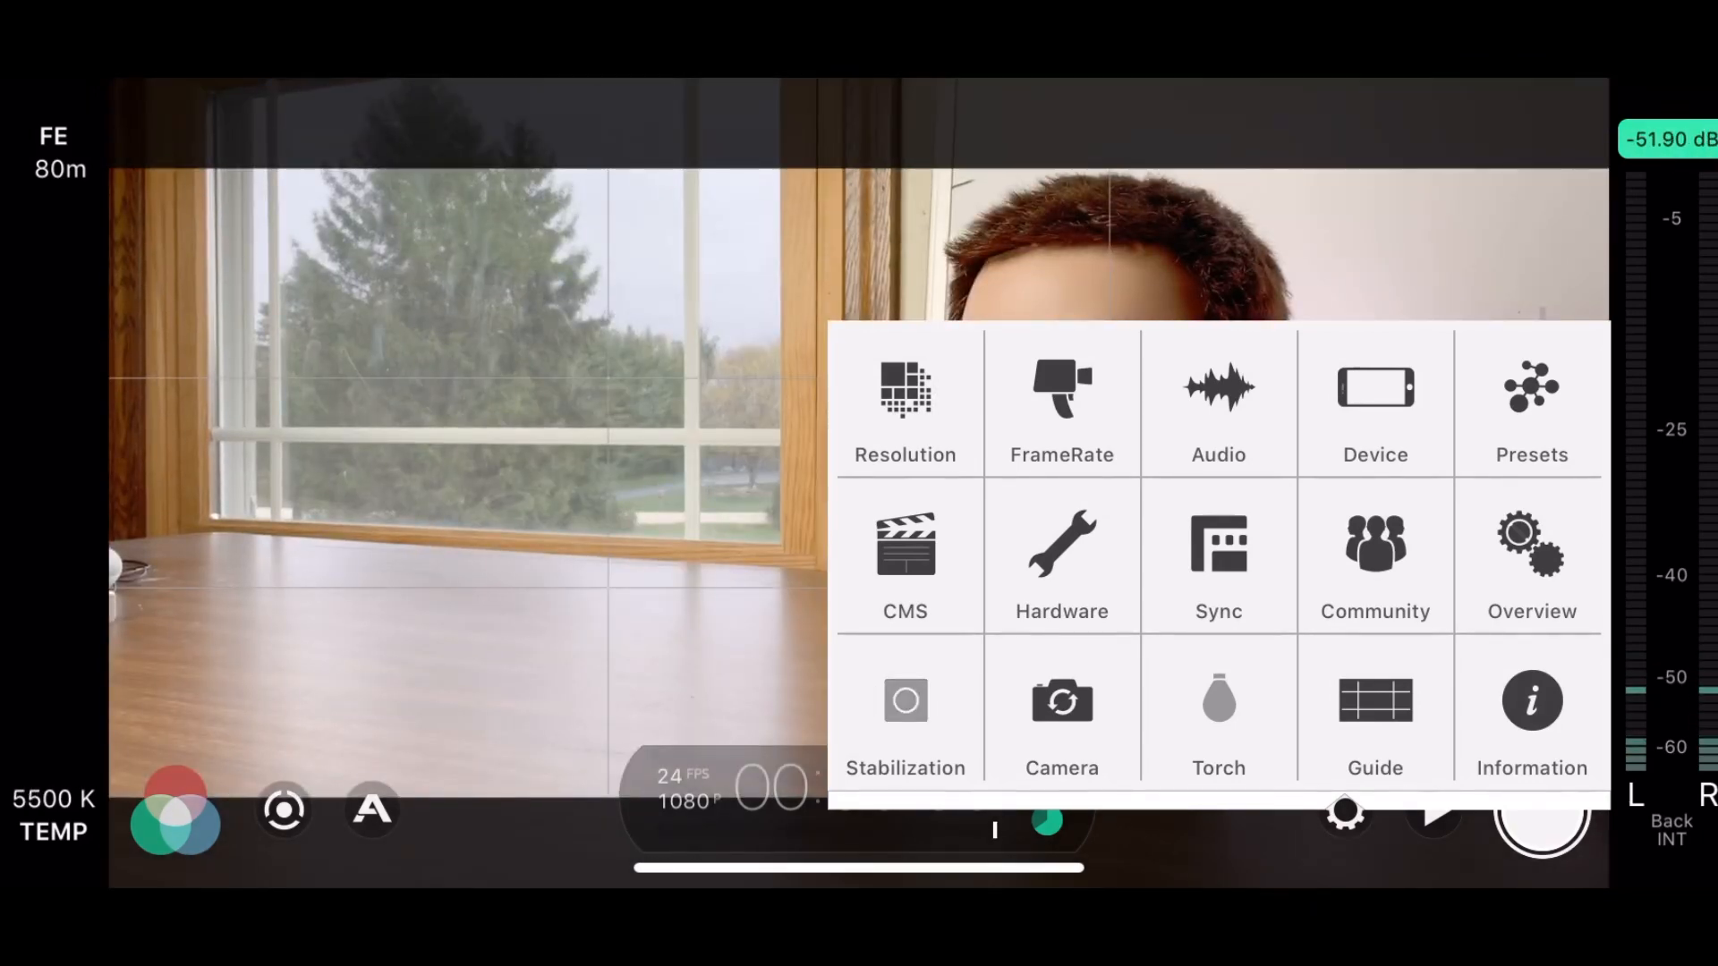
click(906, 701)
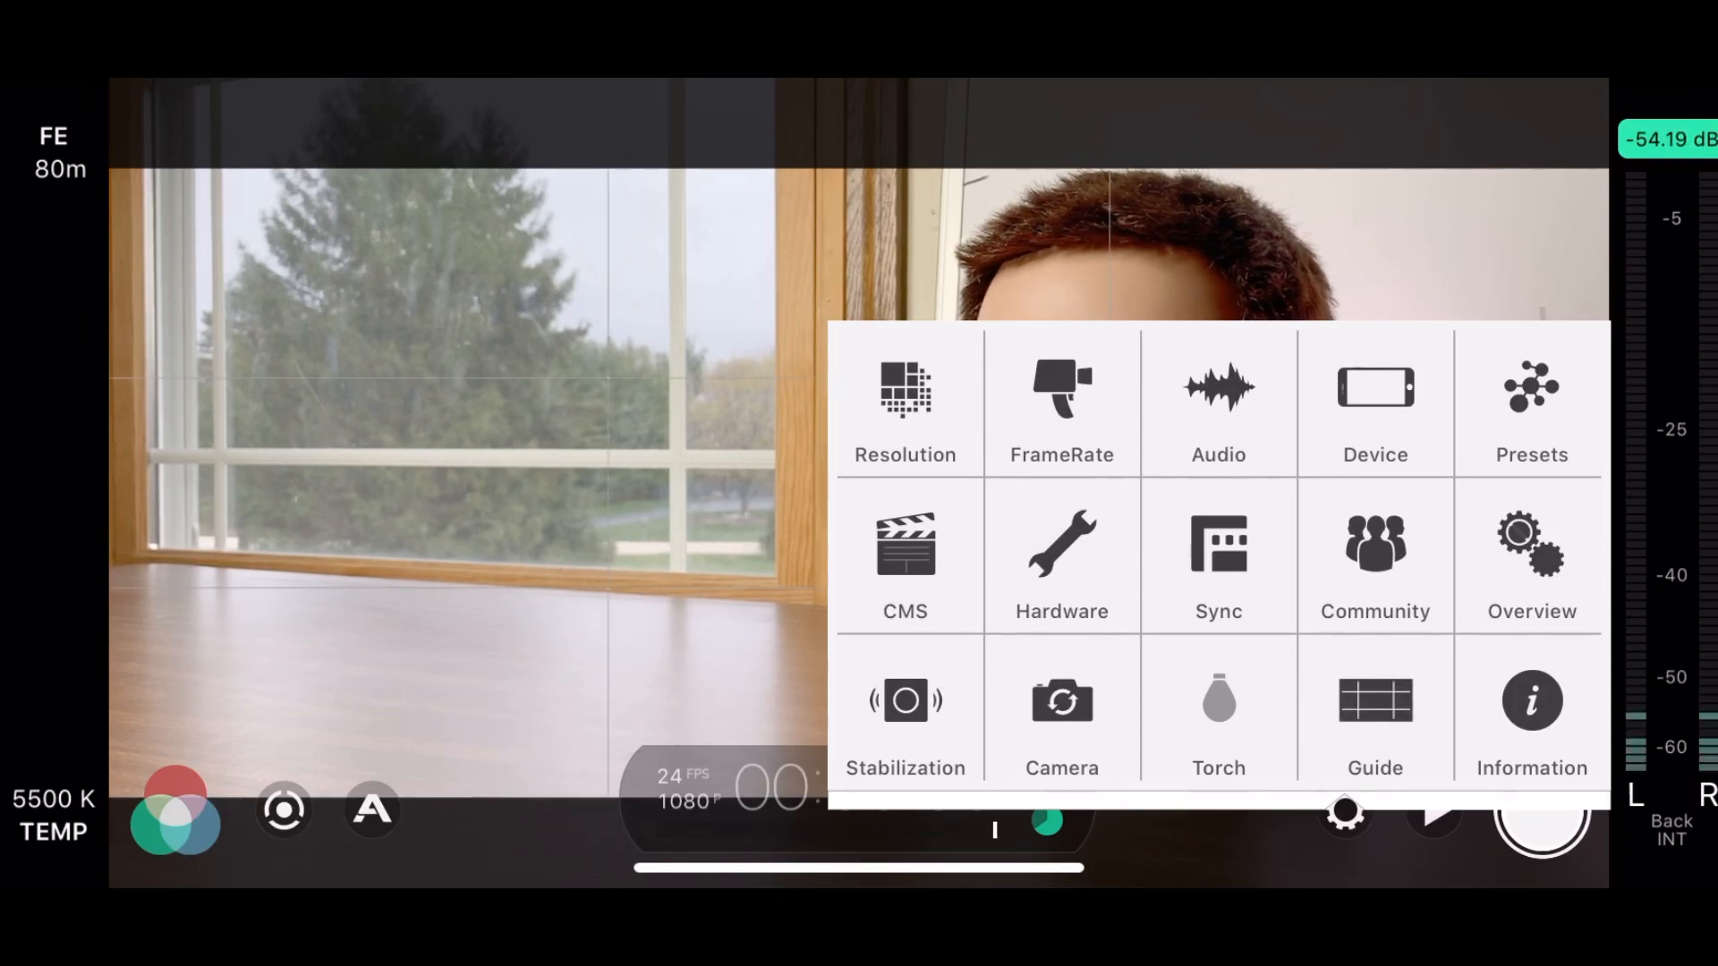
Try the torch at low and high brightness, then leave it switched off.
click(1216, 710)
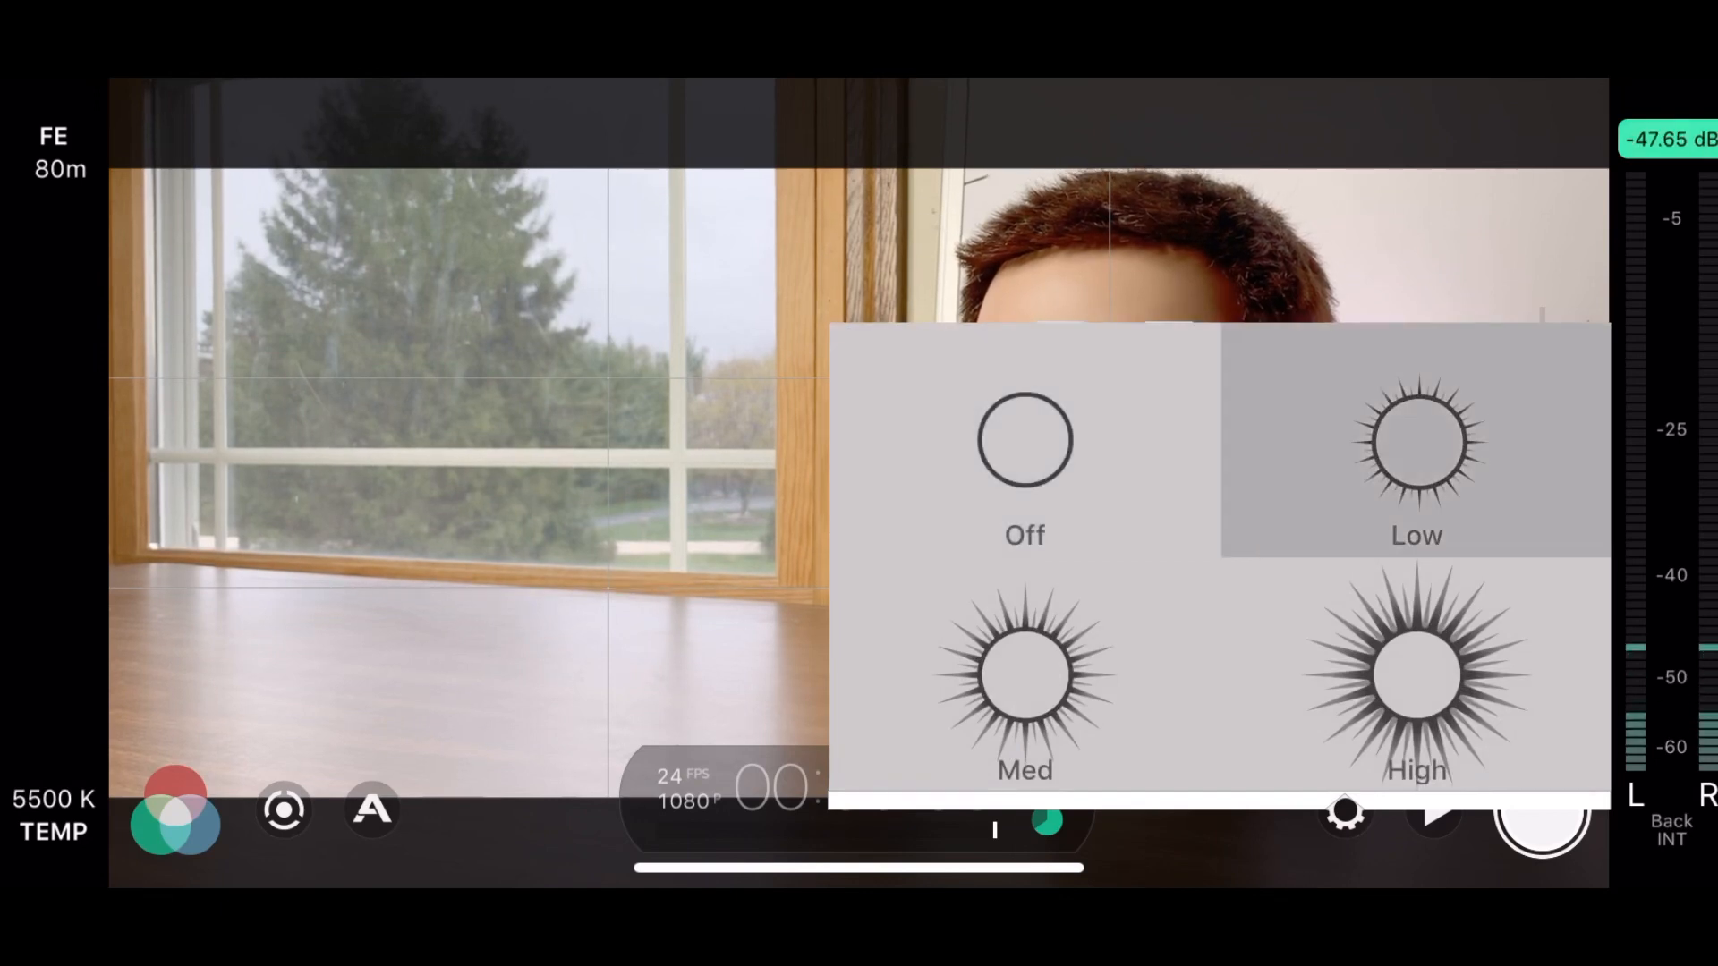
click(1416, 674)
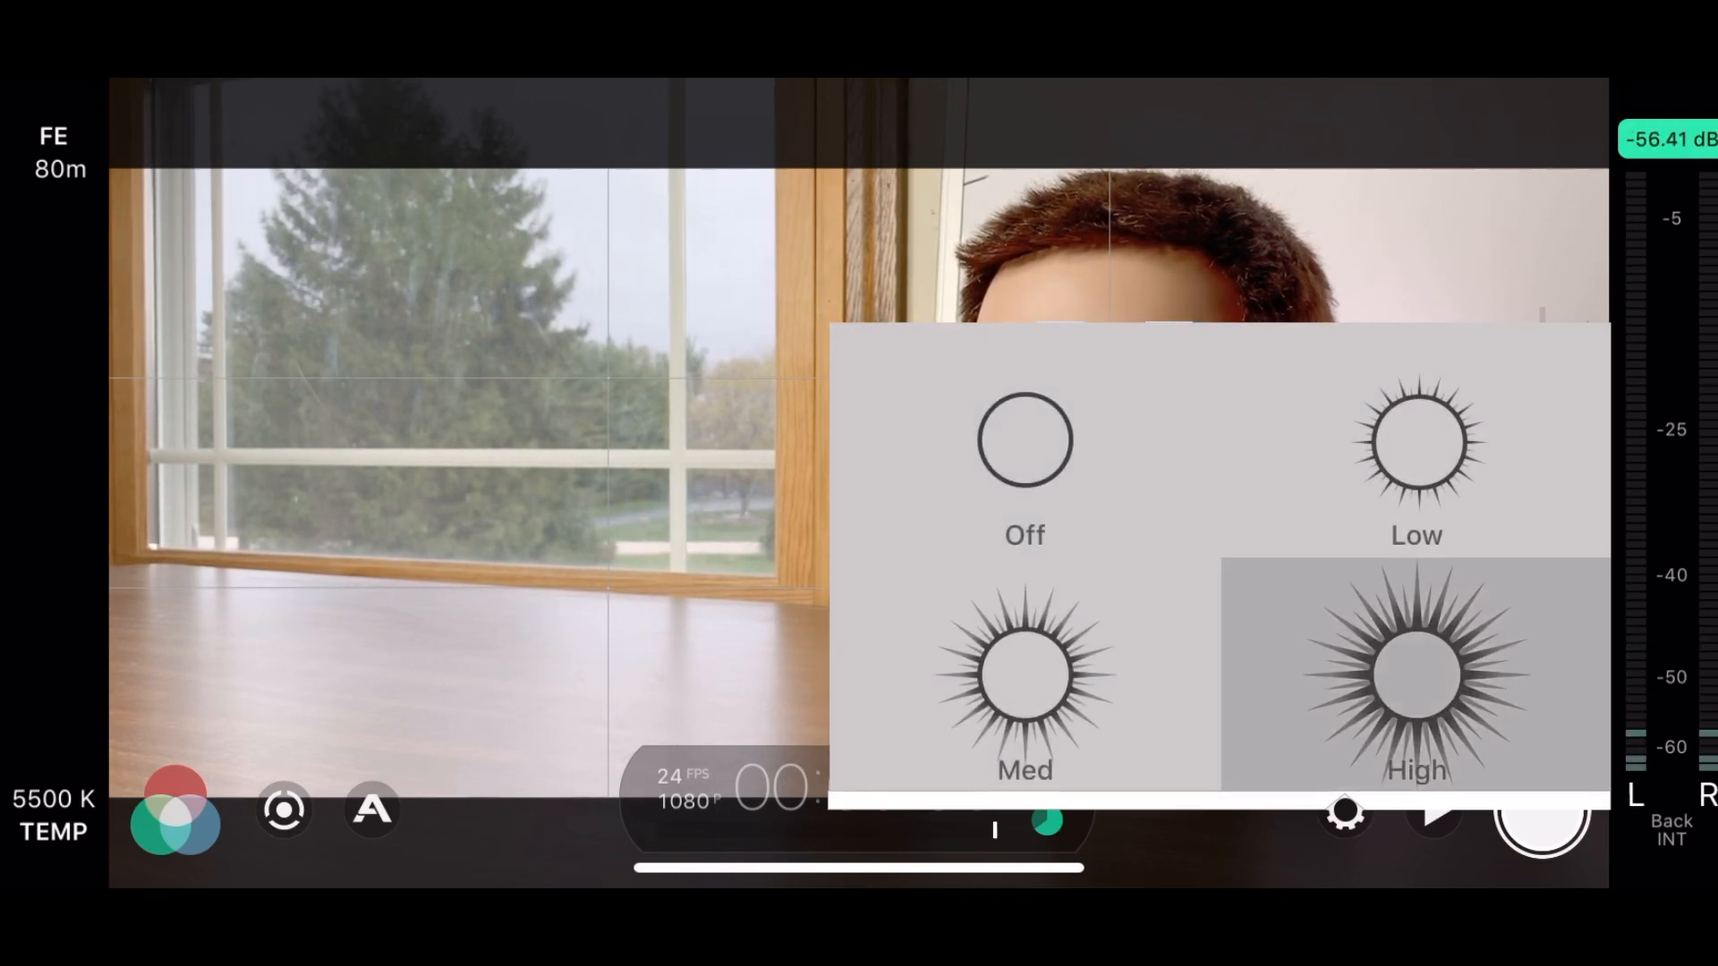
click(1023, 449)
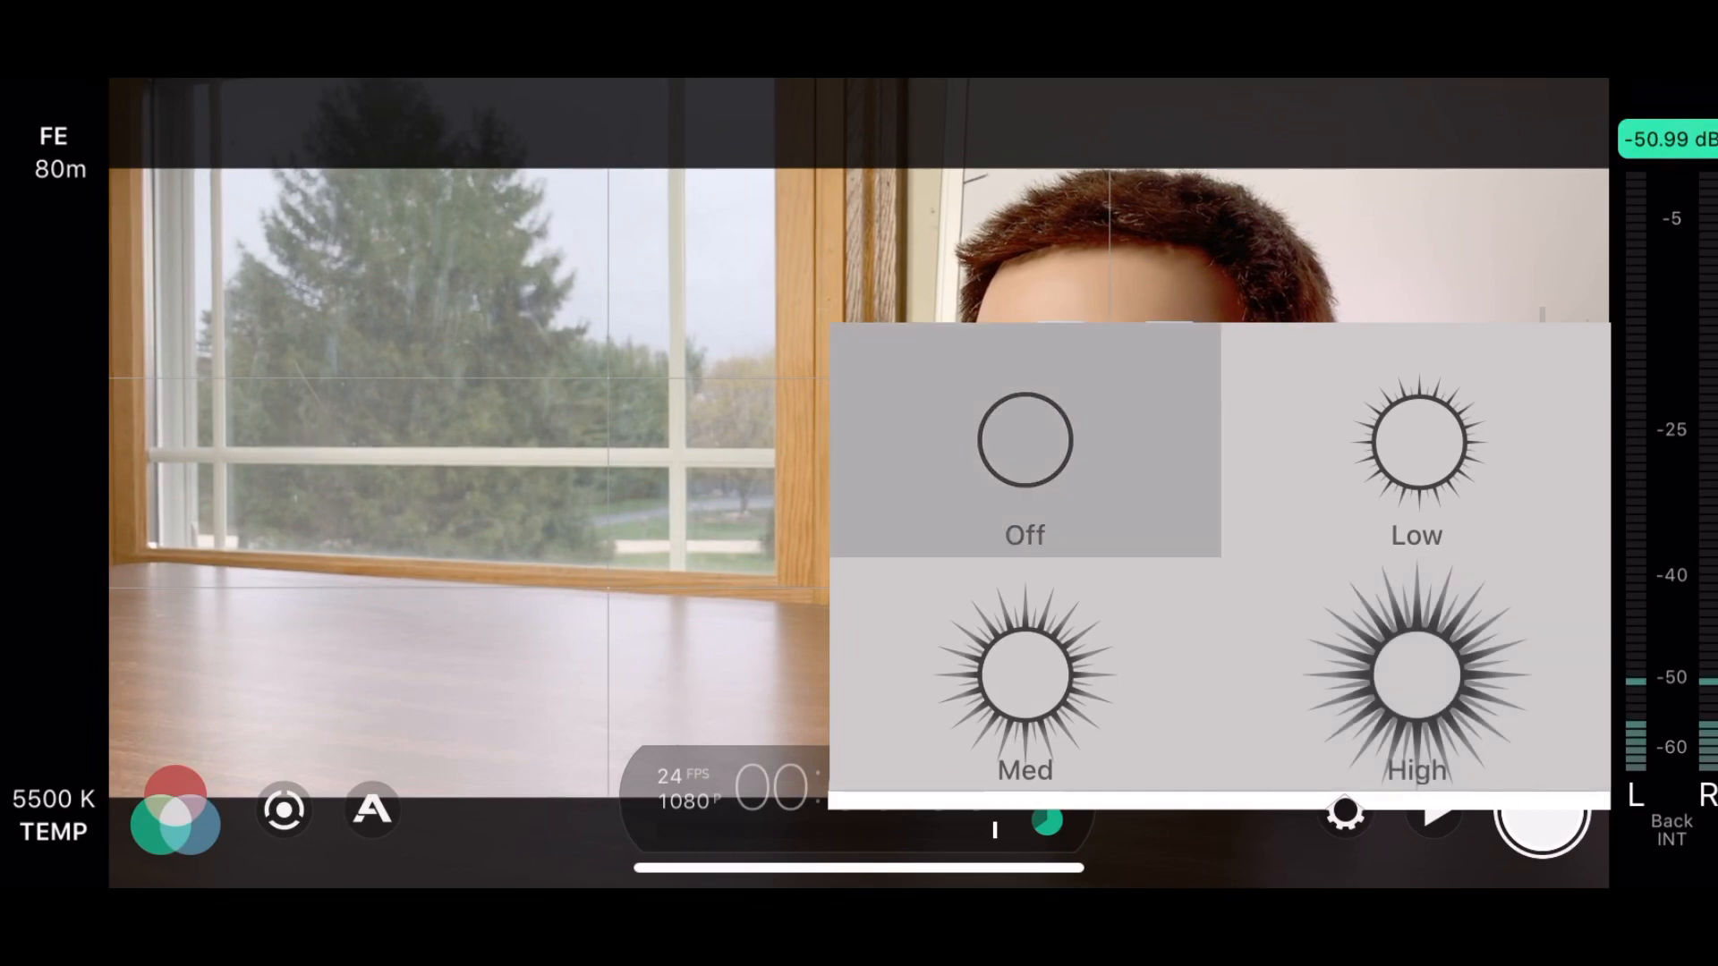